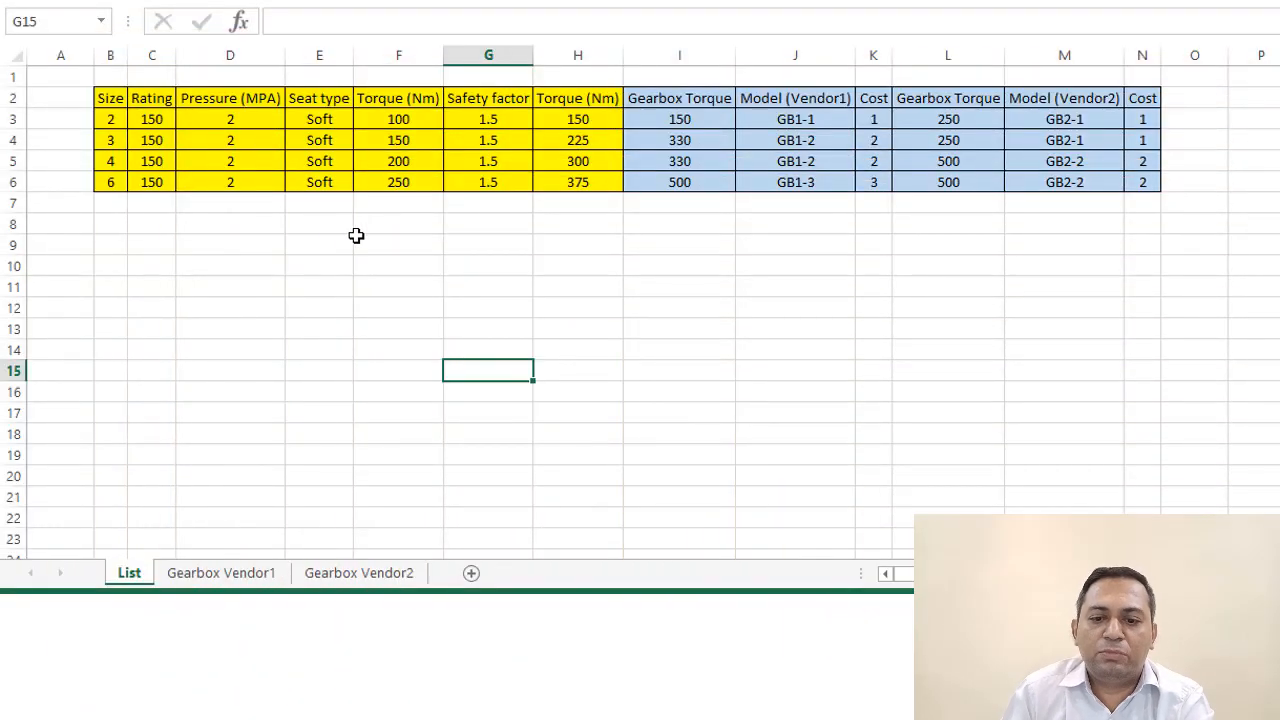
pyautogui.moveTo(1083, 149)
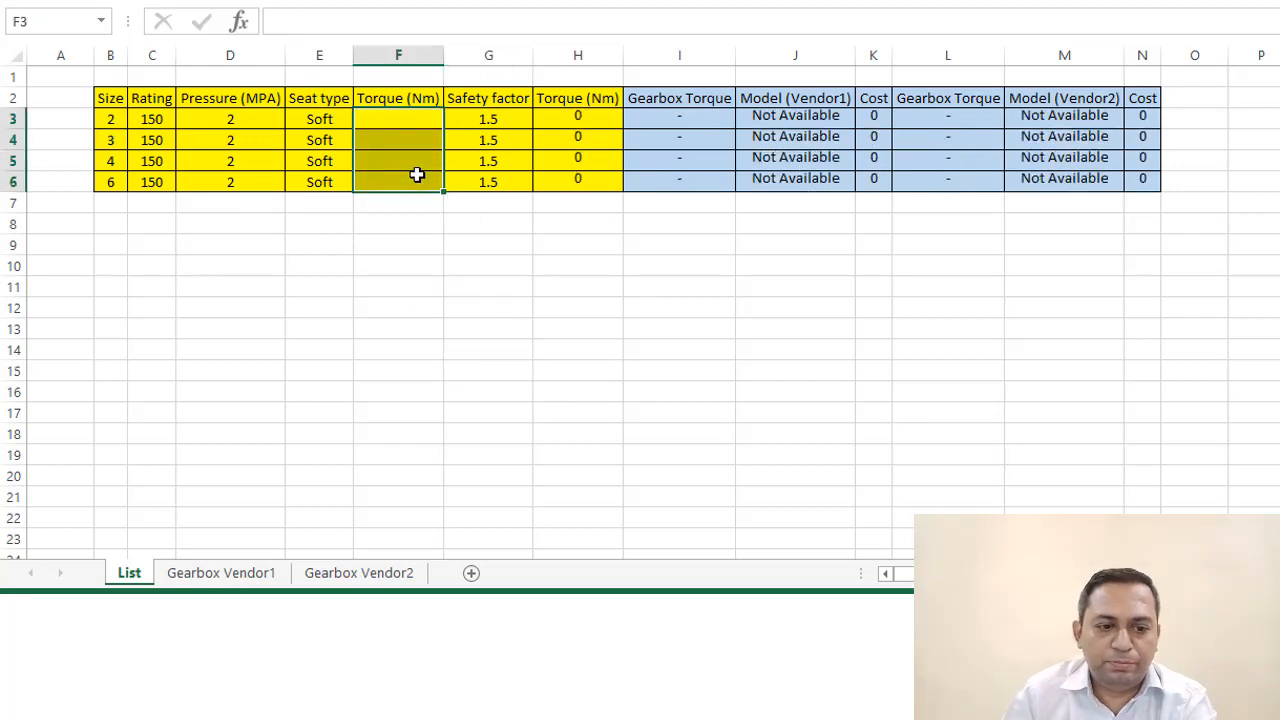
# Select the size 3 pressure value, then the first torque cell to clear
pyautogui.click(230, 139)
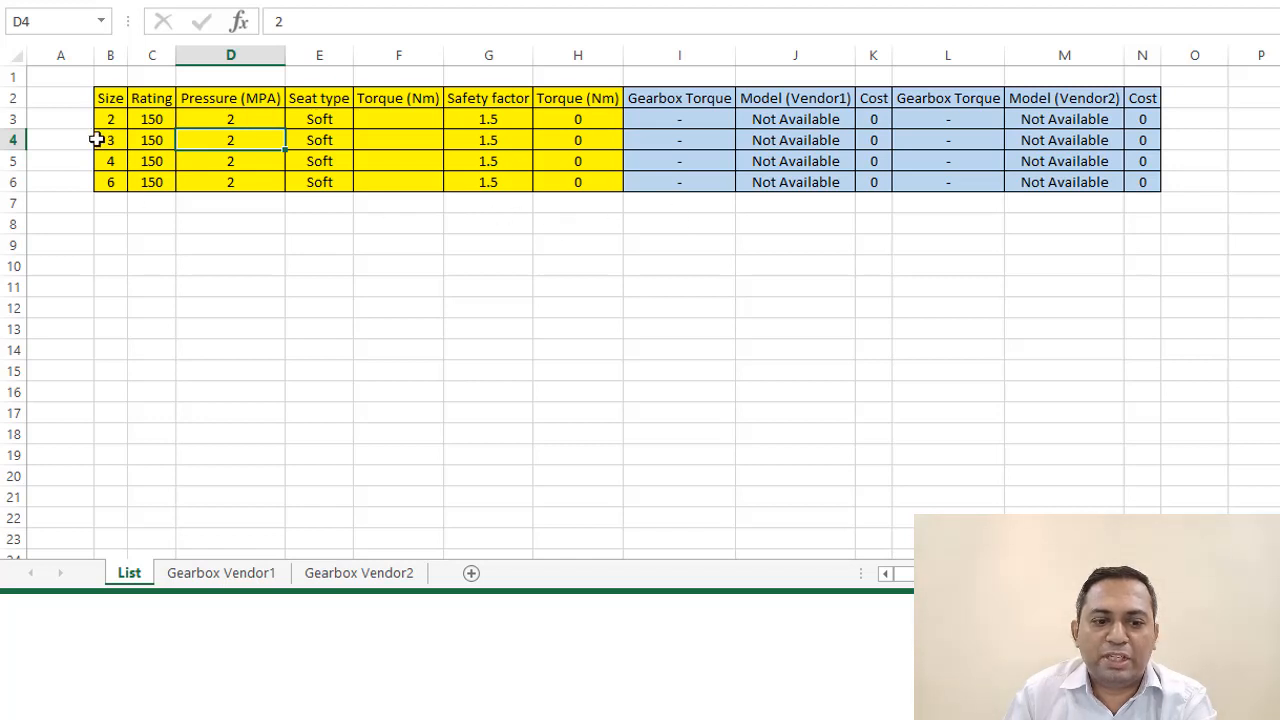
pyautogui.moveTo(265, 160)
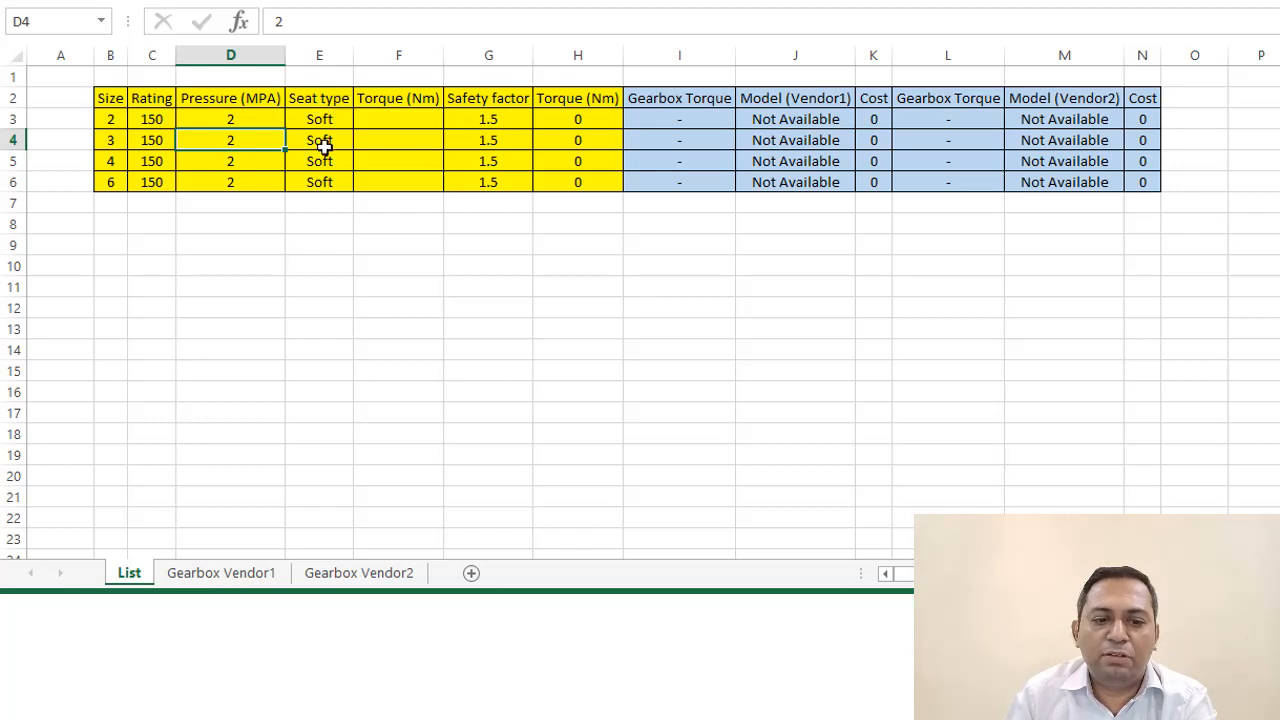
pyautogui.click(398, 119)
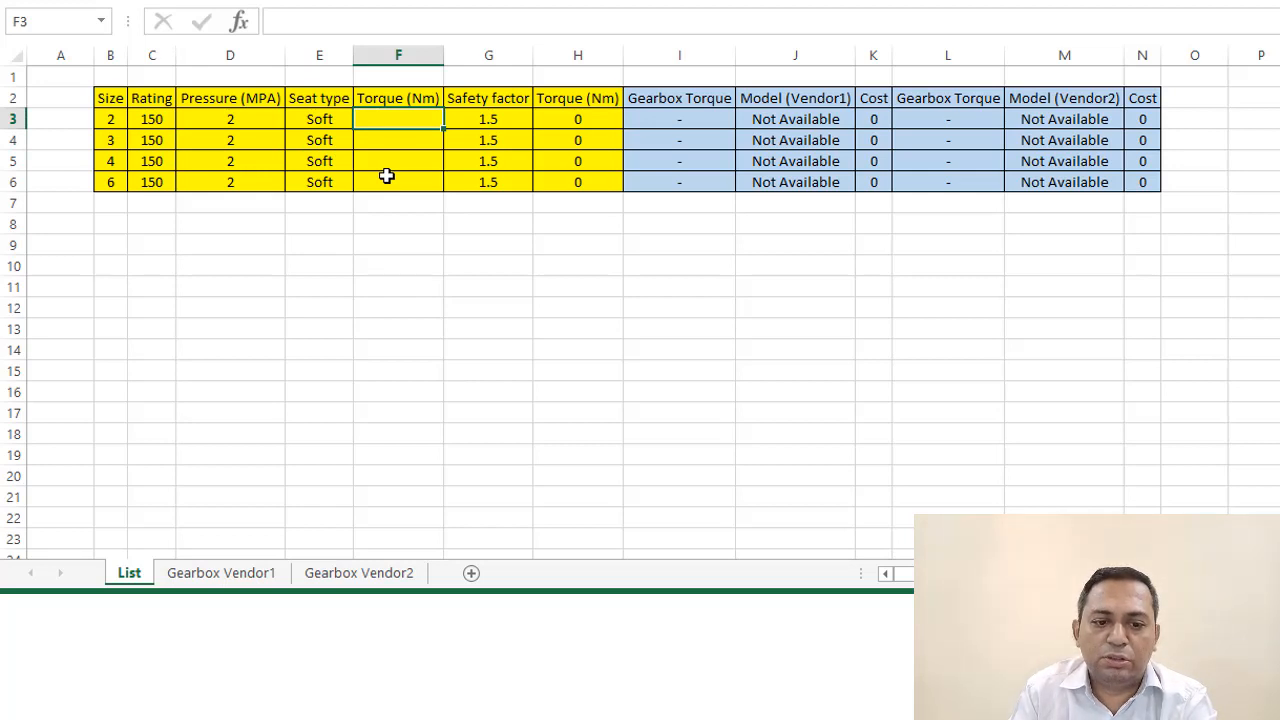
# Enter torques through 400 in F3:F6 and inspect the Vendor1 price lookup formula
pyautogui.write('2')
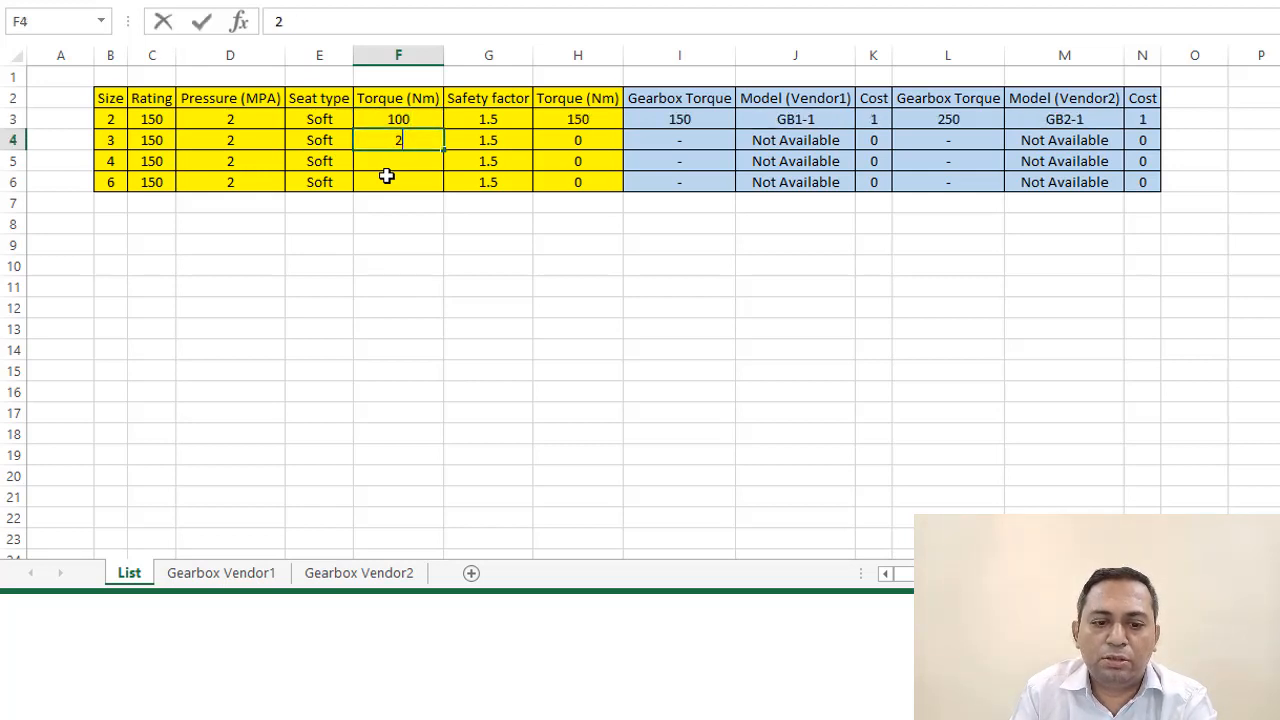
pyautogui.write('400')
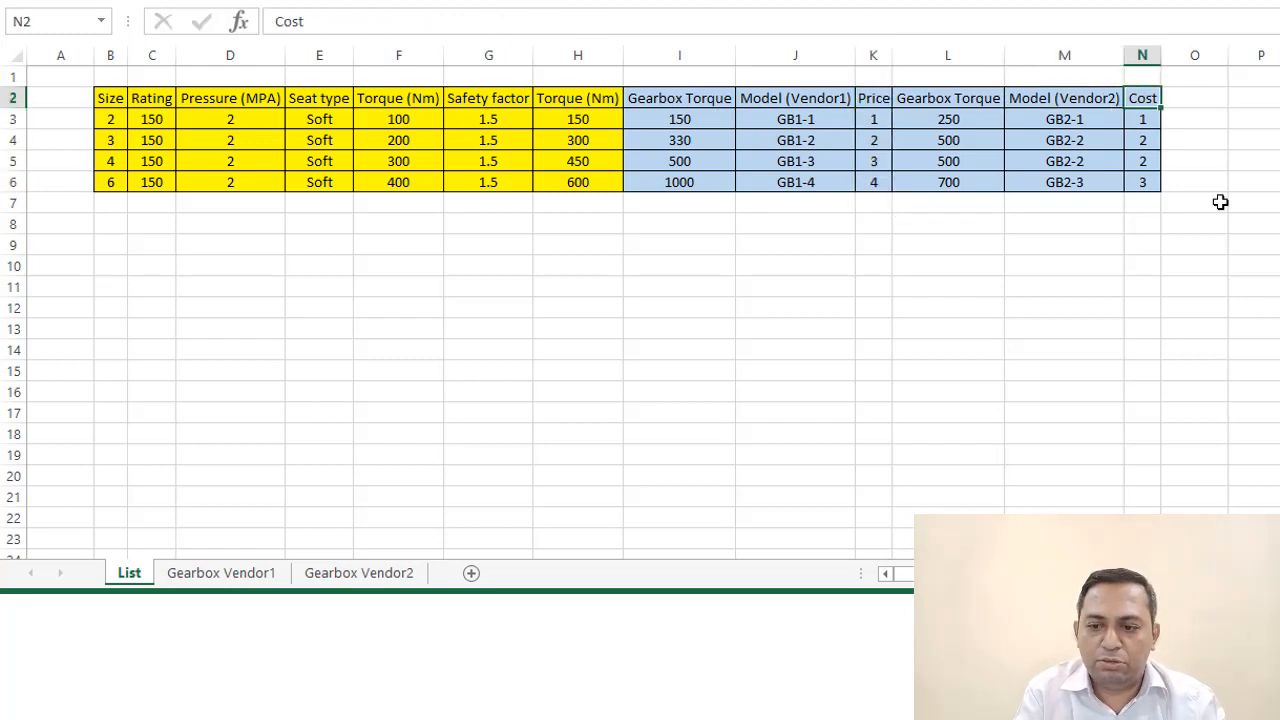
pyautogui.click(873, 118)
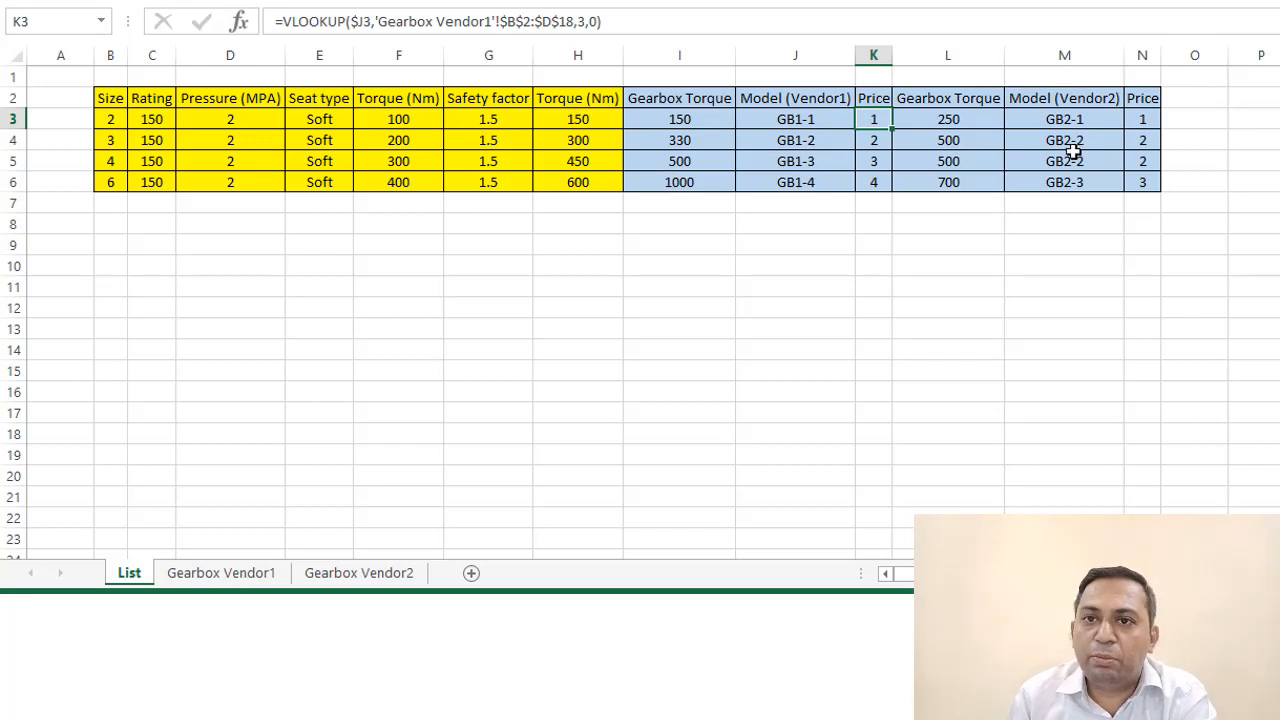
pyautogui.moveTo(988, 167)
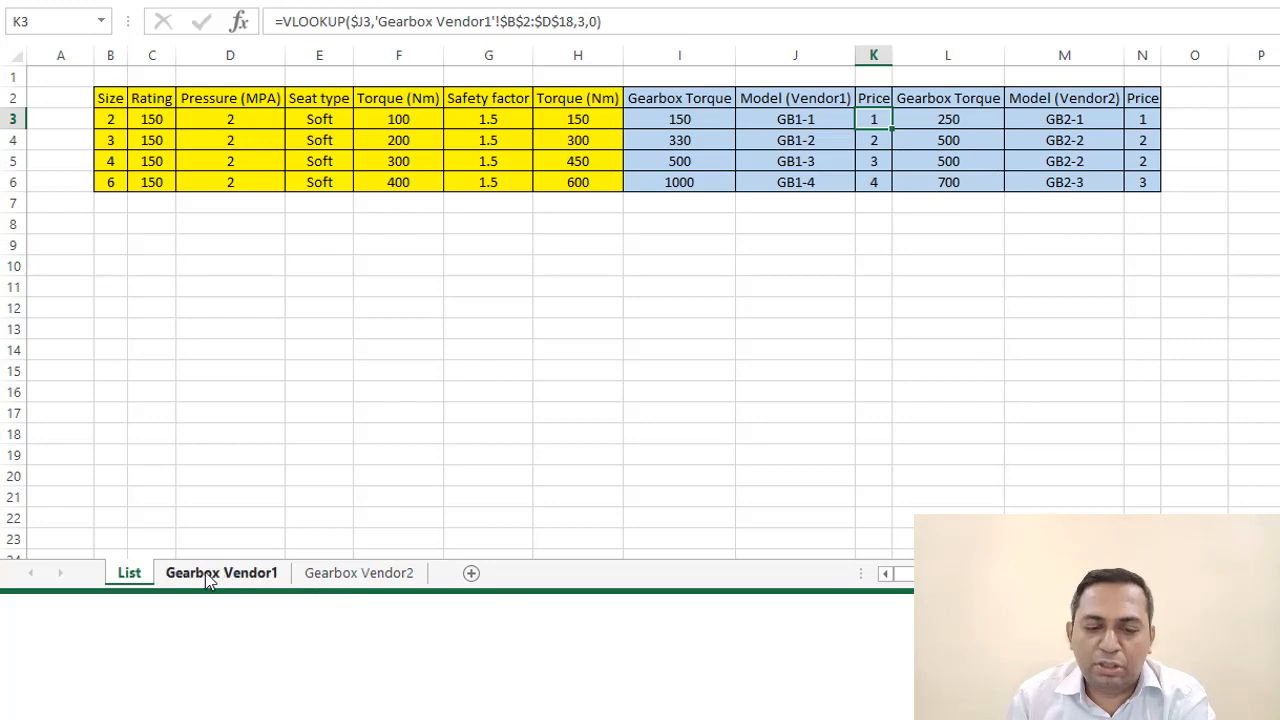
pyautogui.click(221, 572)
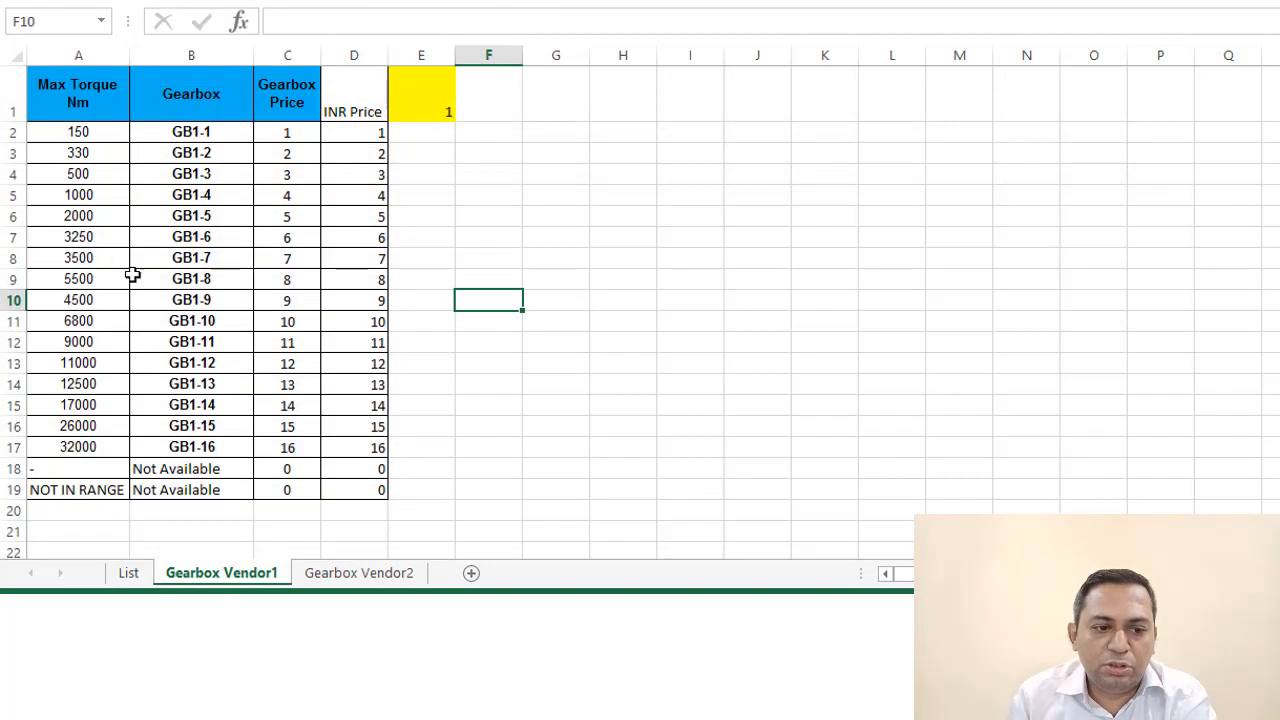
pyautogui.moveTo(77, 100)
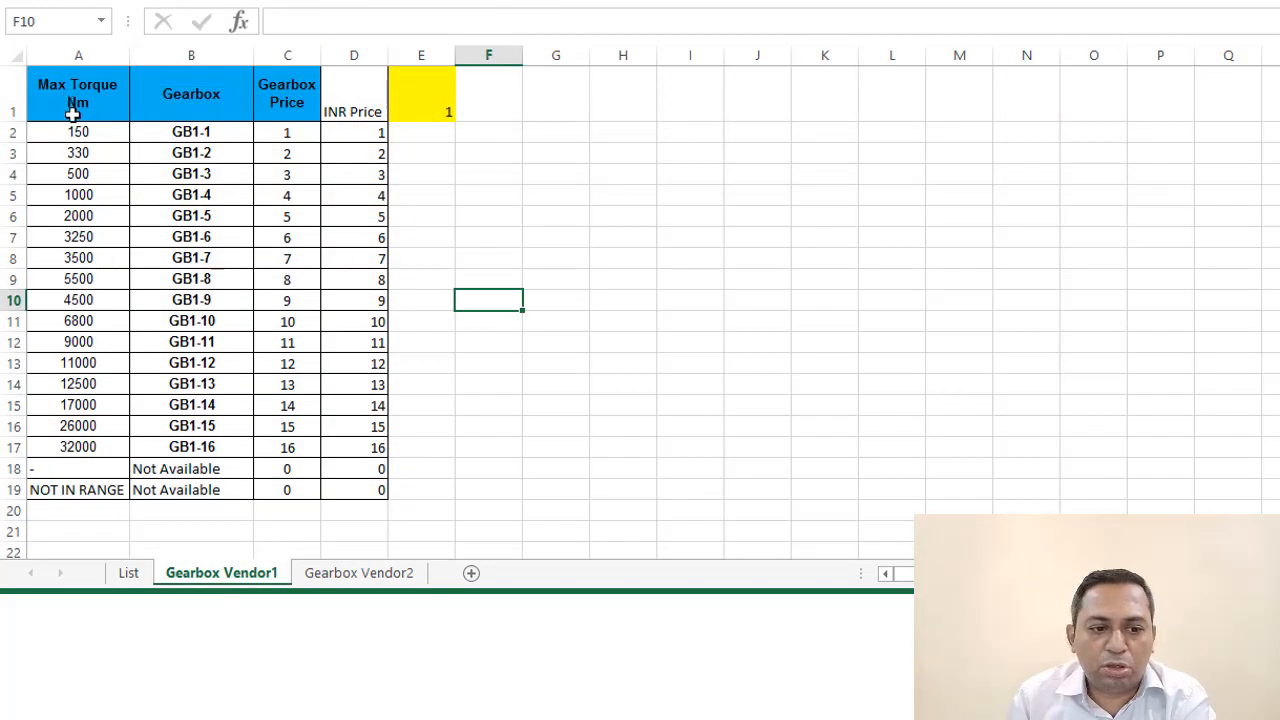
pyautogui.moveTo(78, 131); pyautogui.dragTo(78, 405)
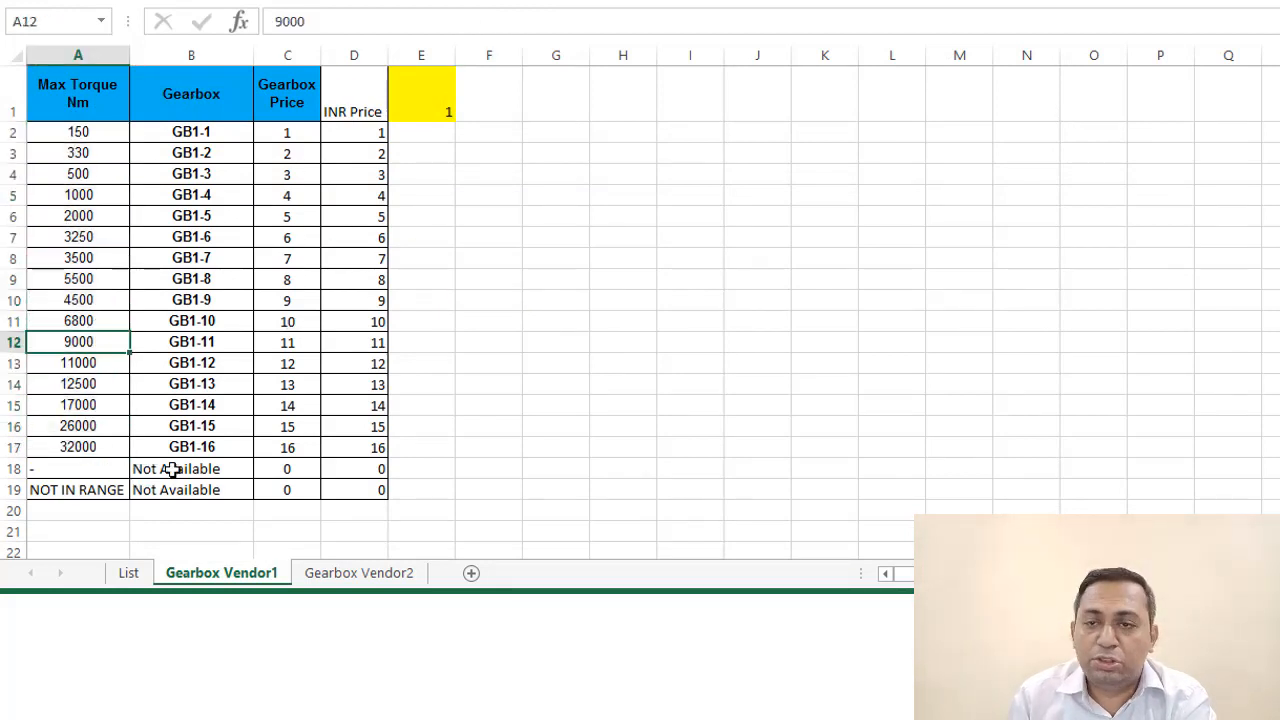
pyautogui.click(359, 572)
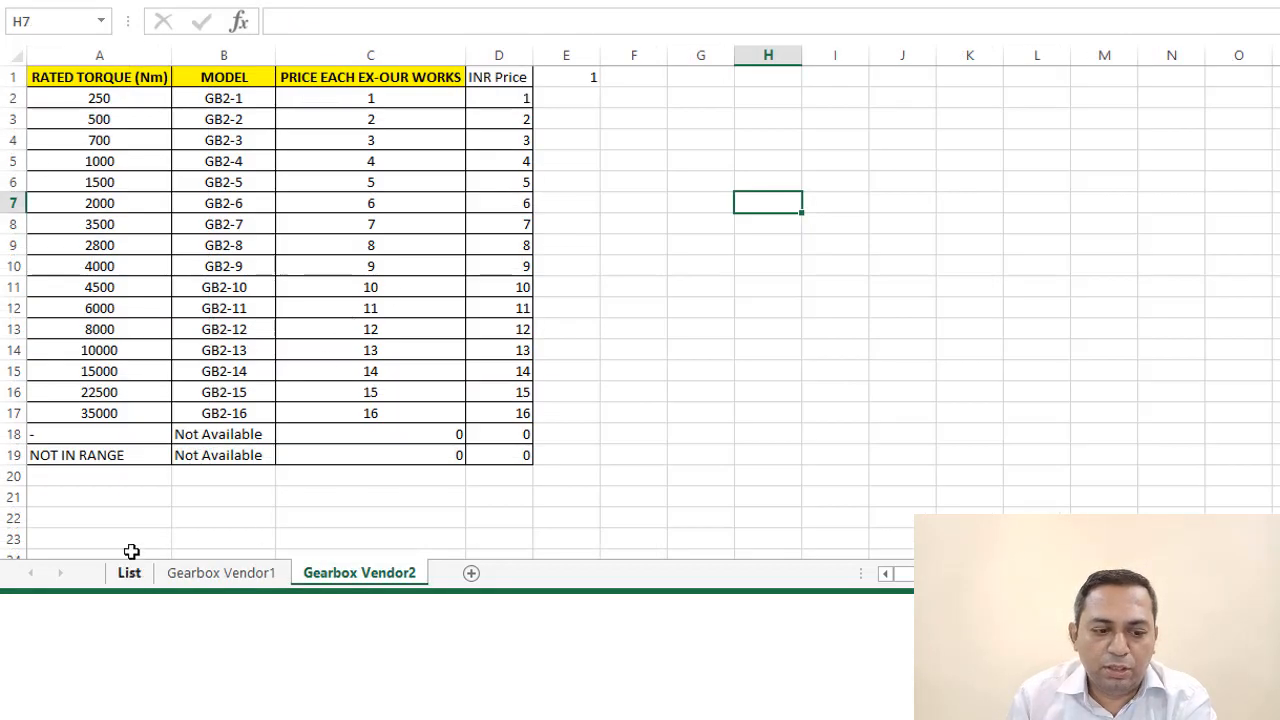
pyautogui.moveTo(153, 448)
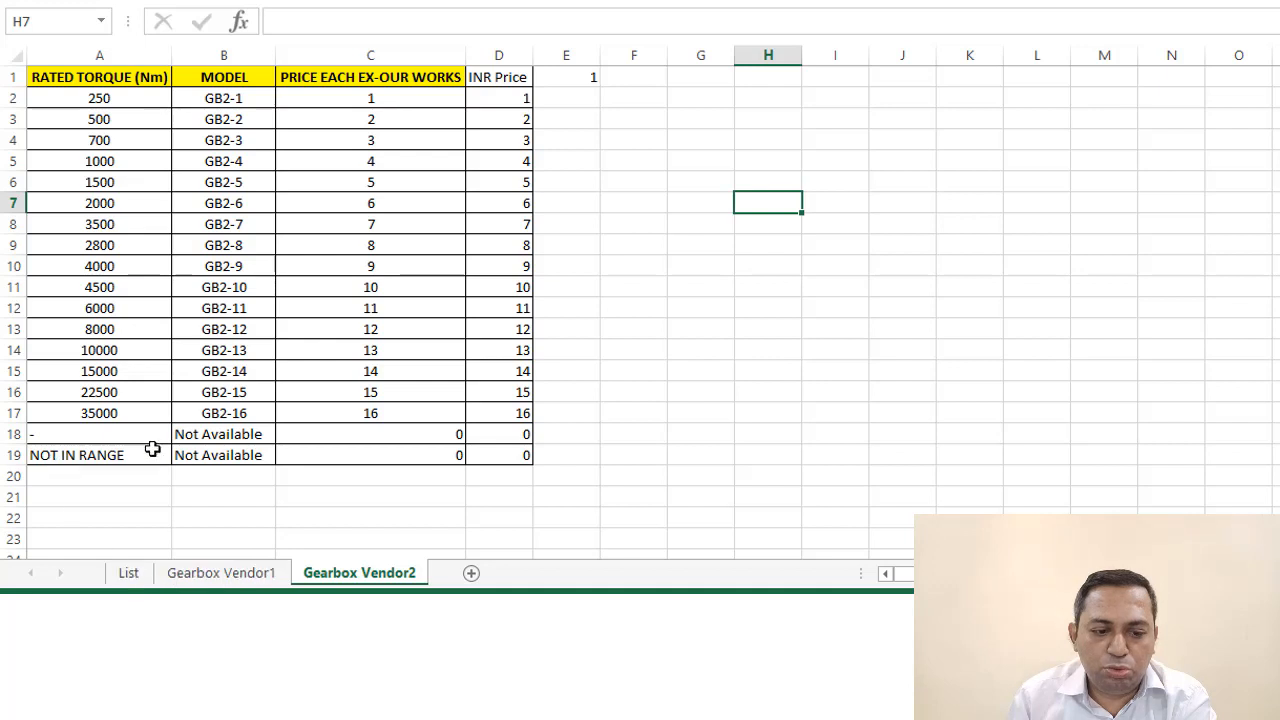
pyautogui.moveTo(90, 420)
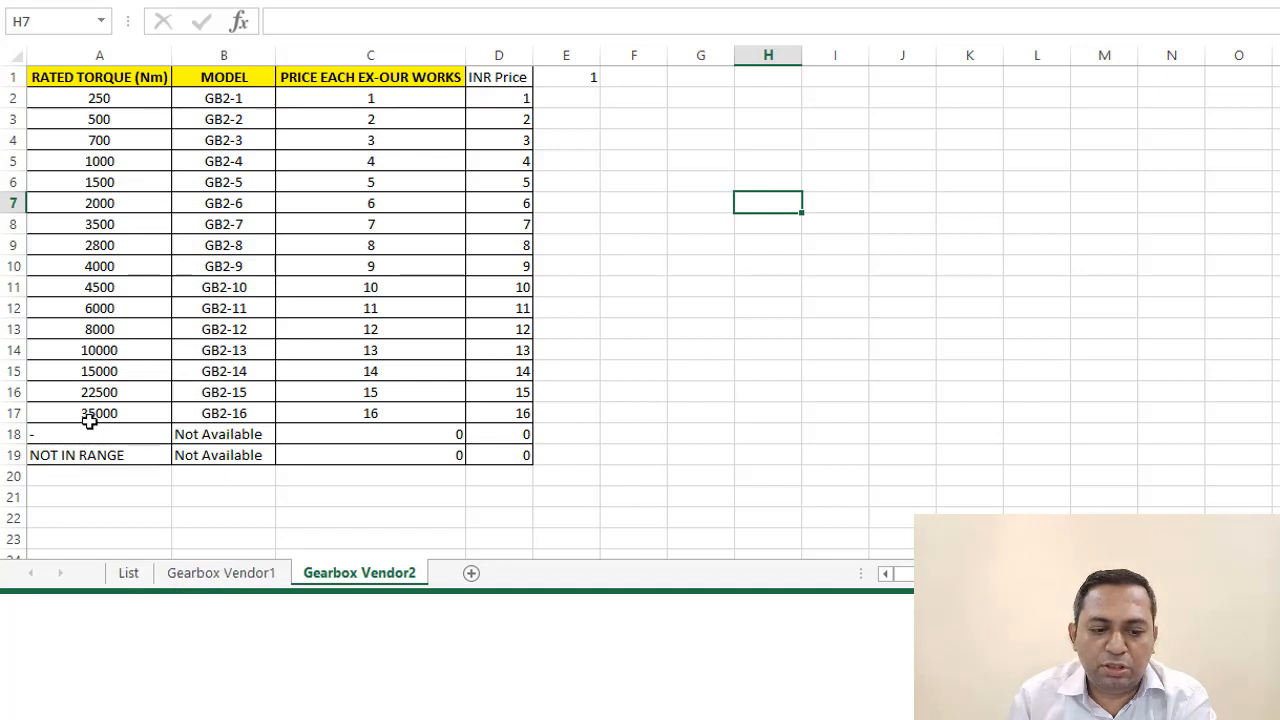
pyautogui.click(98, 455)
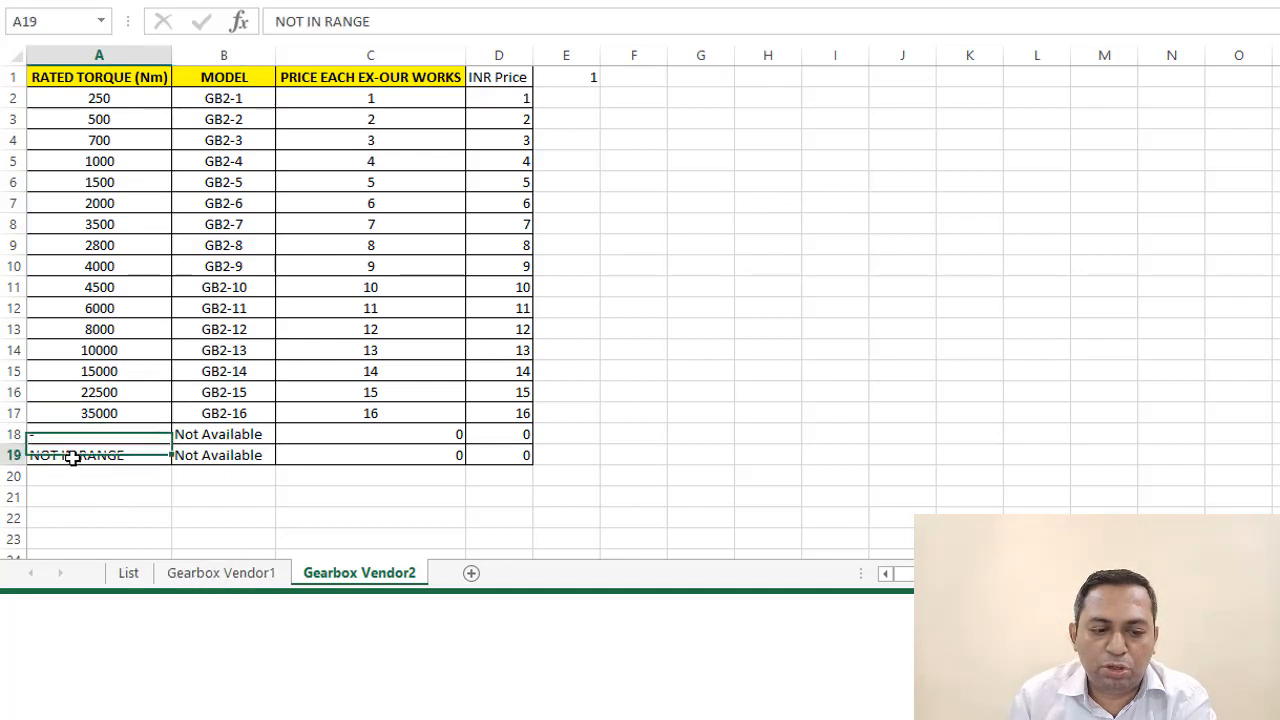
pyautogui.click(128, 572)
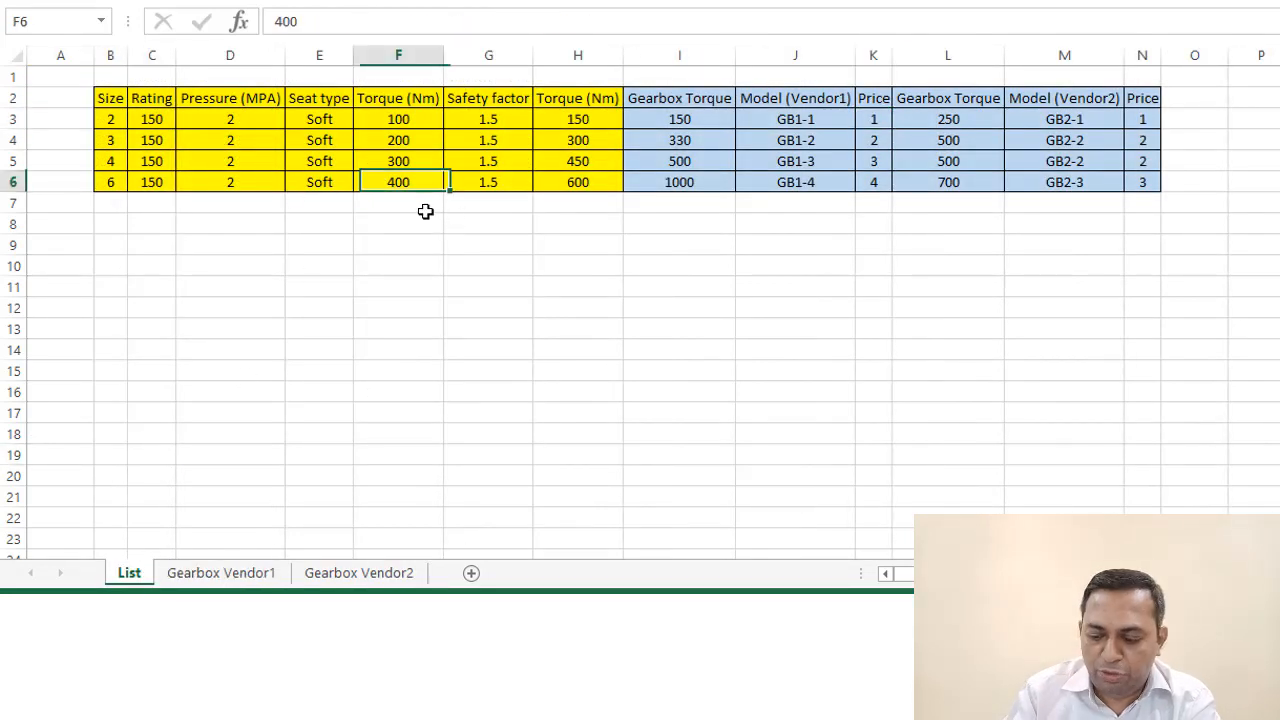
# Enter an oversized size 6 torque, check Vendor2's dash fallback row, then return to List
pyautogui.write('30000')
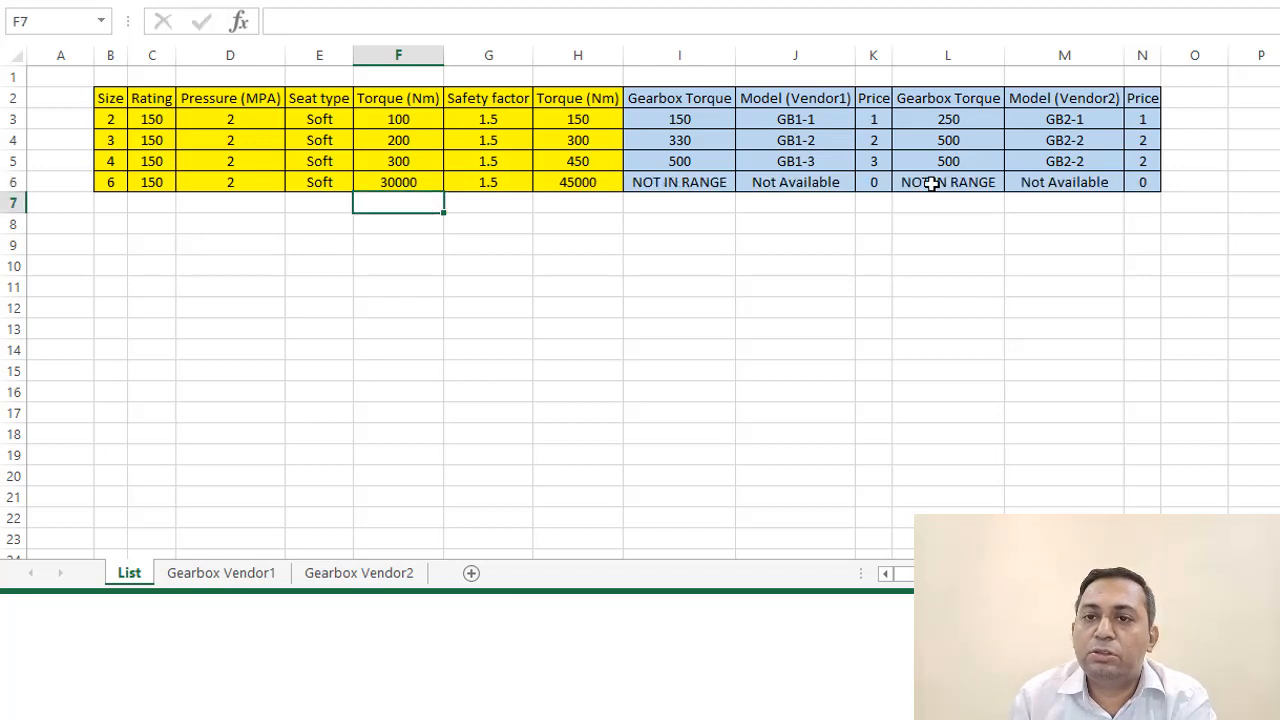
pyautogui.click(398, 182)
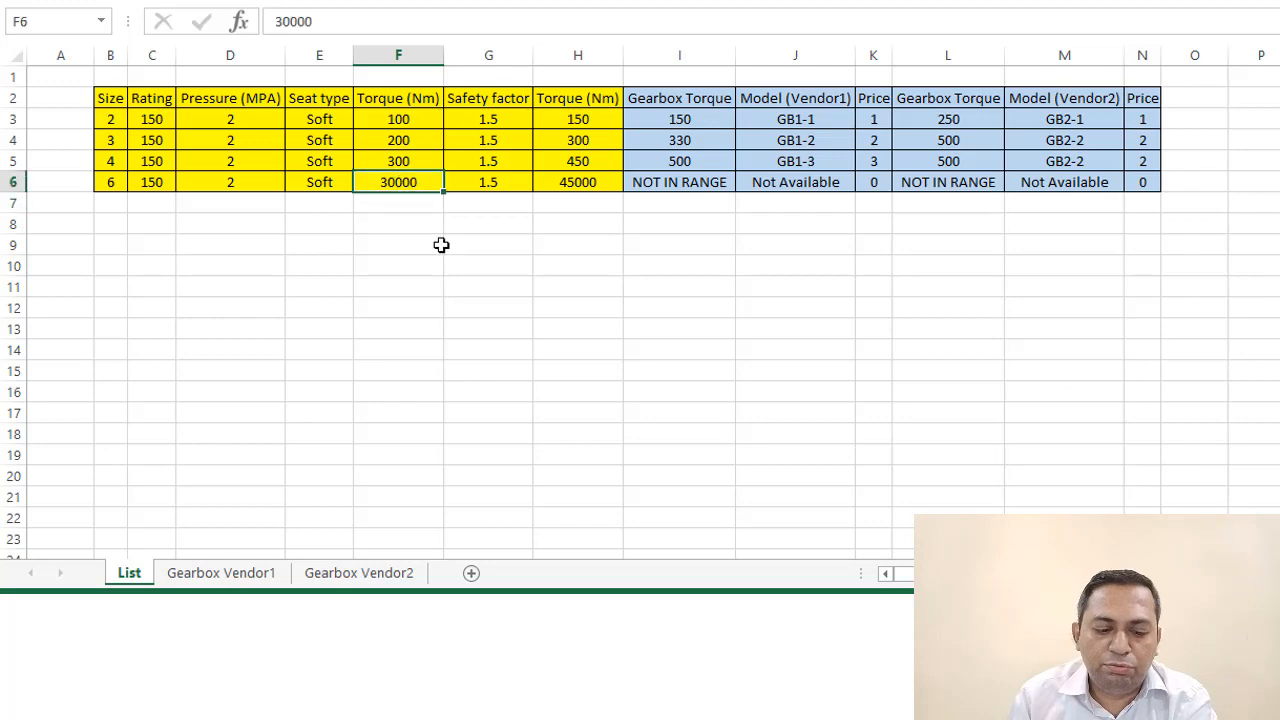
pyautogui.click(359, 572)
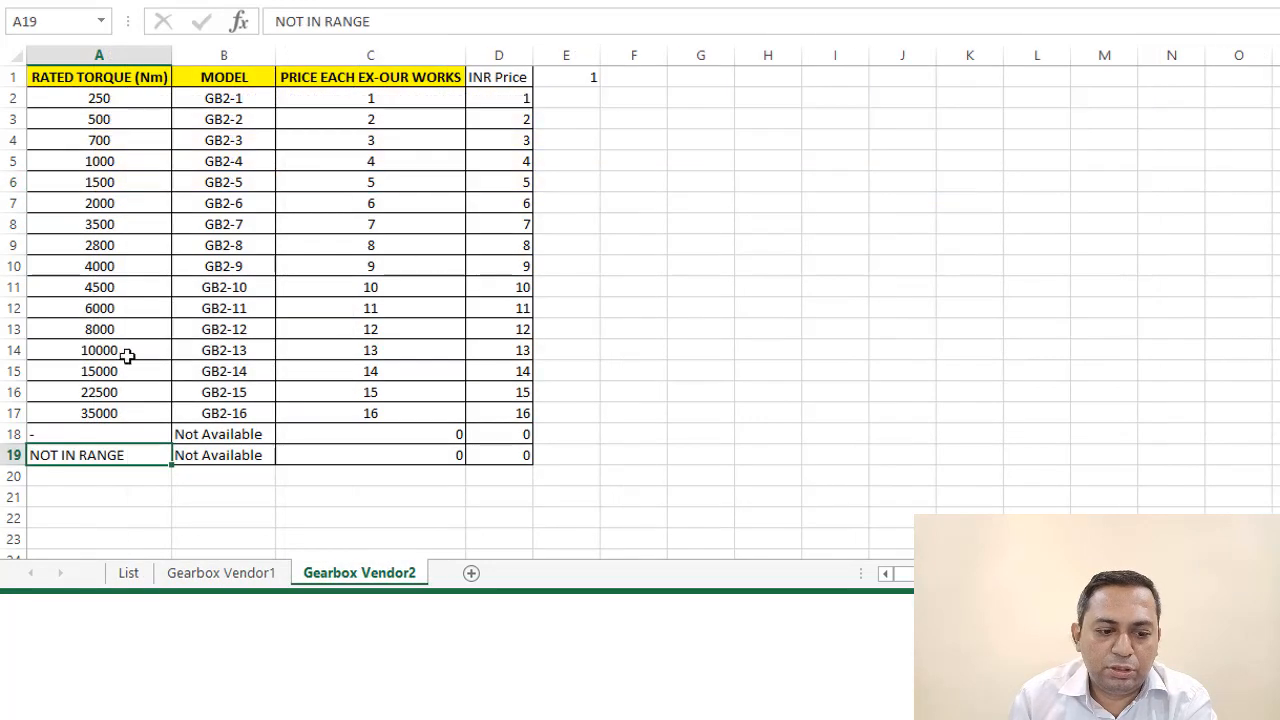
pyautogui.click(98, 433)
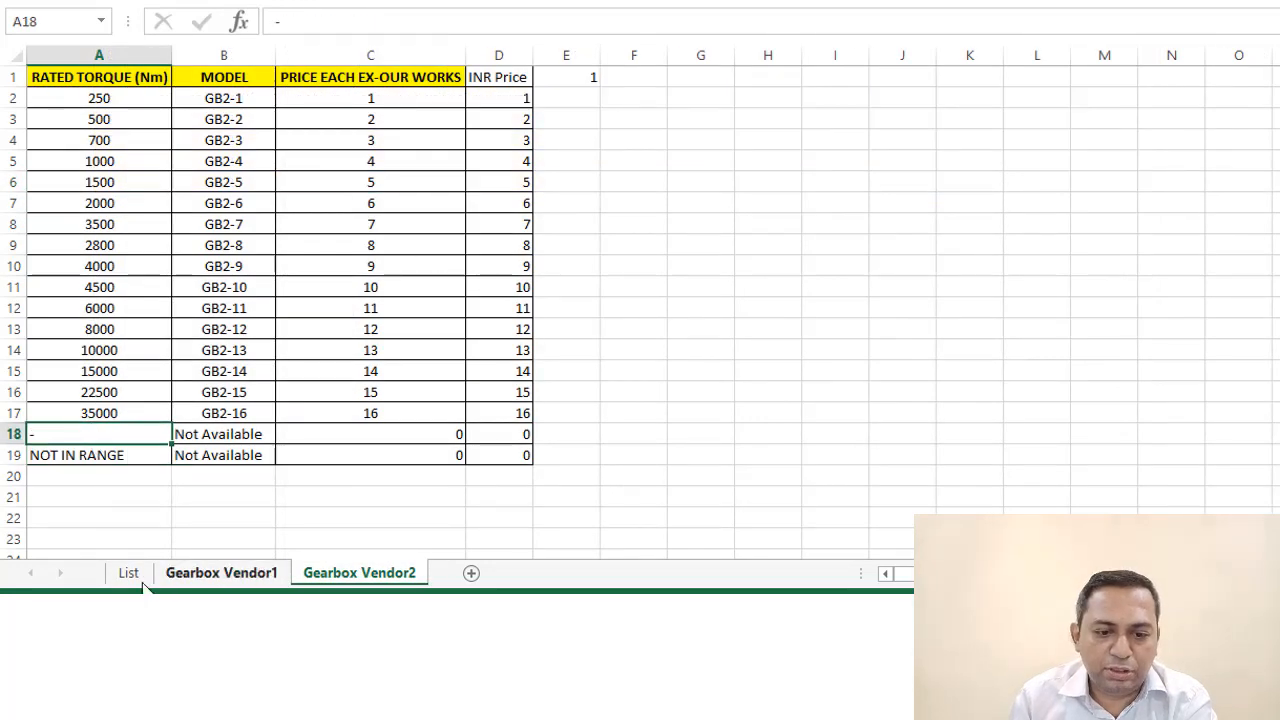
pyautogui.click(128, 572)
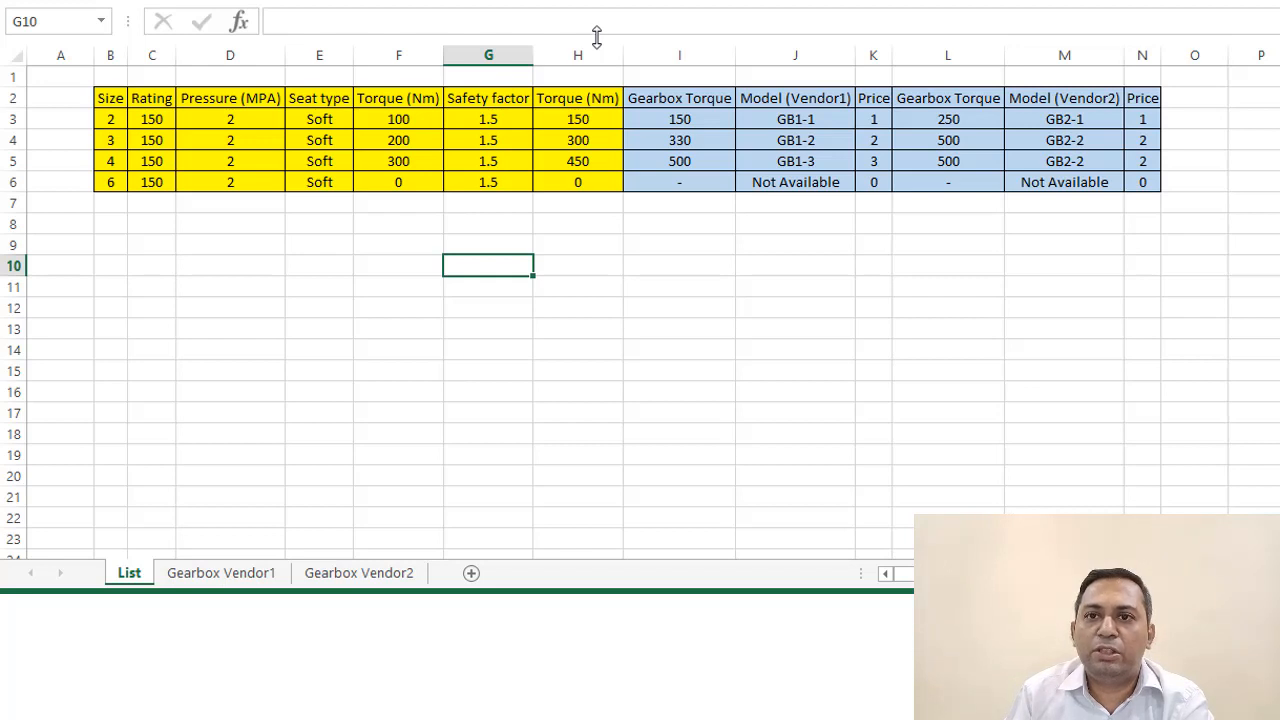
pyautogui.moveTo(595, 35)
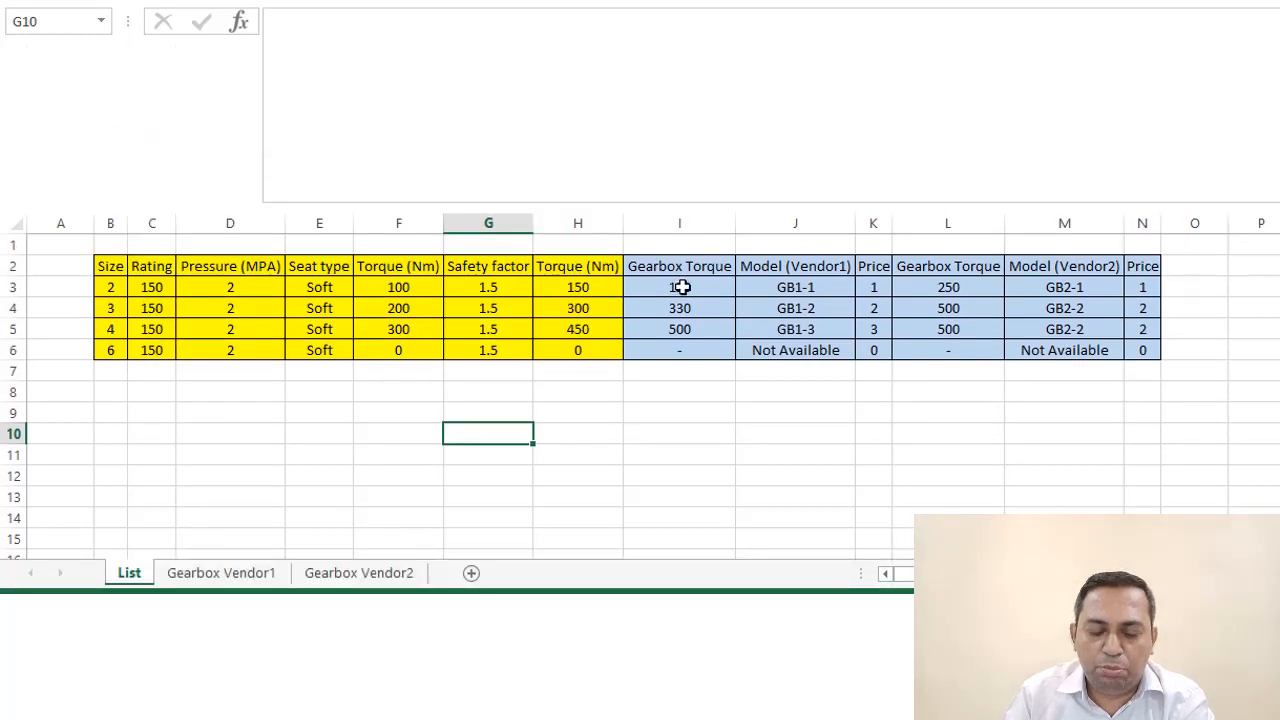
# Select I3, the first Vendor1 Gearbox Torque result, to reveal its nested IF formula
pyautogui.click(679, 287)
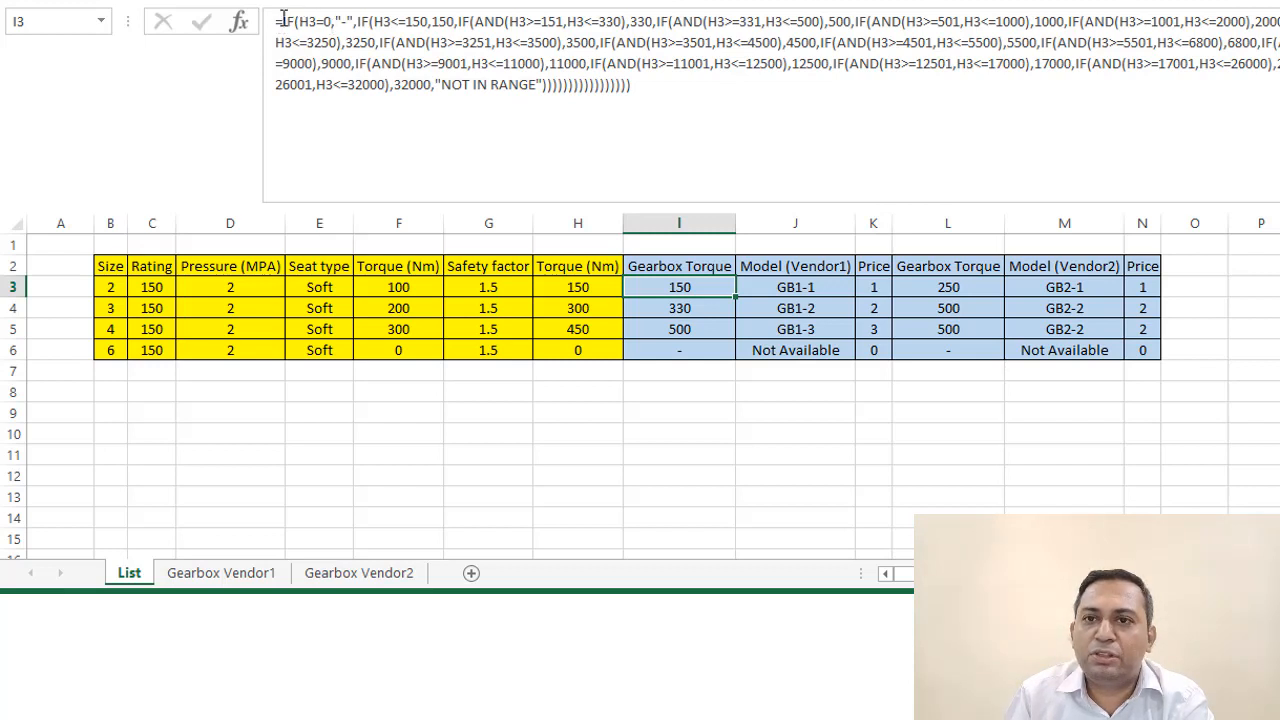
pyautogui.moveTo(333, 28)
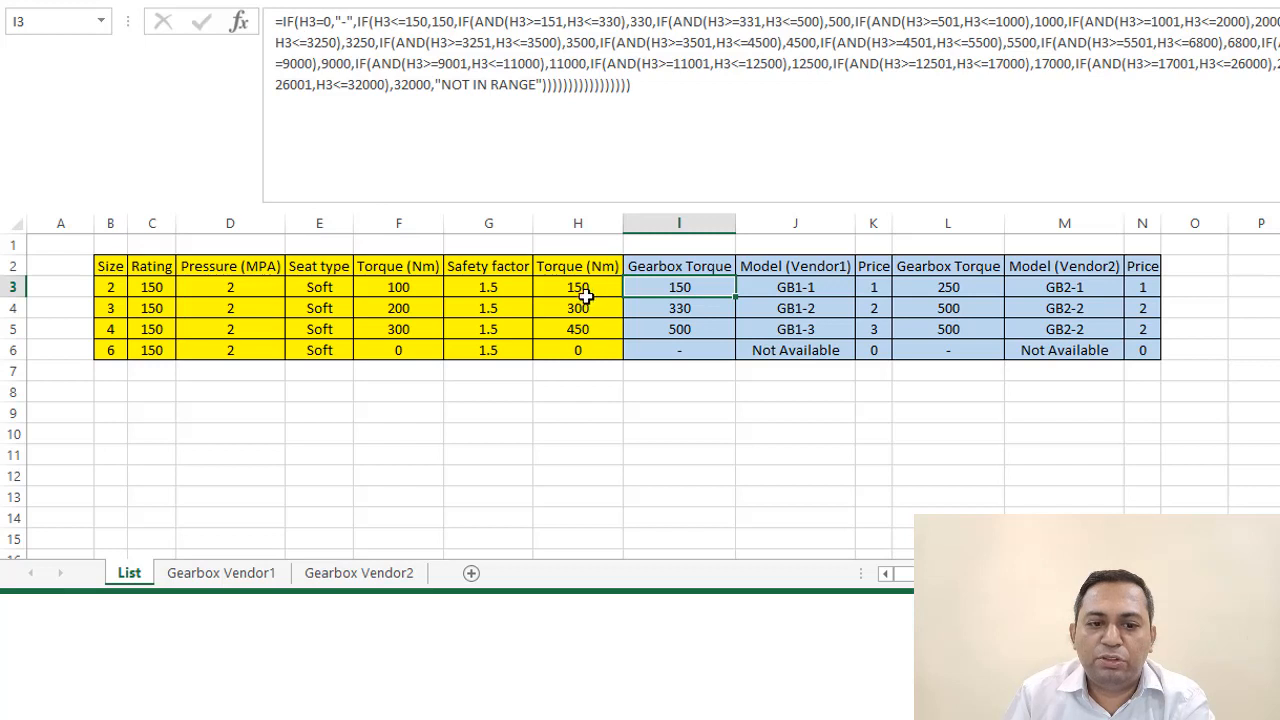
pyautogui.moveTo(354, 20)
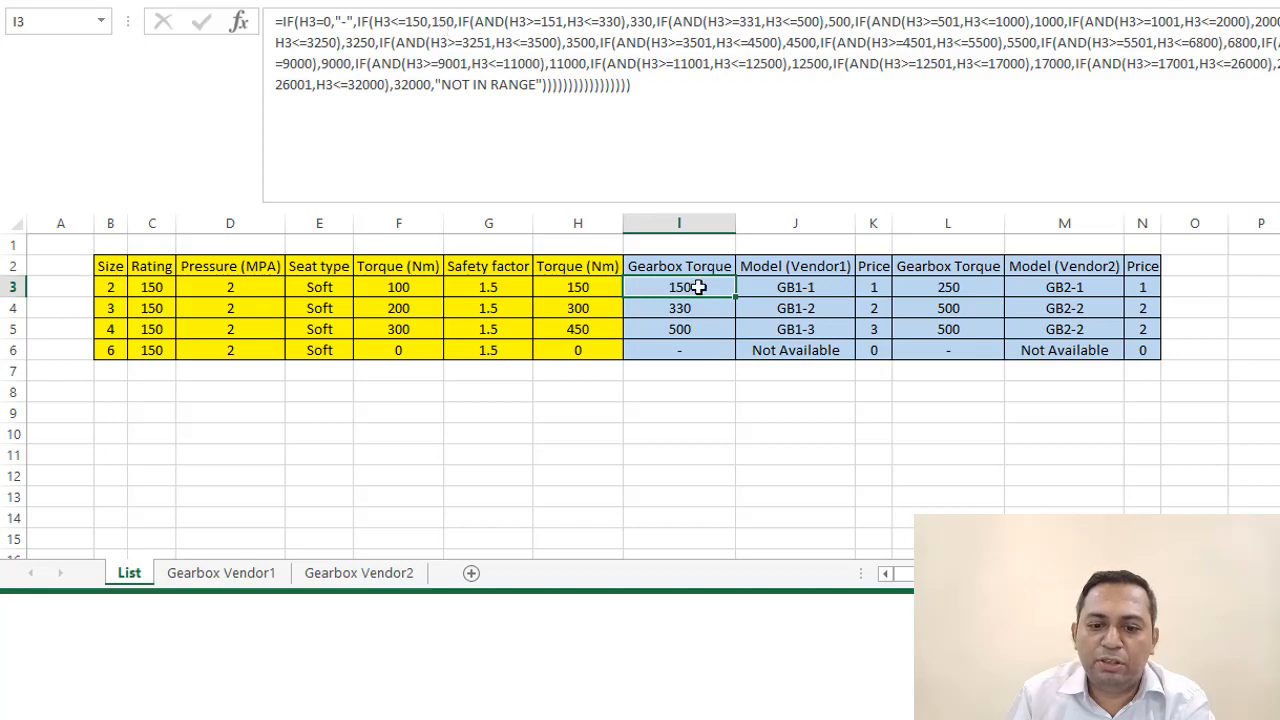
pyautogui.moveTo(316, 530)
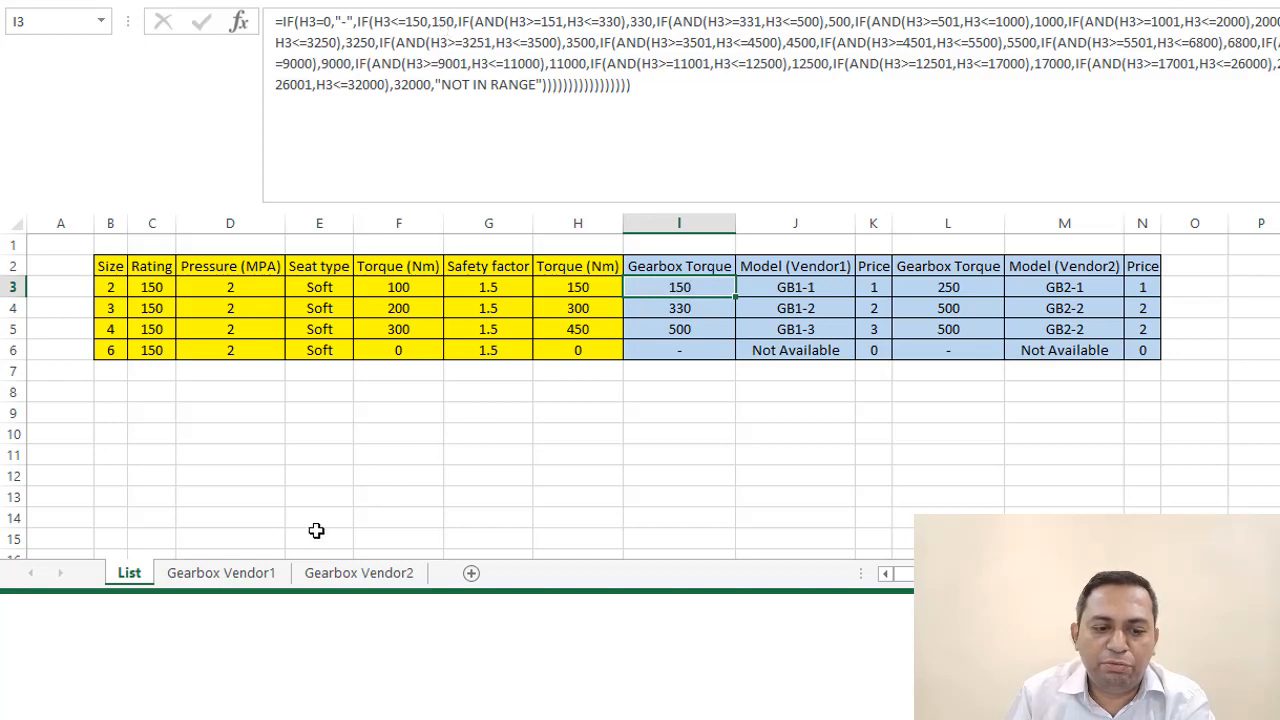
pyautogui.click(221, 572)
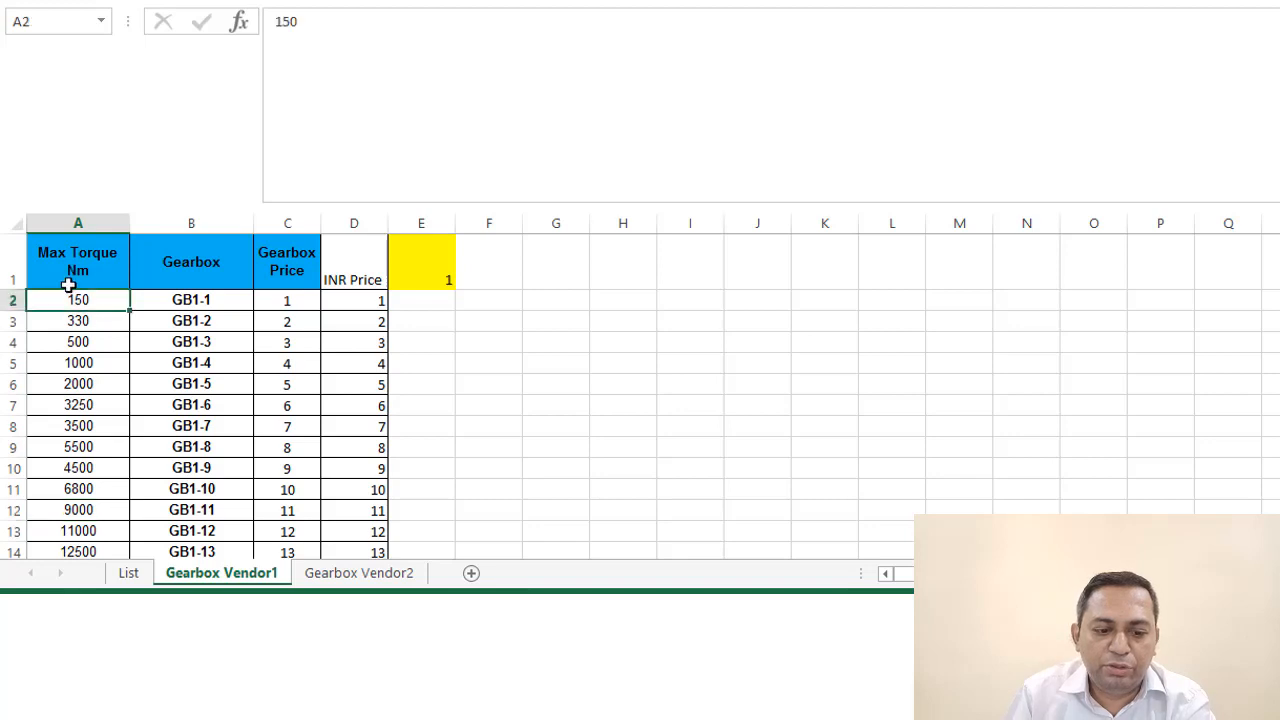
pyautogui.moveTo(128, 573)
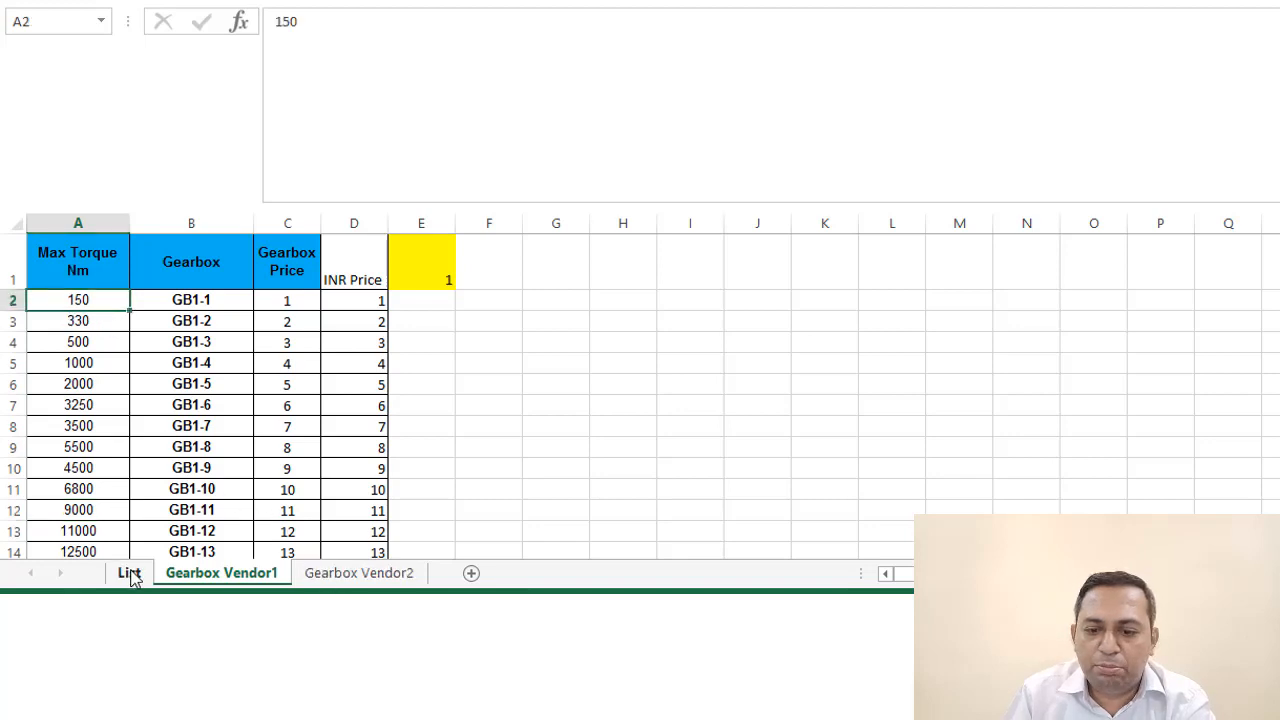
pyautogui.click(128, 572)
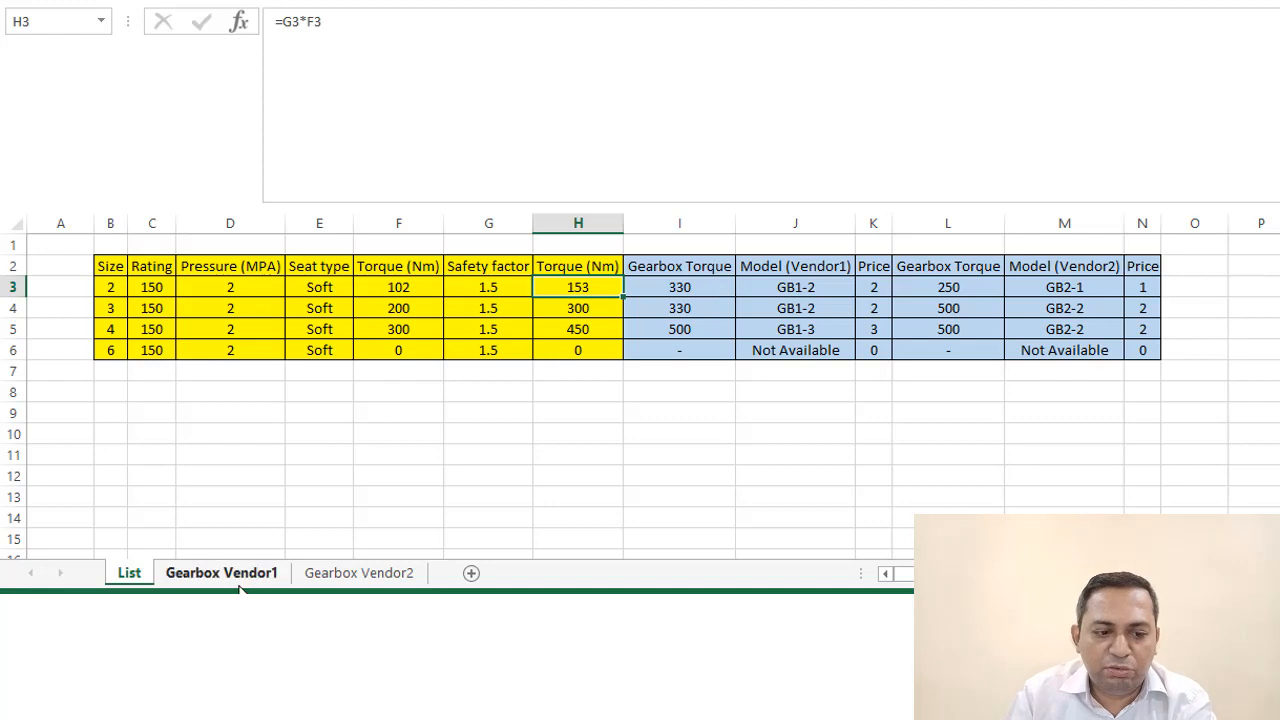
pyautogui.click(221, 572)
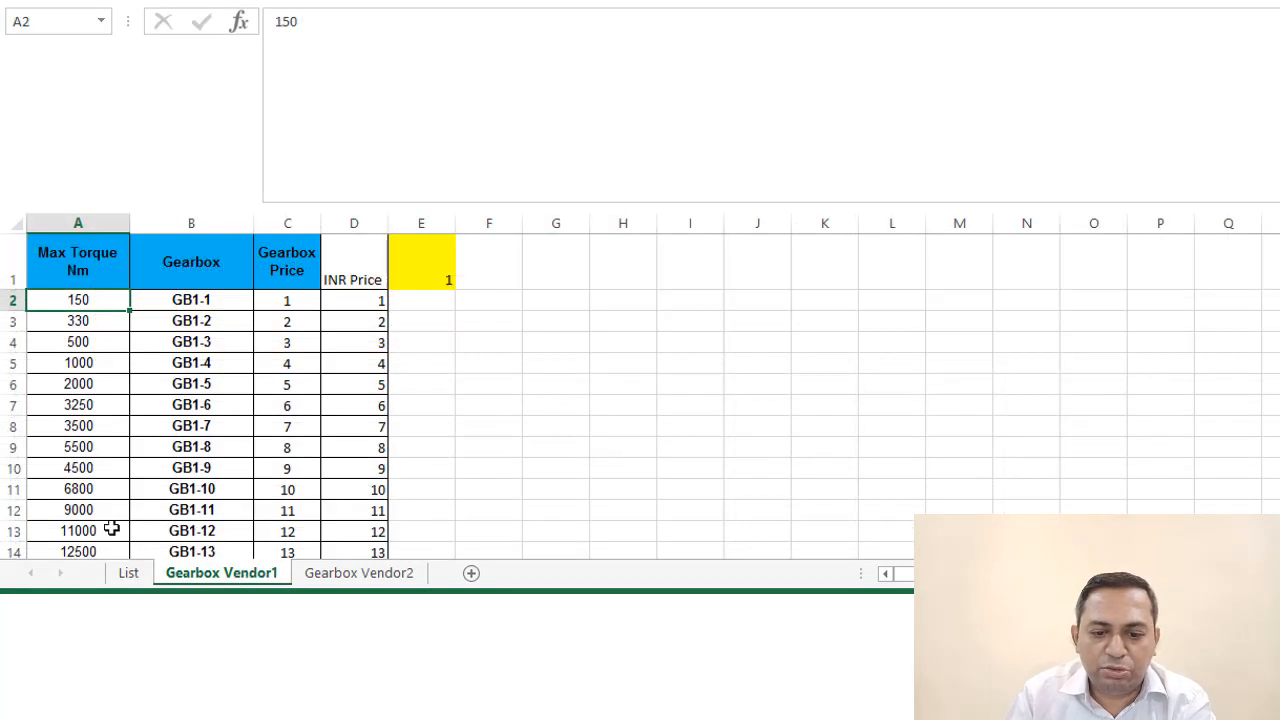
pyautogui.click(128, 572)
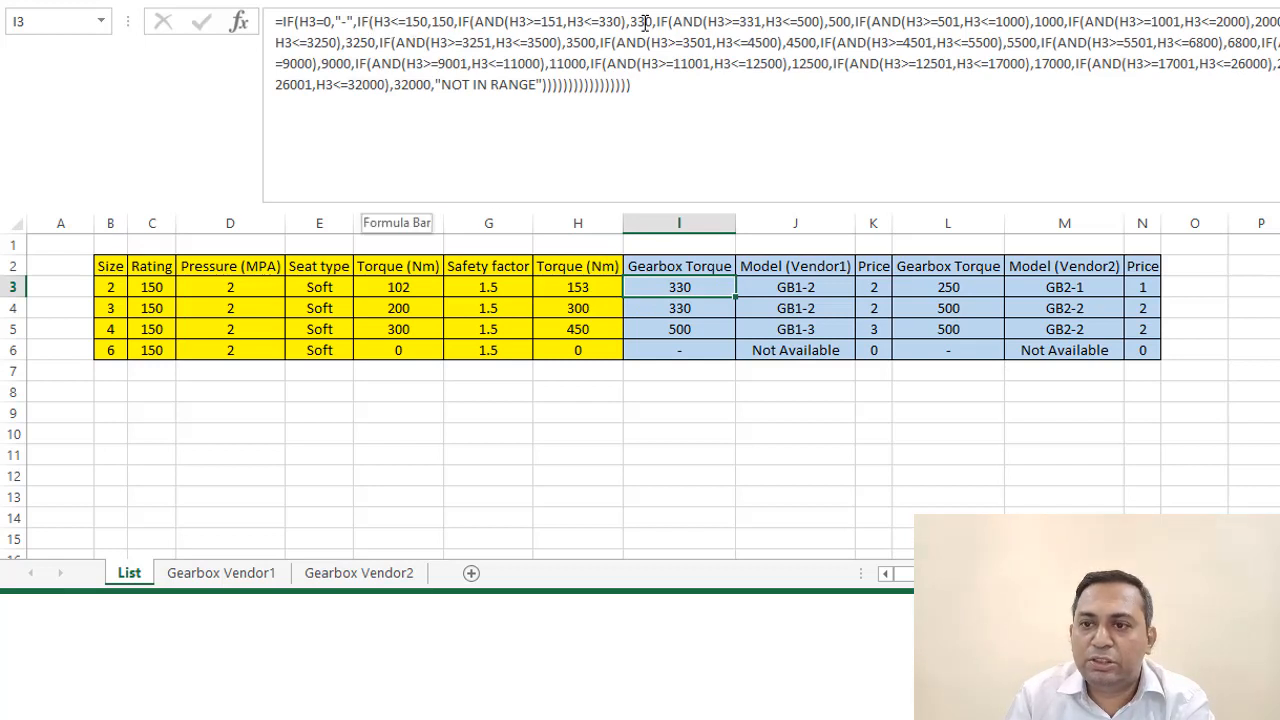
pyautogui.moveTo(751, 121)
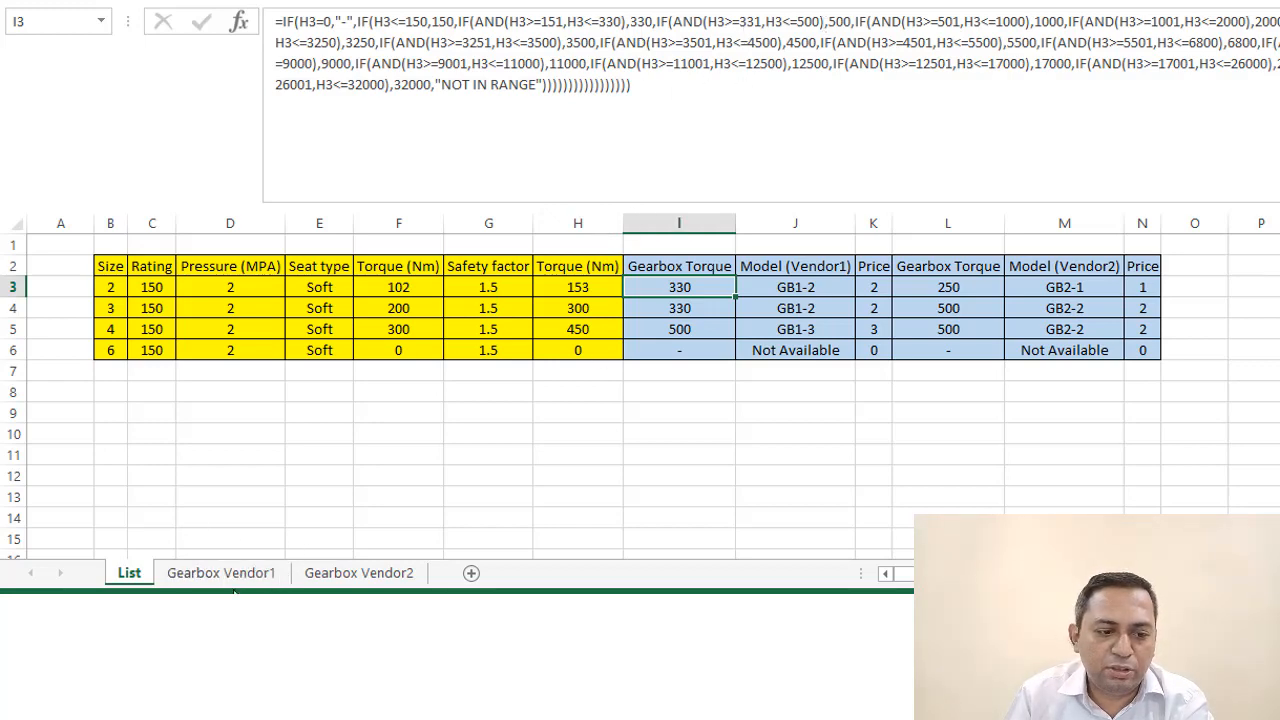
pyautogui.click(221, 572)
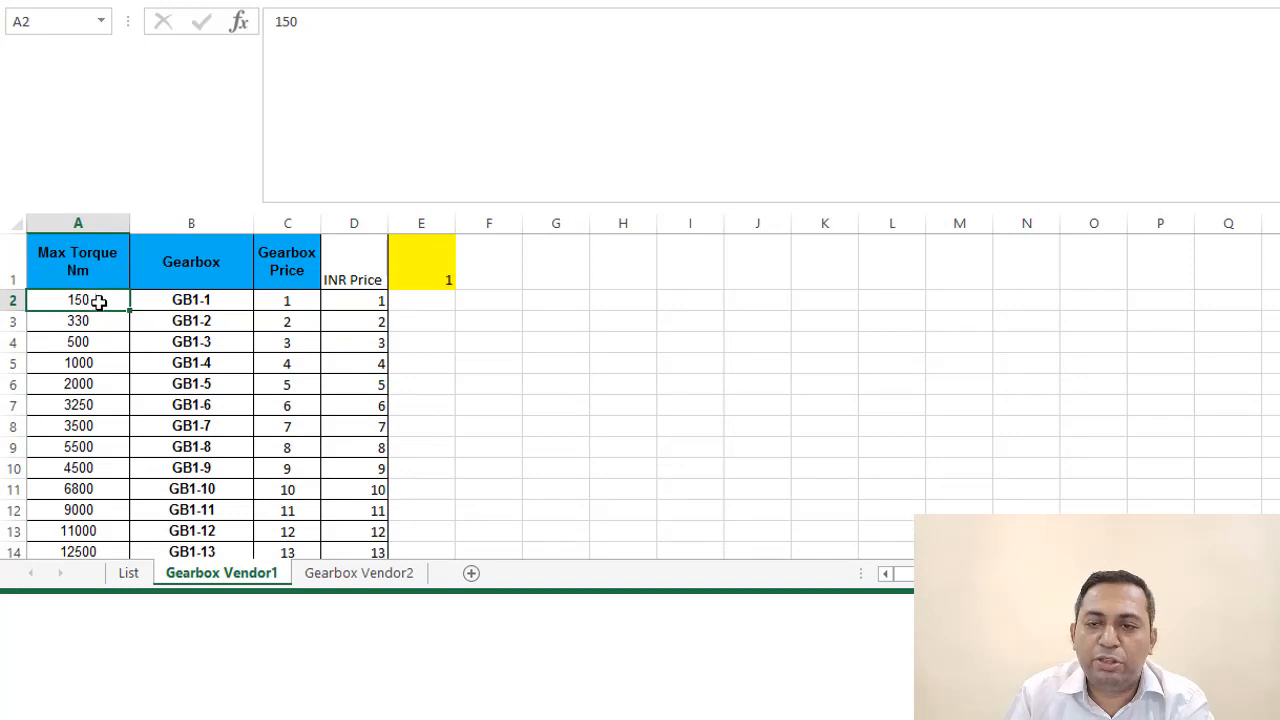
pyautogui.click(191, 300)
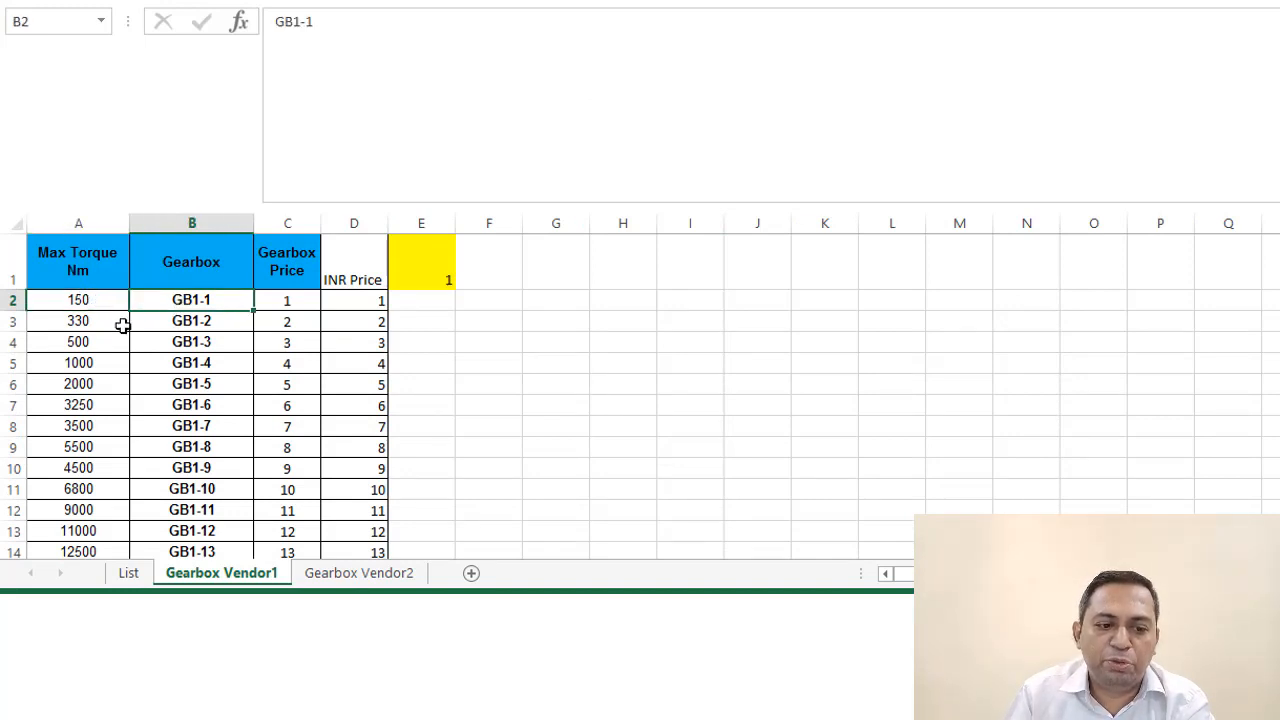
pyautogui.click(191, 320)
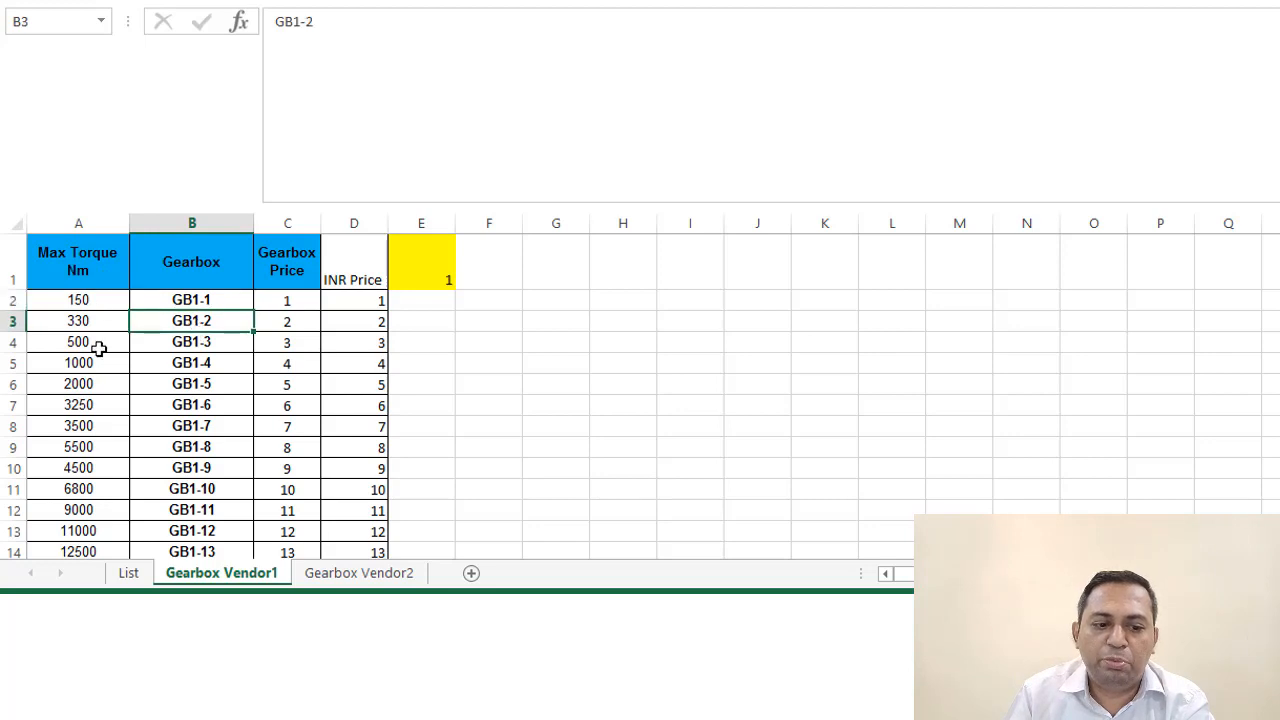
pyautogui.moveTo(184, 342)
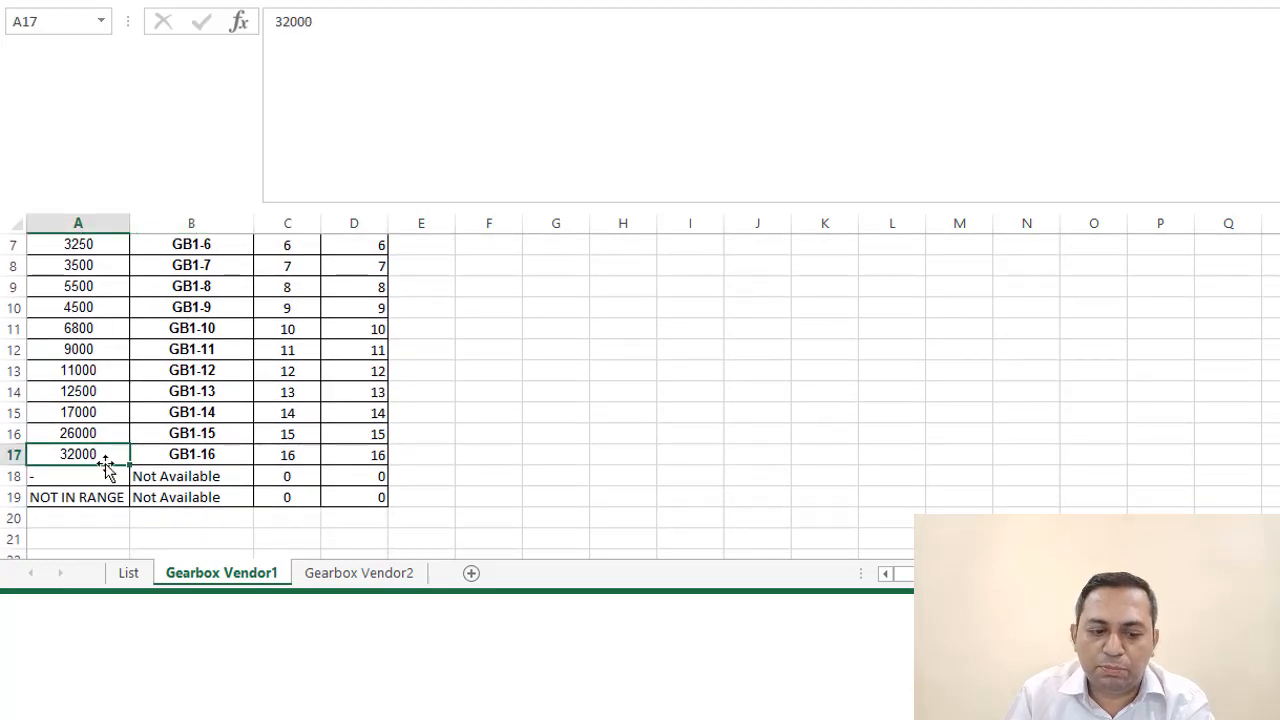
pyautogui.click(128, 573)
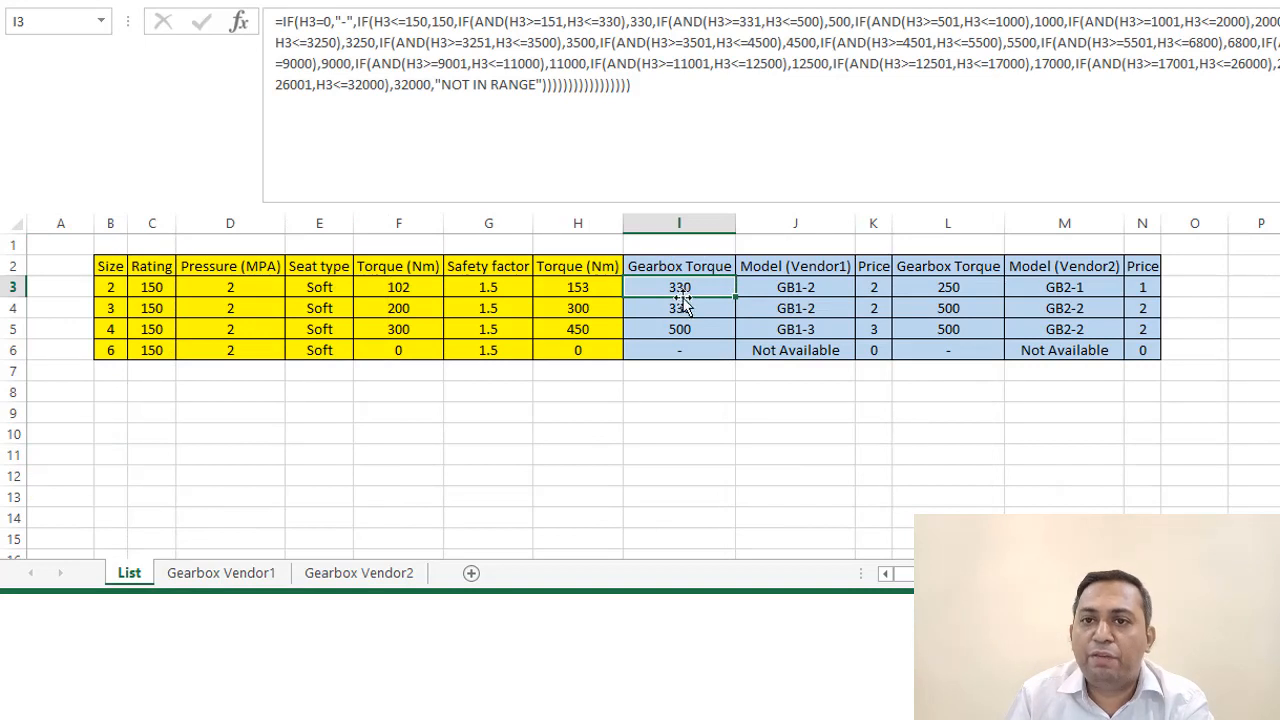
pyautogui.click(795, 287)
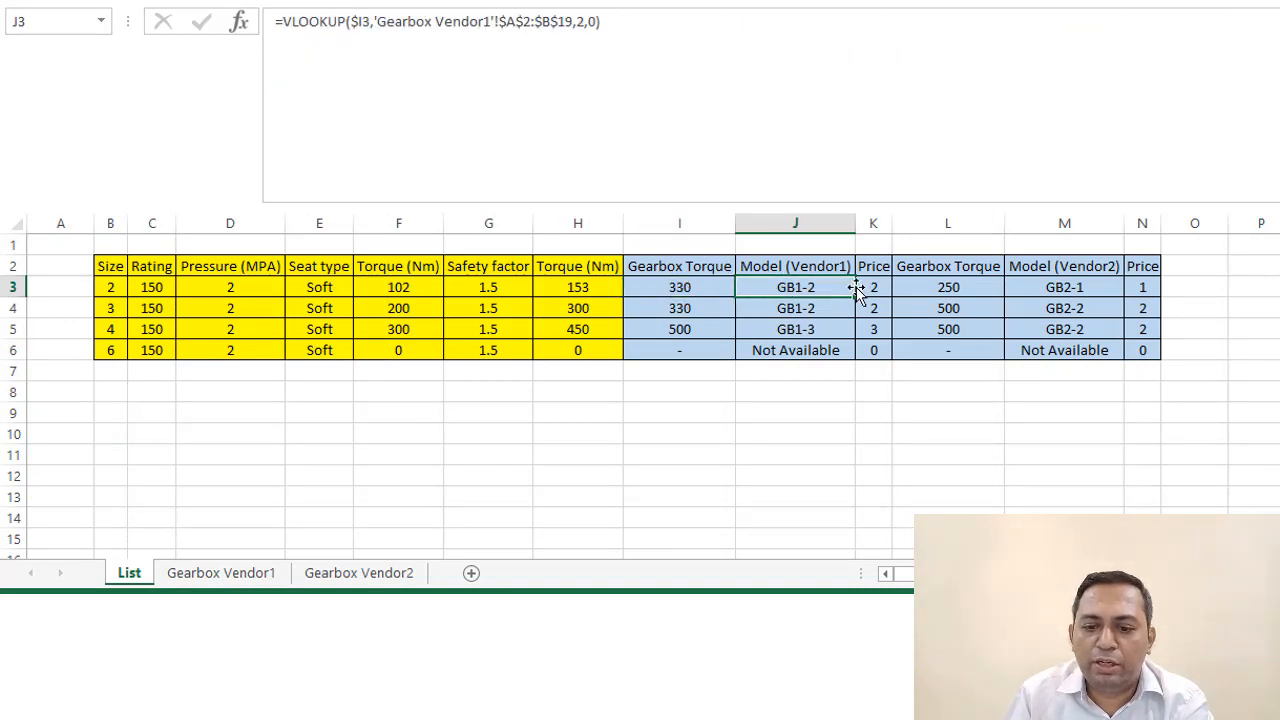
pyautogui.click(873, 287)
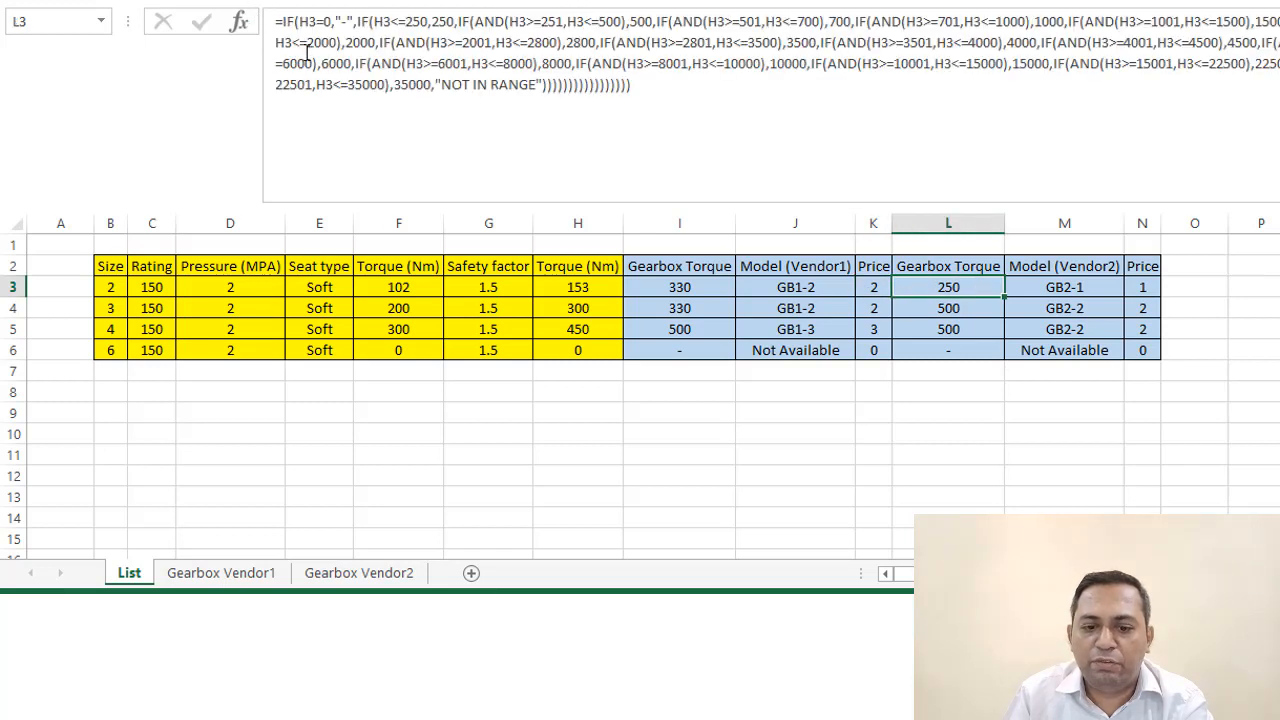
pyautogui.moveTo(571, 300)
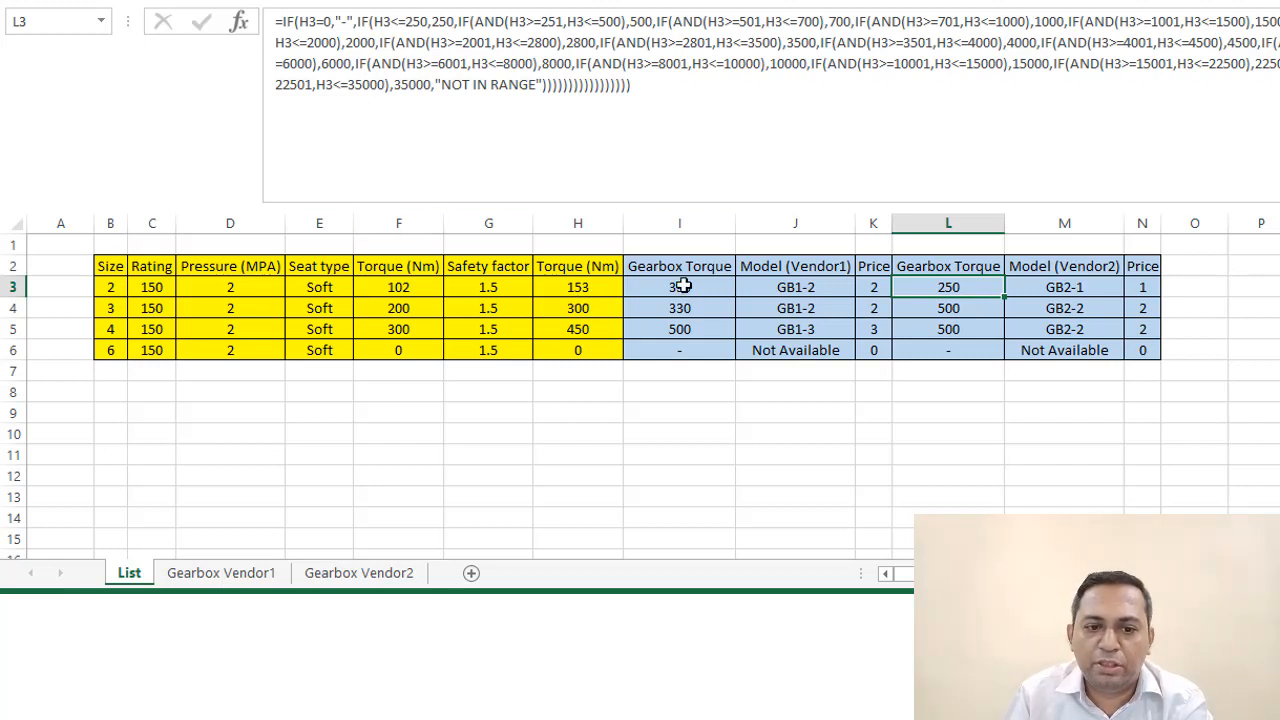
pyautogui.click(221, 572)
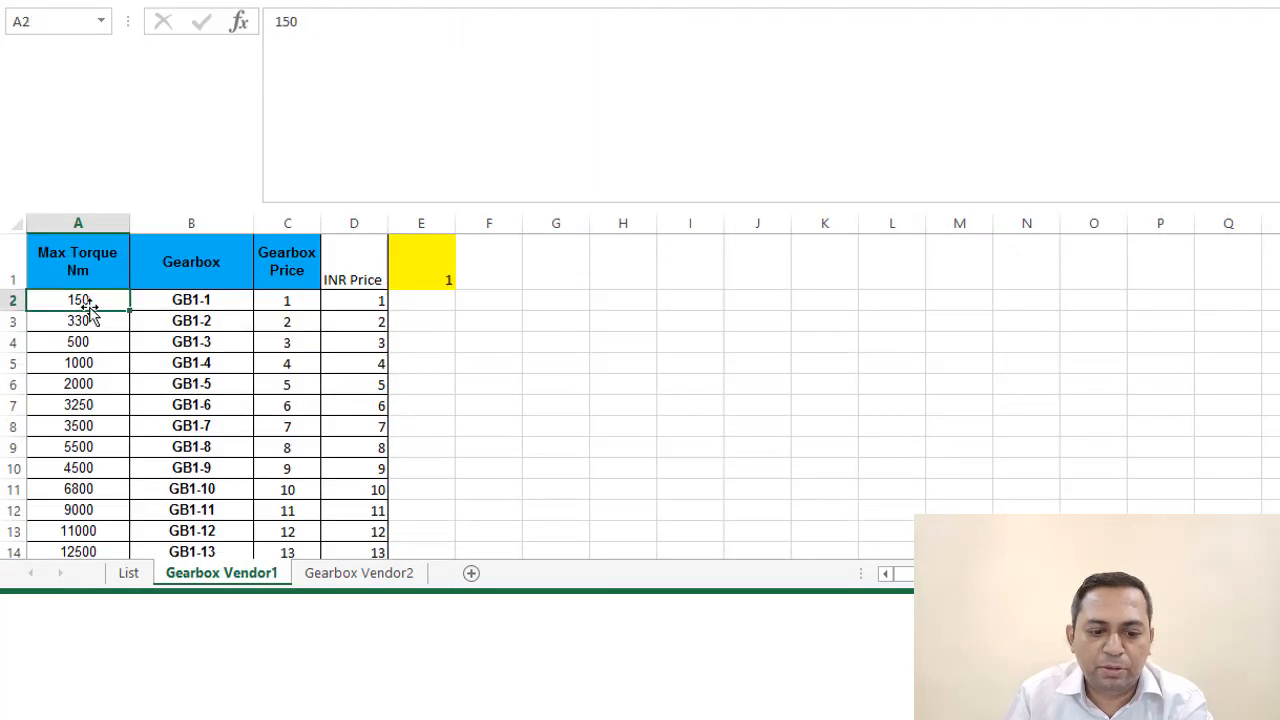
pyautogui.click(358, 572)
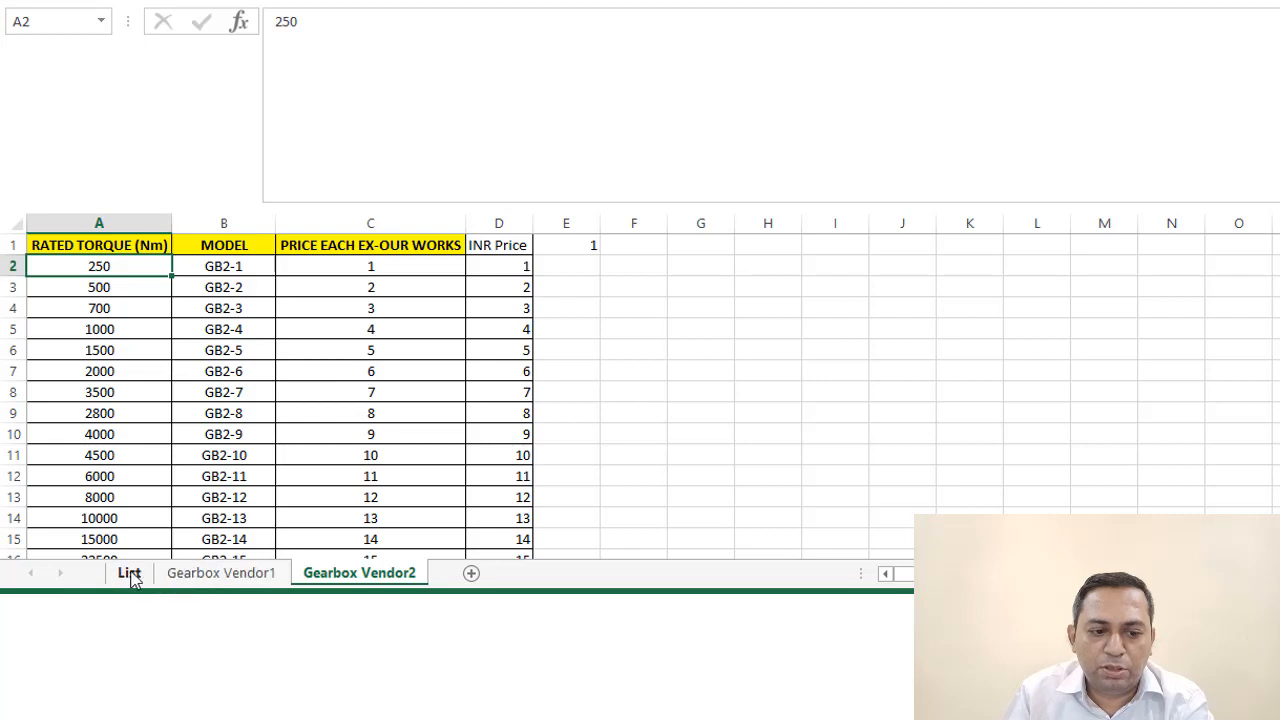
pyautogui.click(128, 573)
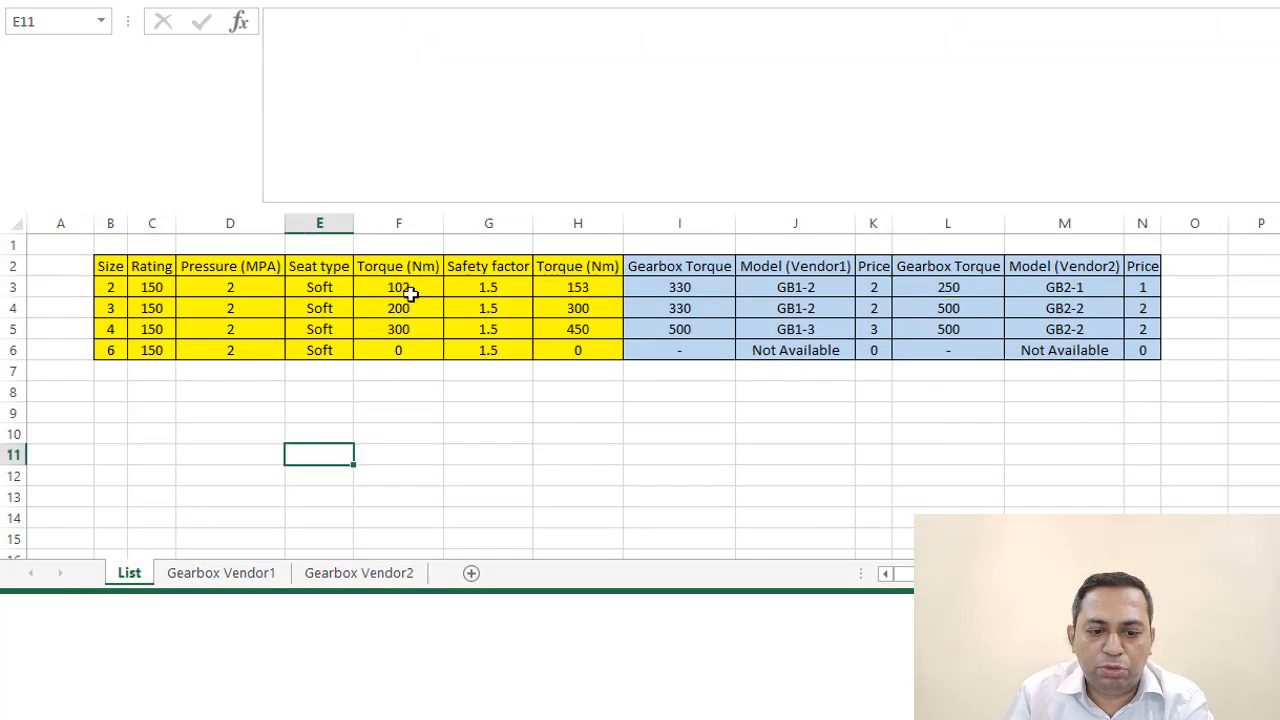
pyautogui.click(398, 287)
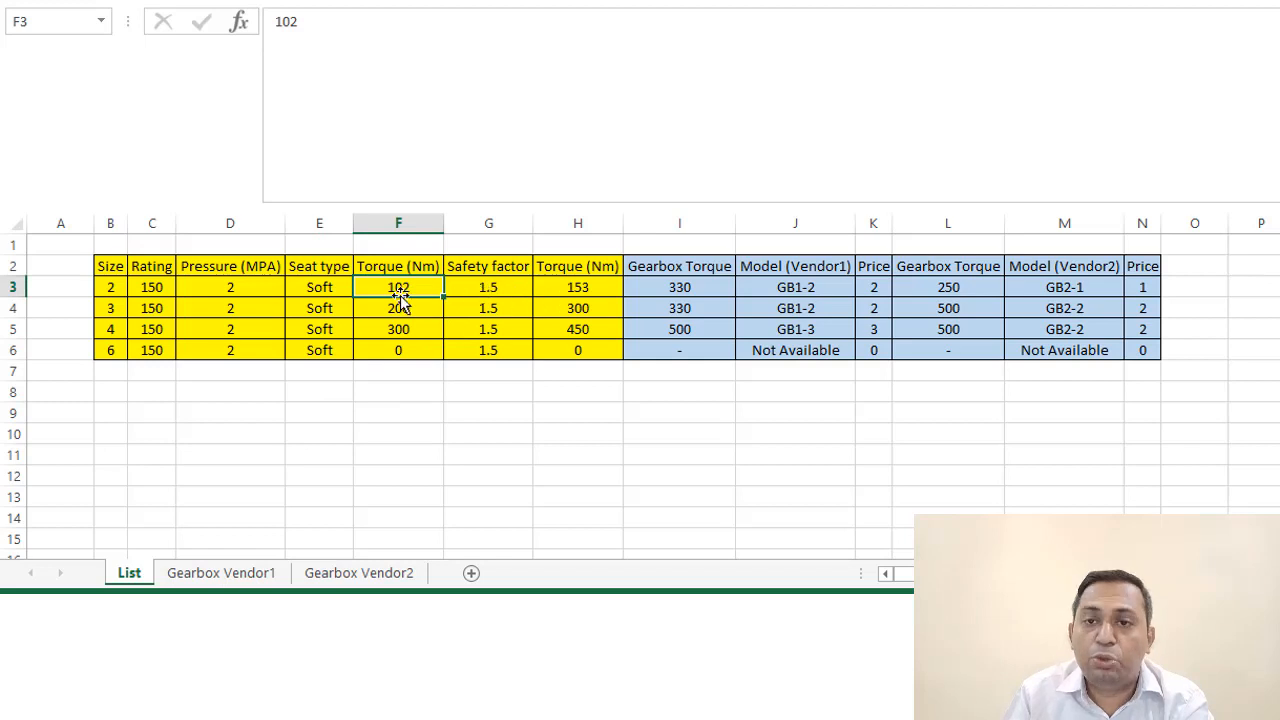
pyautogui.moveTo(577, 295)
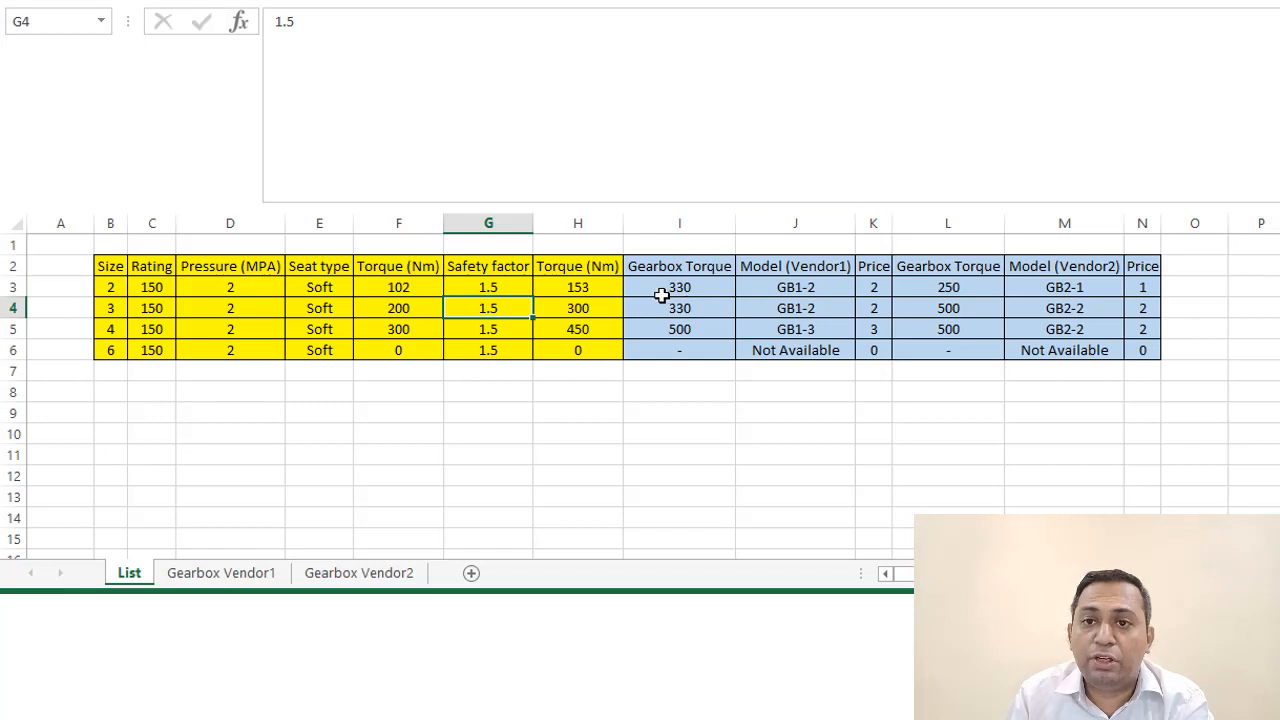
pyautogui.moveTo(875, 288)
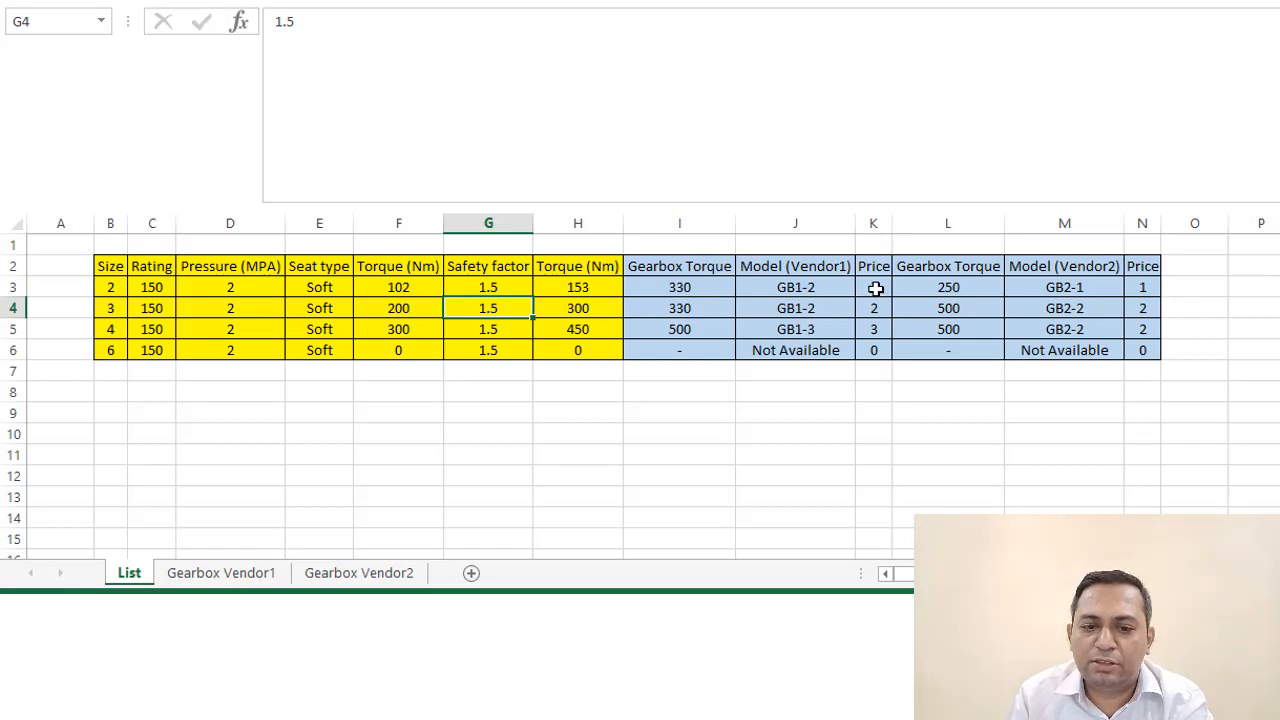
pyautogui.click(873, 287)
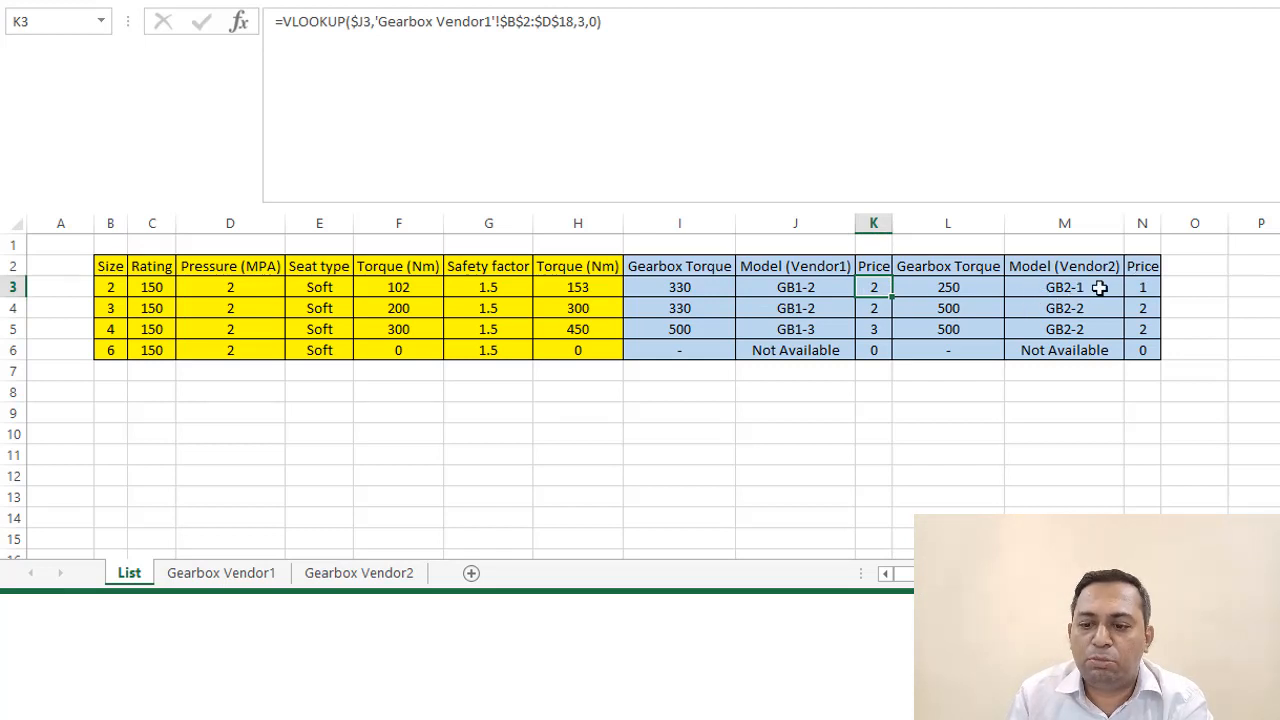
pyautogui.moveTo(1142, 287)
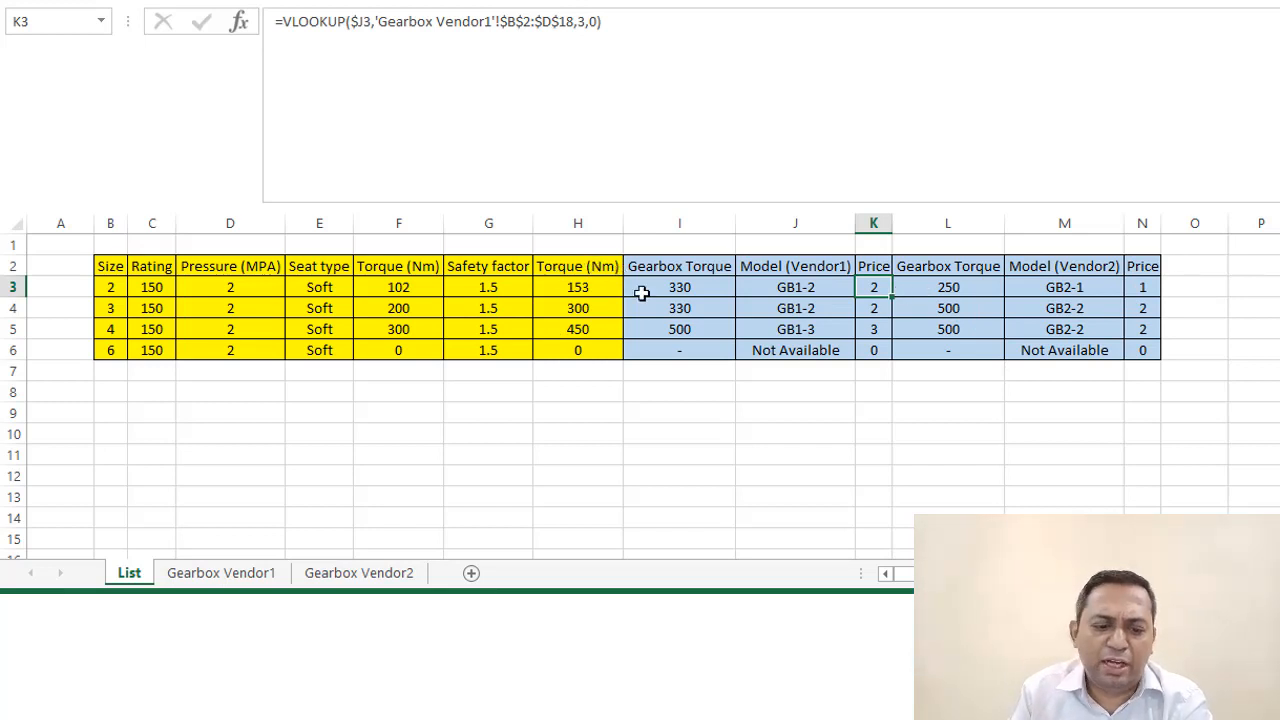
# Go from Gearbox Vendor2 to Gearbox Vendor1, select yellow multiplier E1 and type .02
pyautogui.click(358, 573)
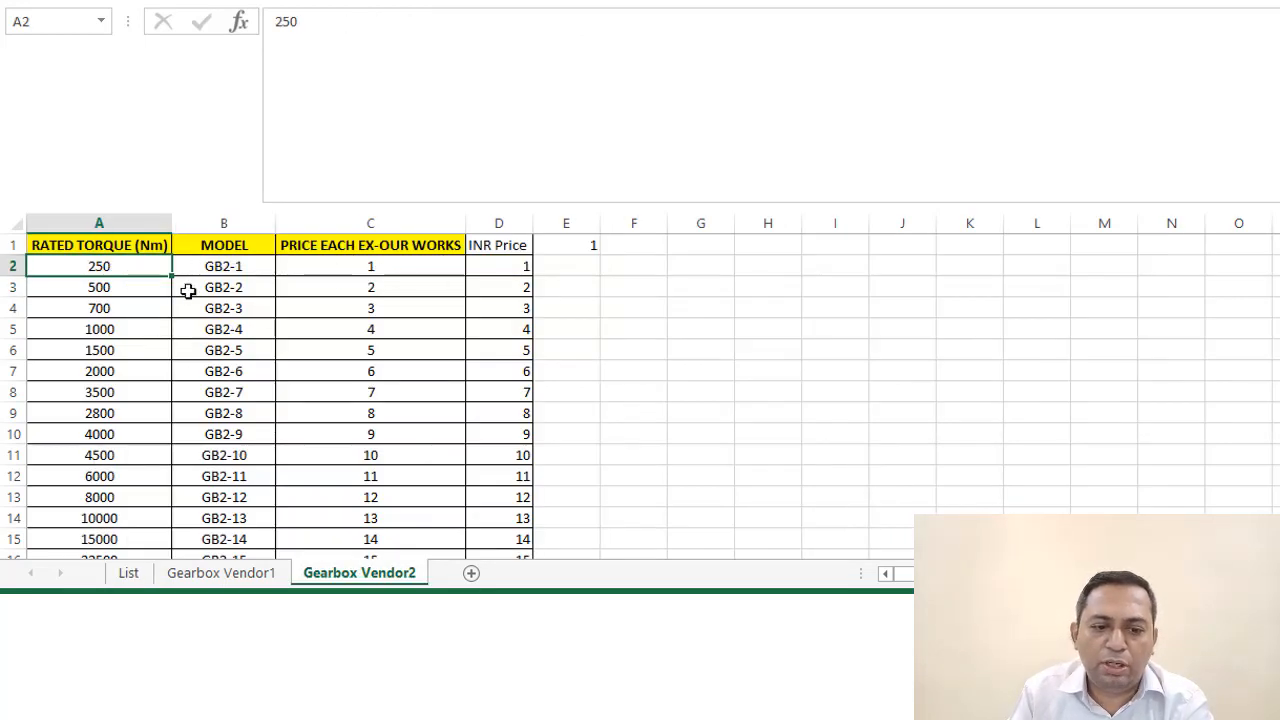
pyautogui.click(221, 572)
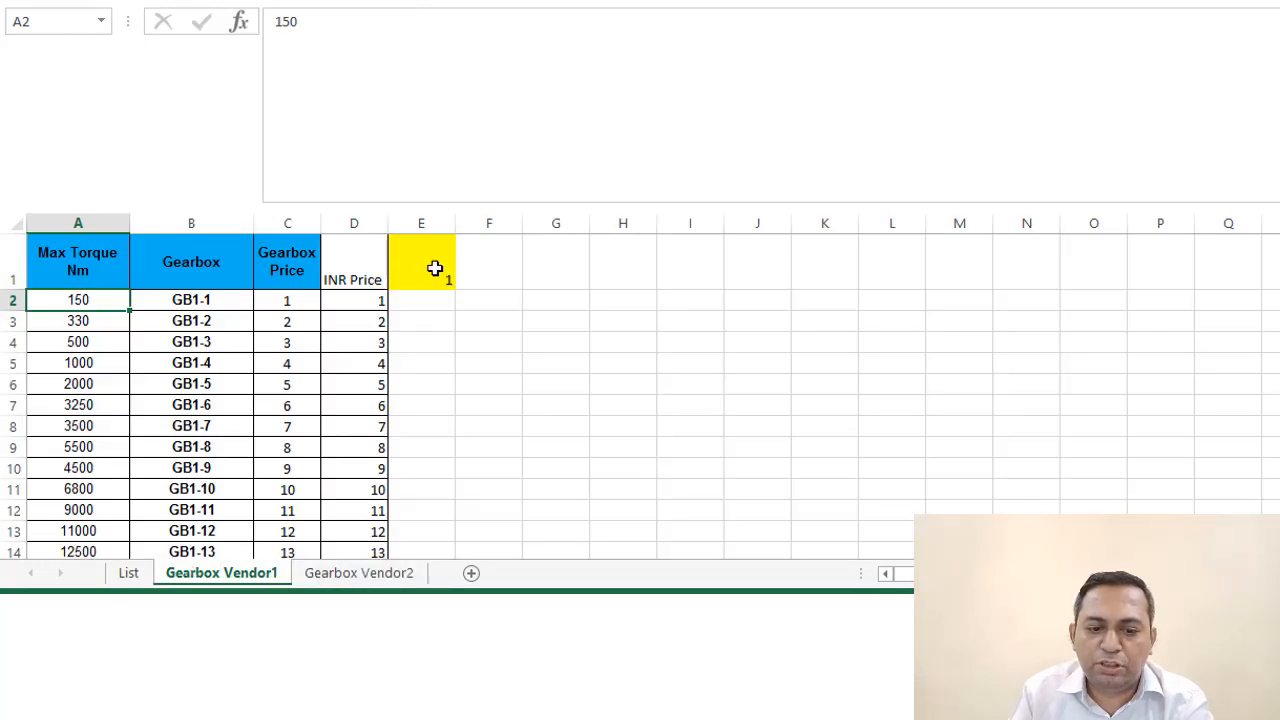
pyautogui.click(420, 263)
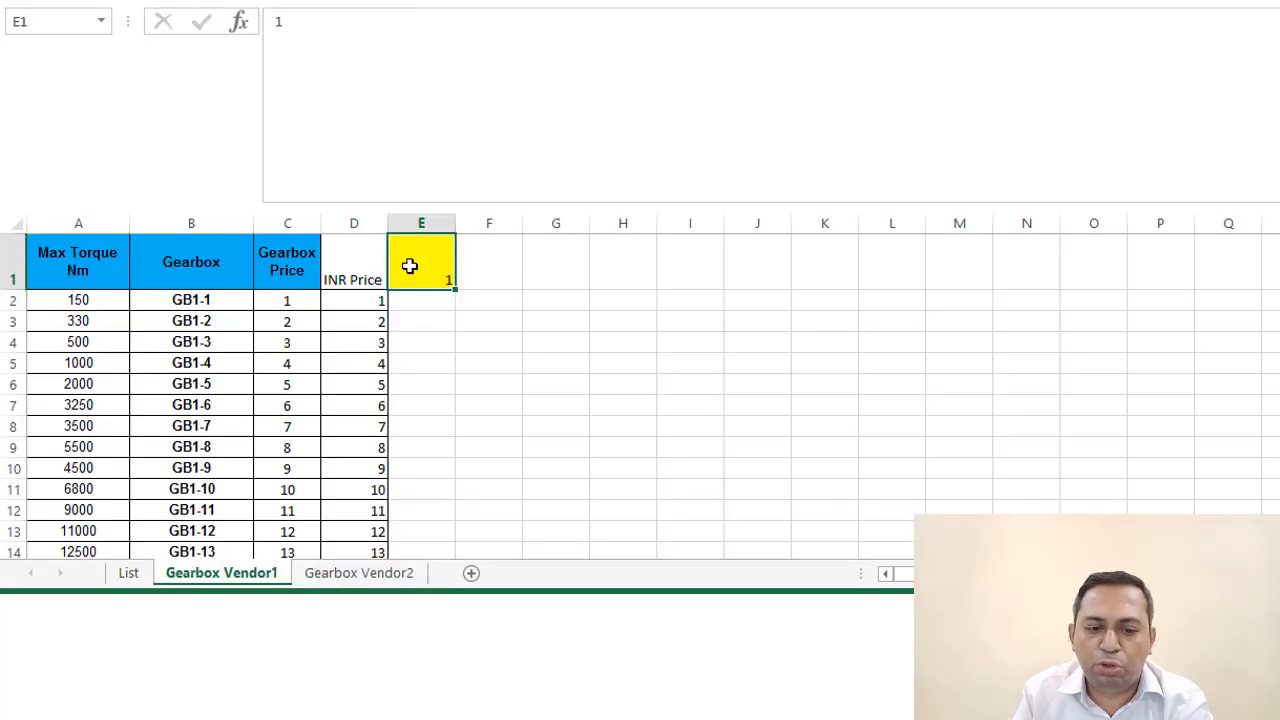
pyautogui.moveTo(596, 322)
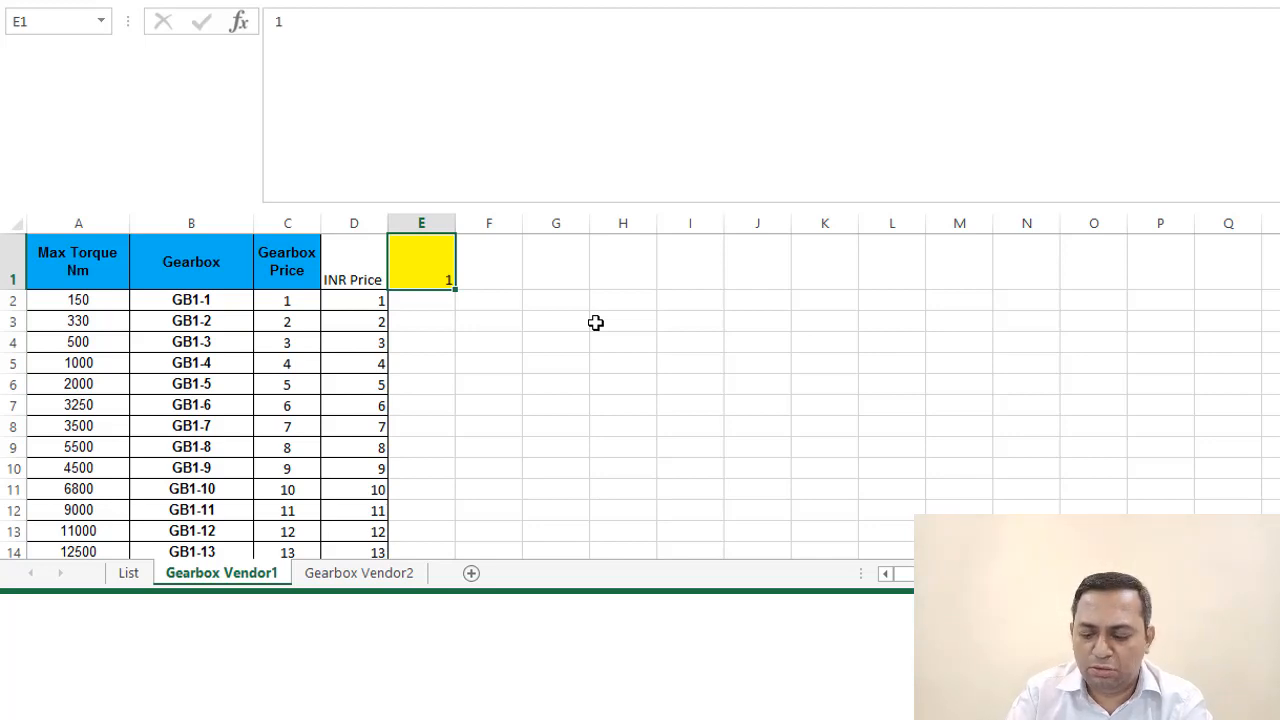
pyautogui.write('.02')
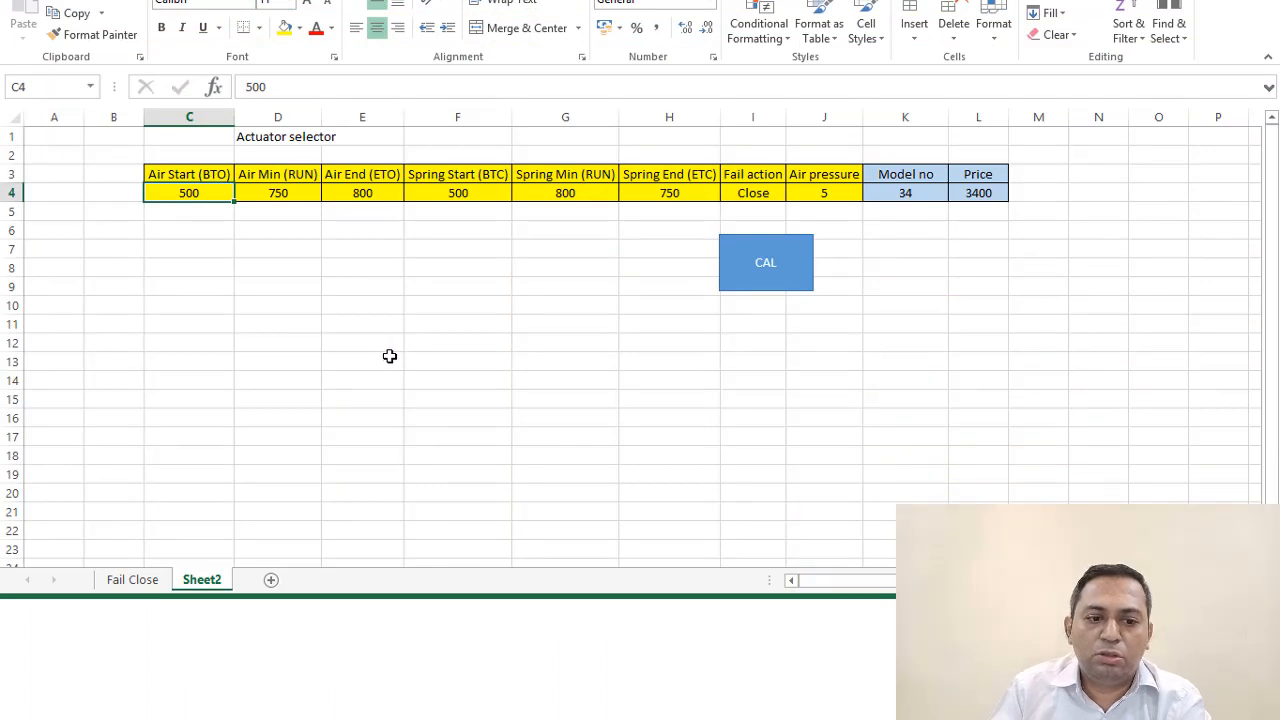
pyautogui.moveTo(127, 210)
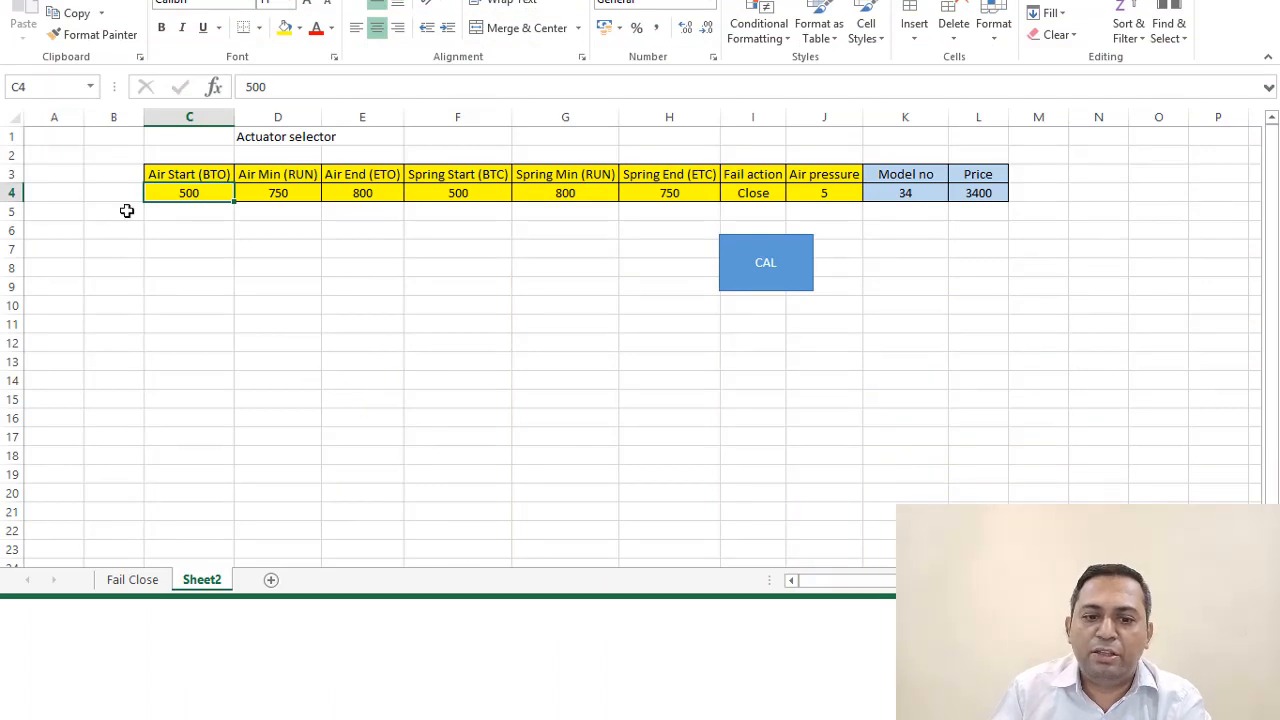
pyautogui.moveTo(211, 218)
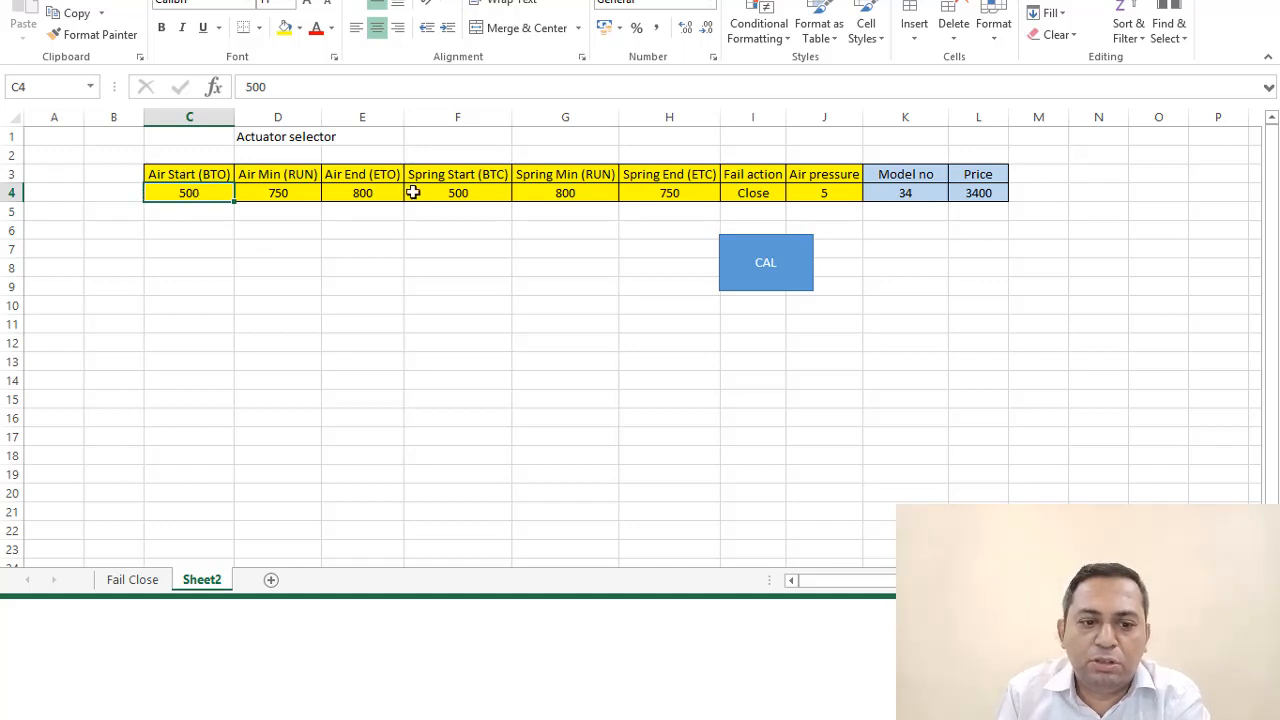
pyautogui.moveTo(135, 180)
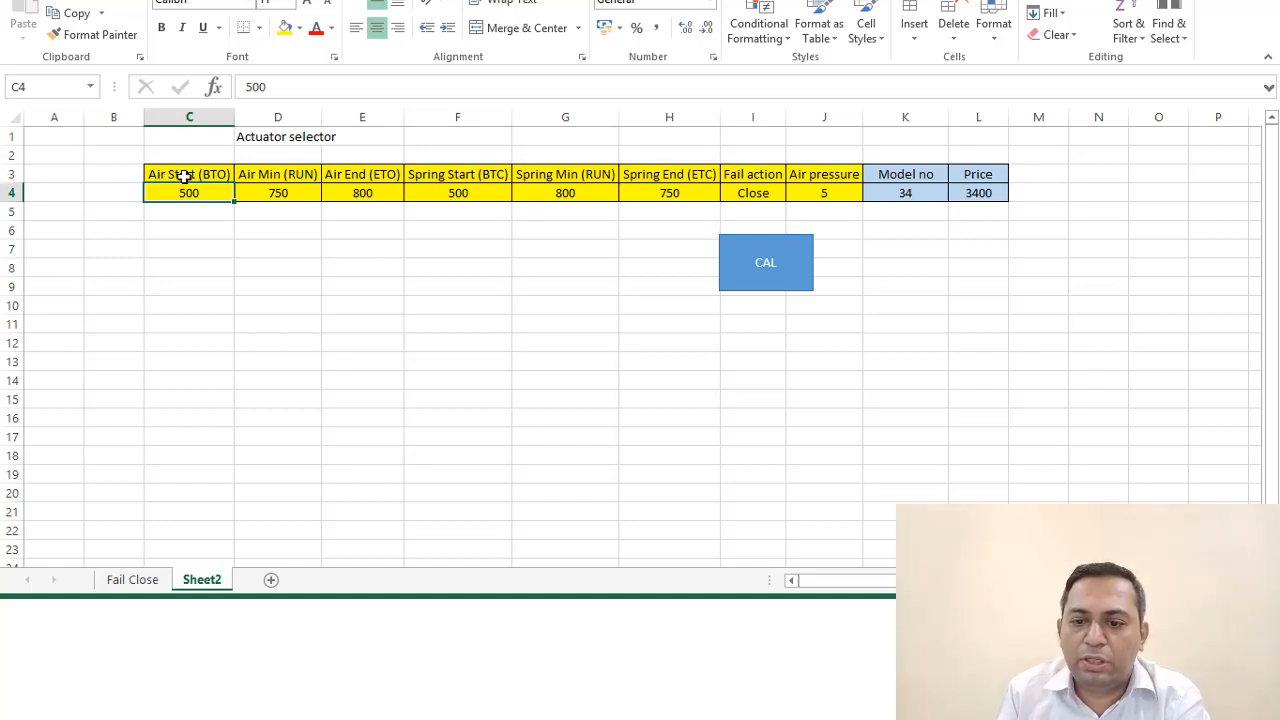
pyautogui.moveTo(830, 178)
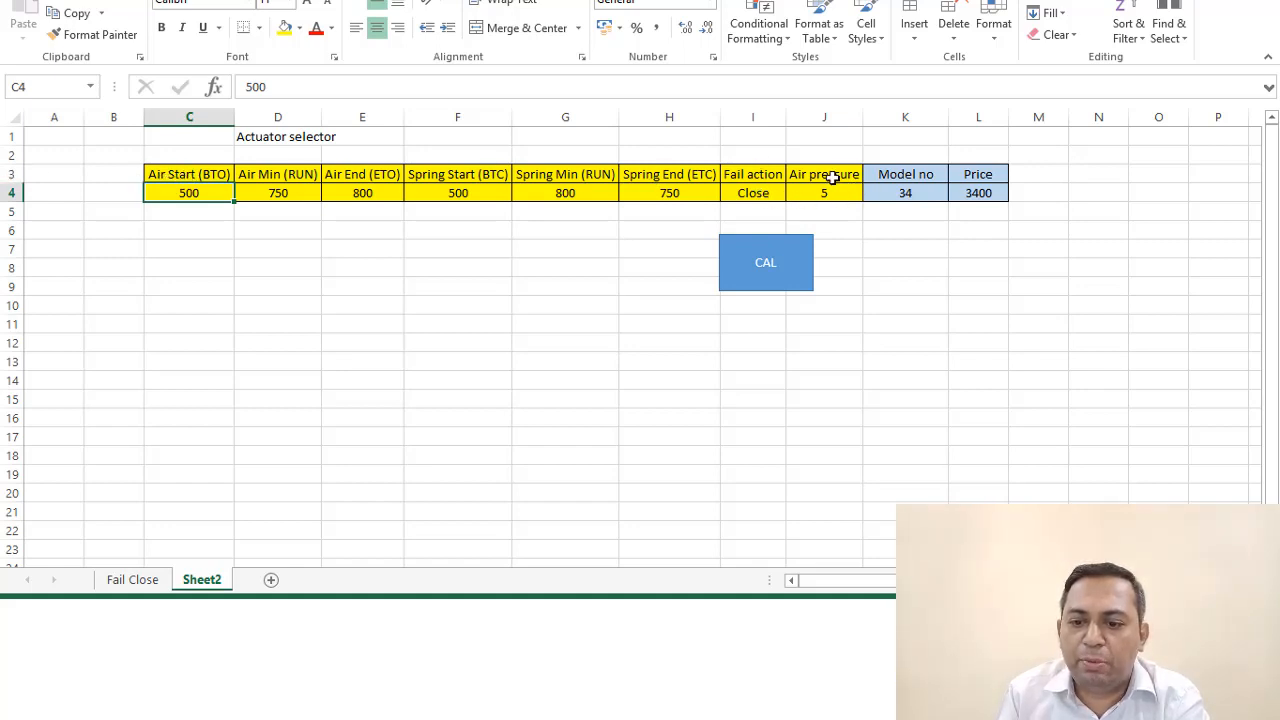
# Pick air pressure 5 in J4, run CAL, check L4's lookup, and open Fail Close
pyautogui.click(869, 192)
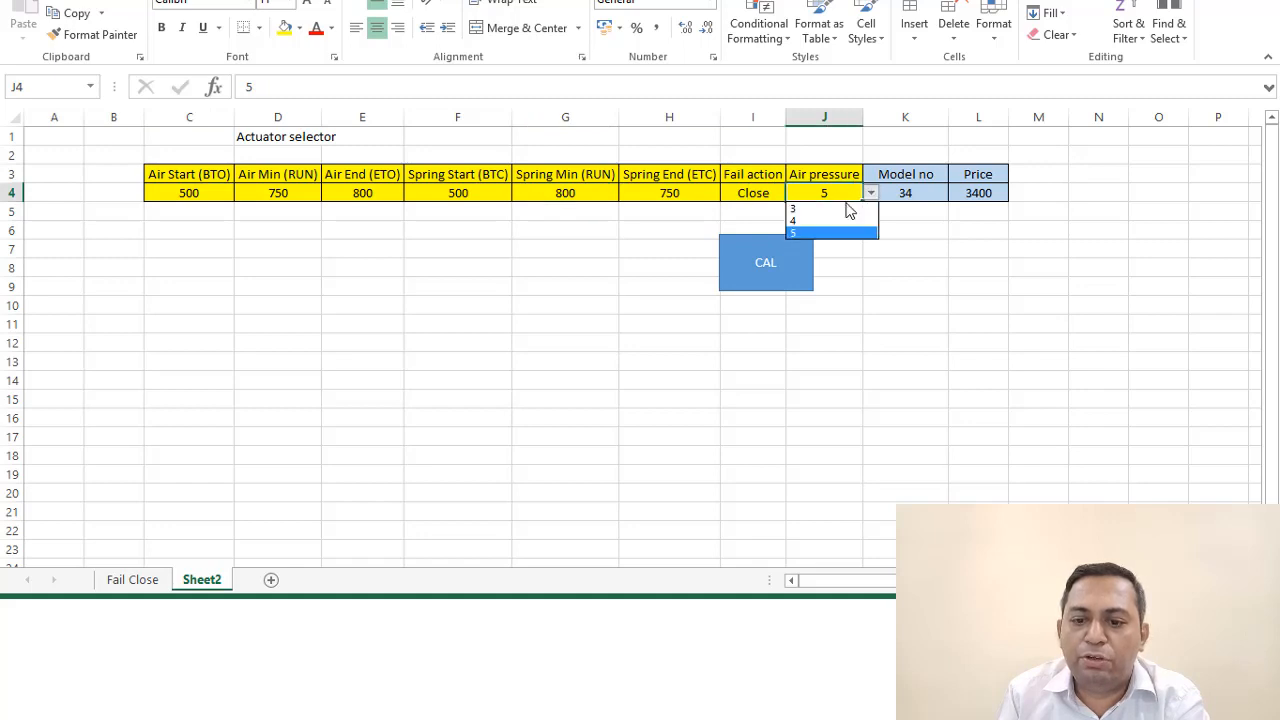
pyautogui.click(824, 232)
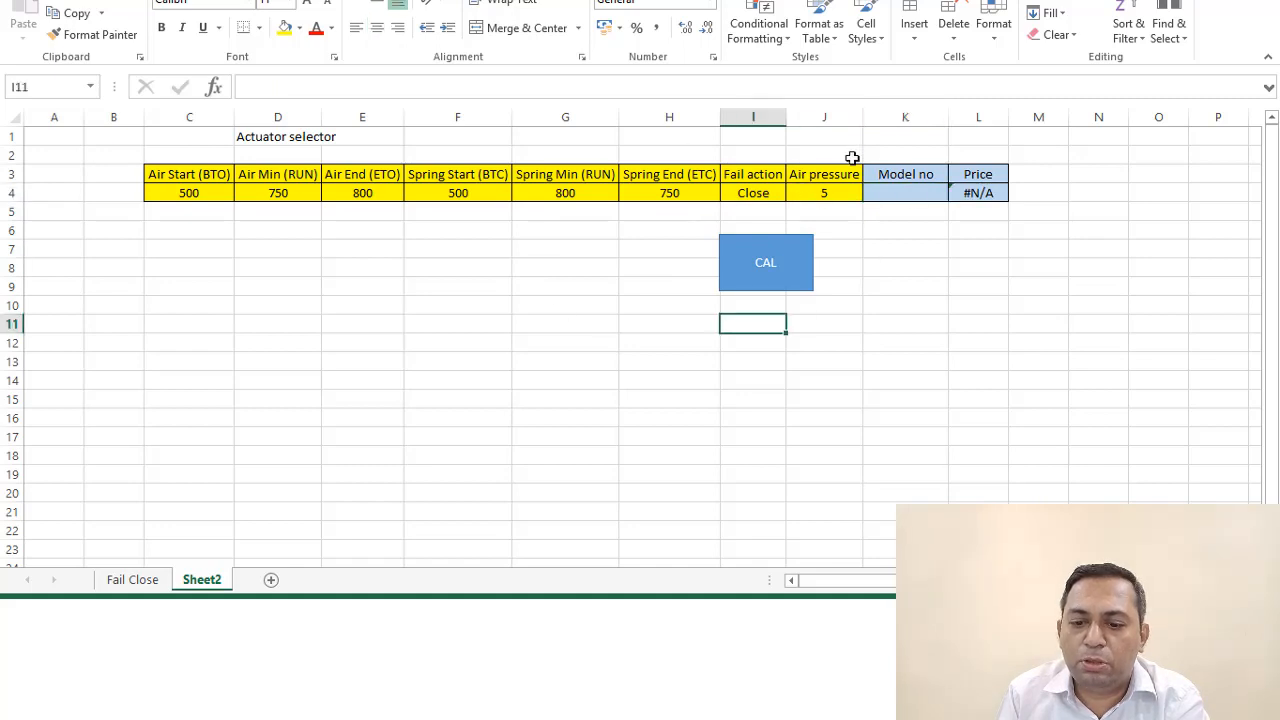
pyautogui.click(765, 262)
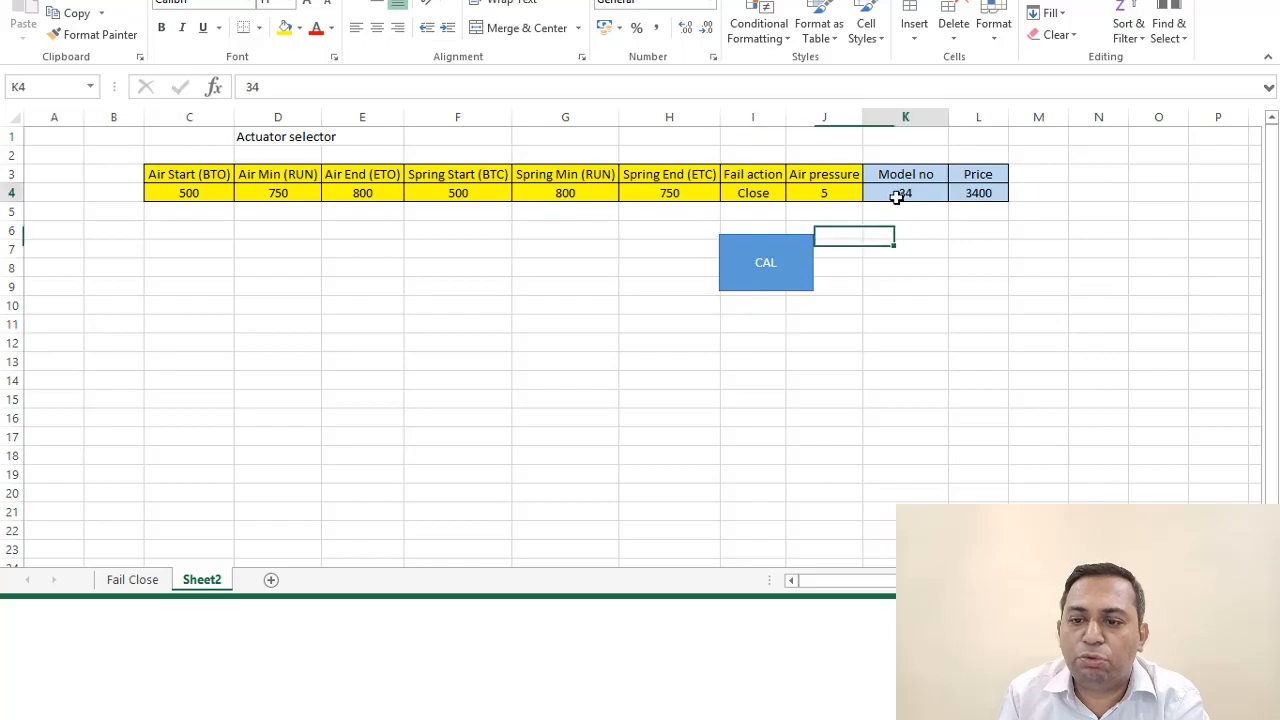
pyautogui.click(977, 192)
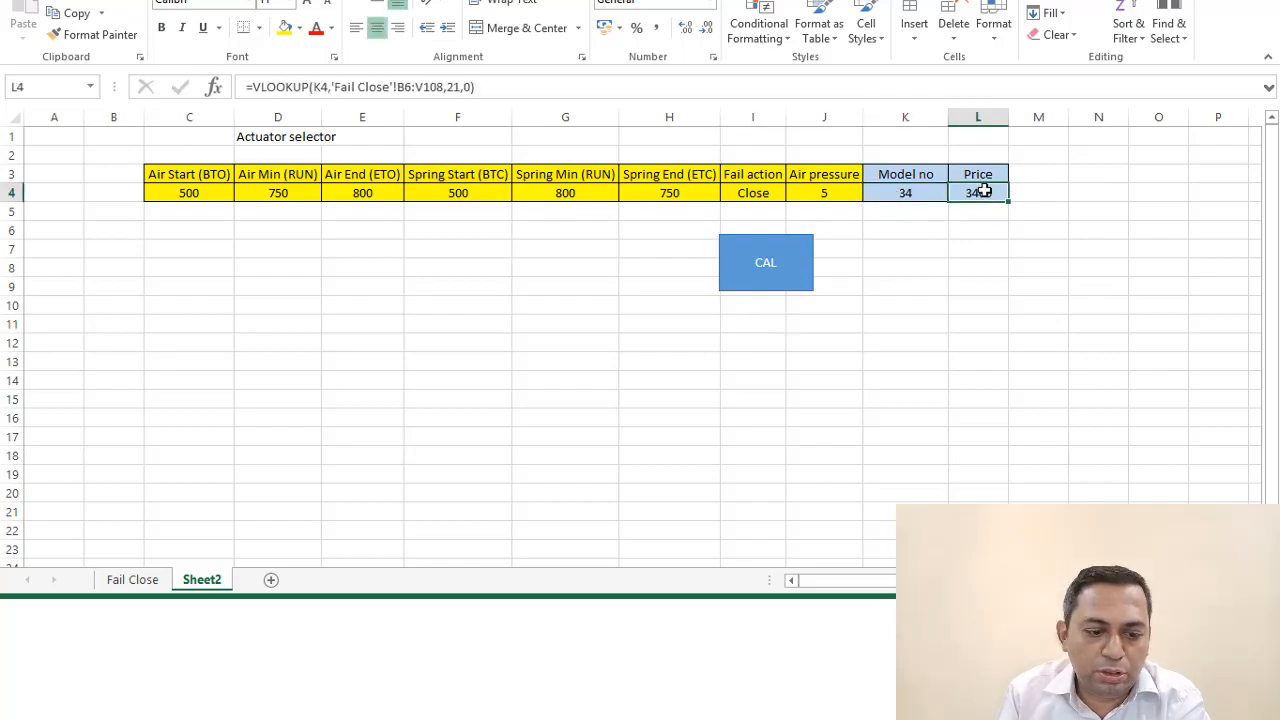
pyautogui.click(132, 579)
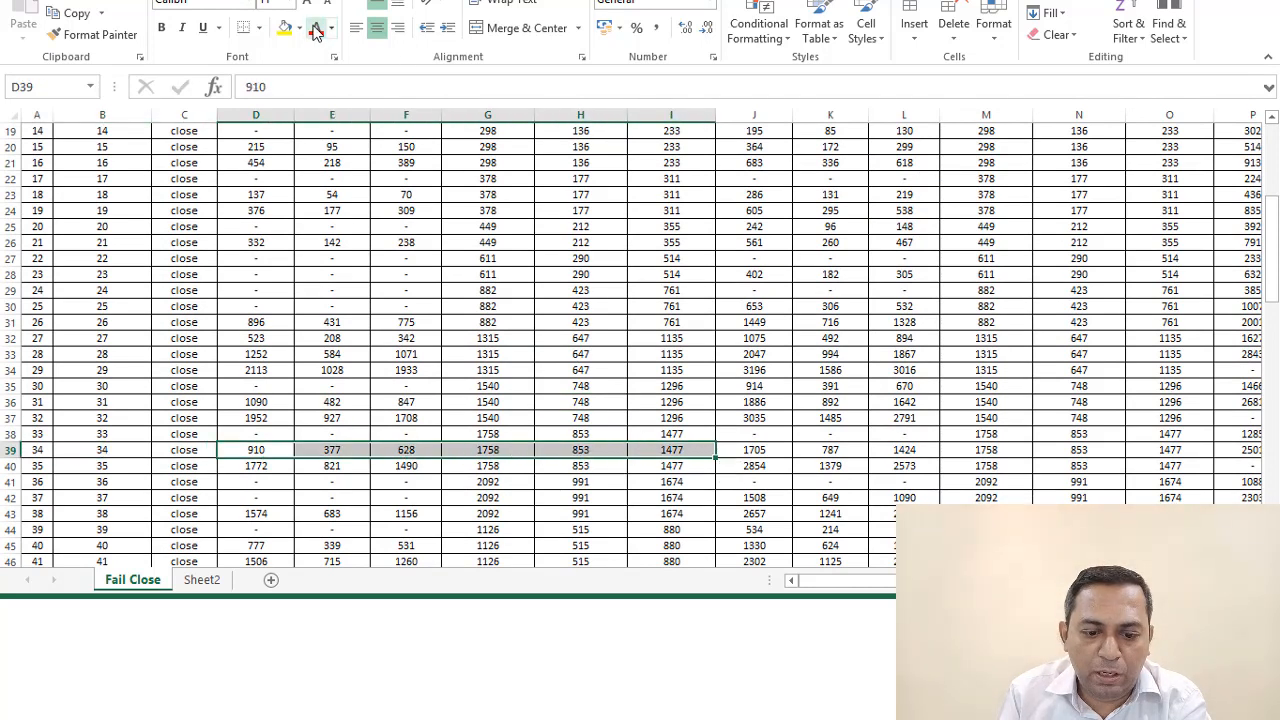
# Colour model 34's readings red on yellow, confirm row 39's 3400 price, return to Sheet2
pyautogui.click(316, 28)
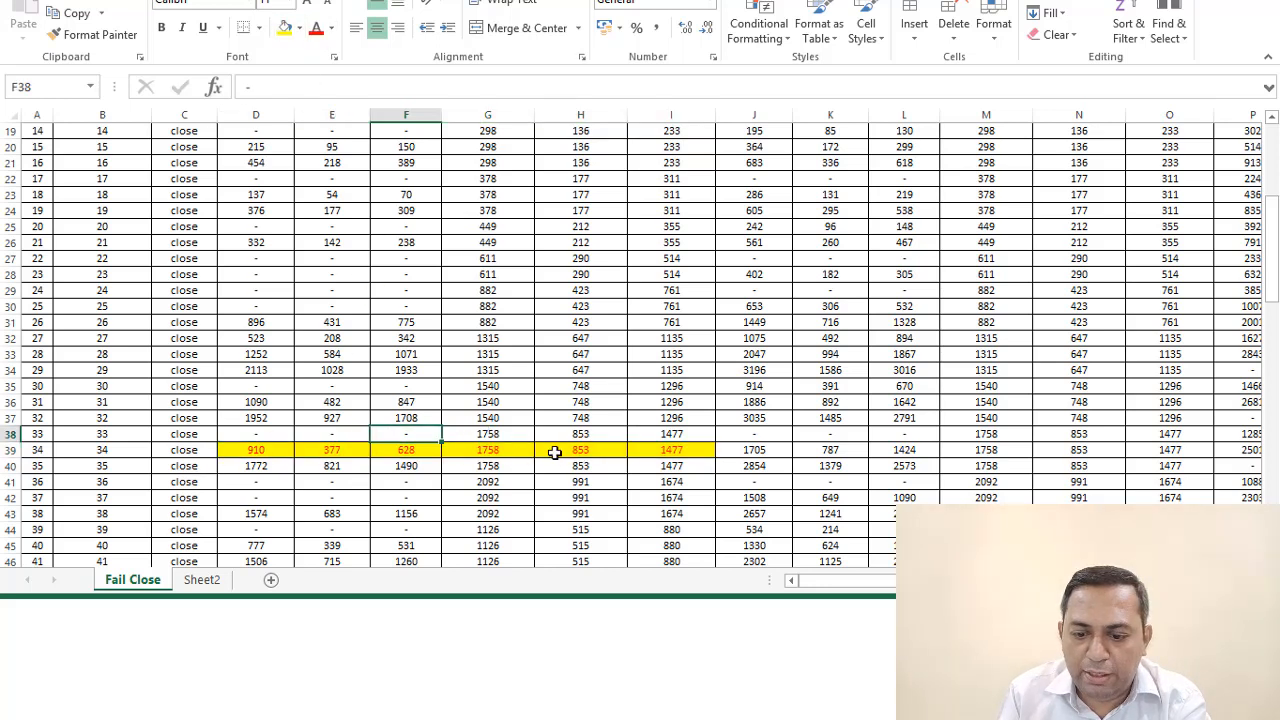
pyautogui.hscroll(3)
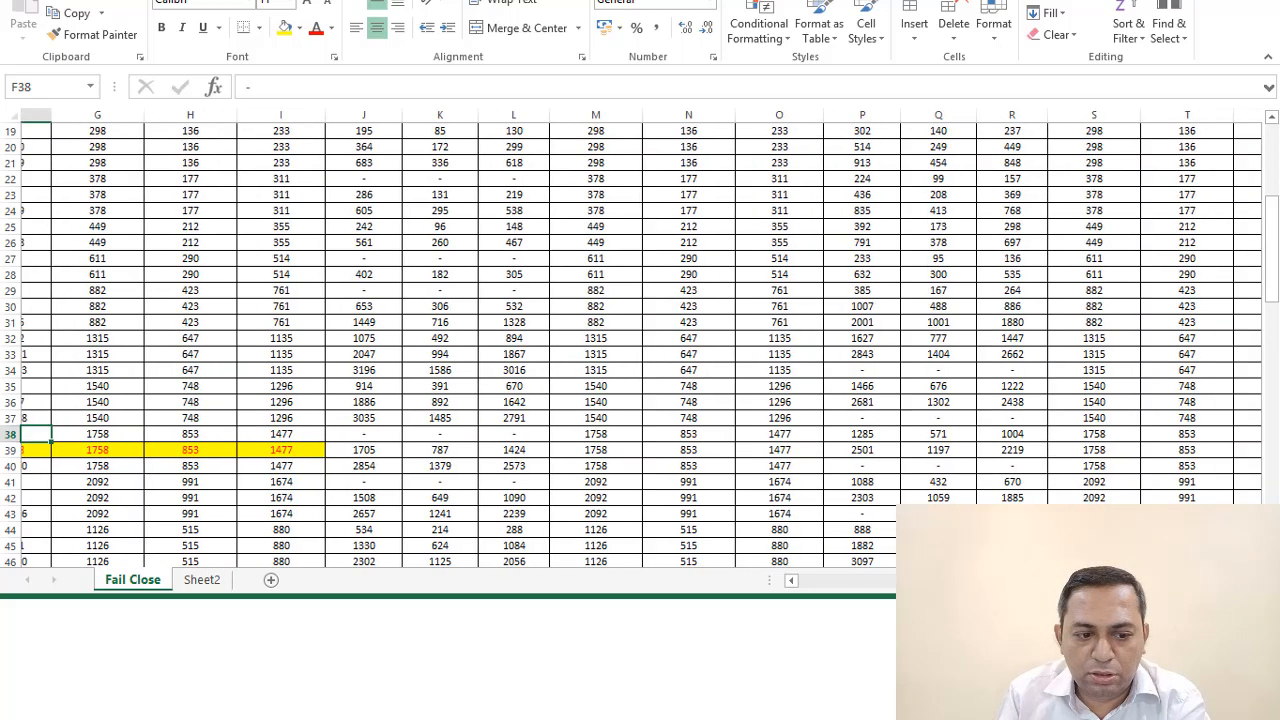
pyautogui.hscroll(3)
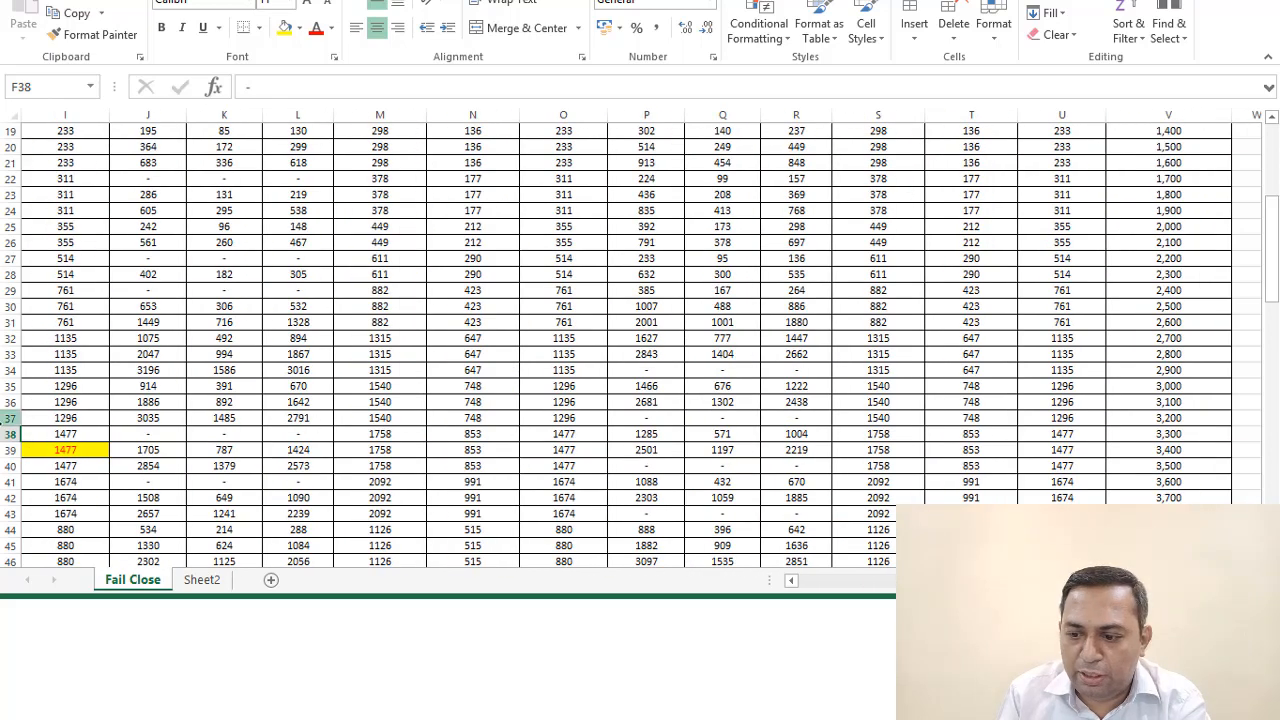
pyautogui.click(65, 449)
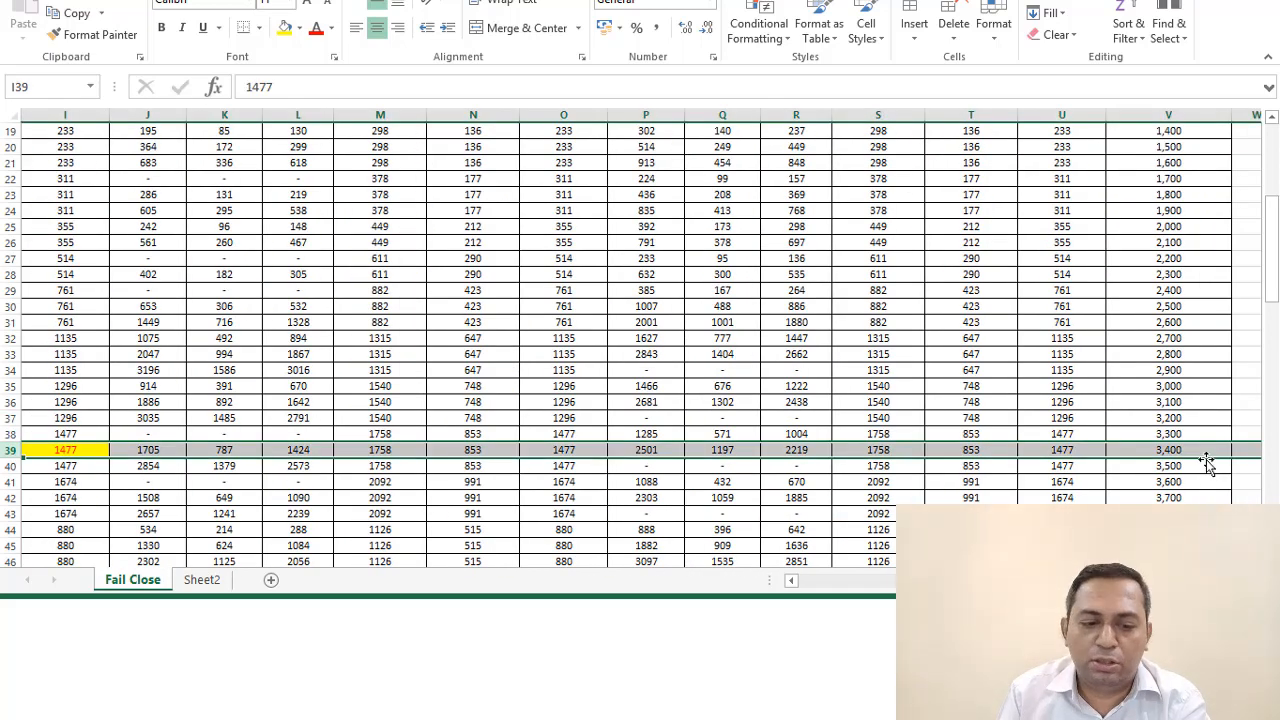
pyautogui.click(1168, 449)
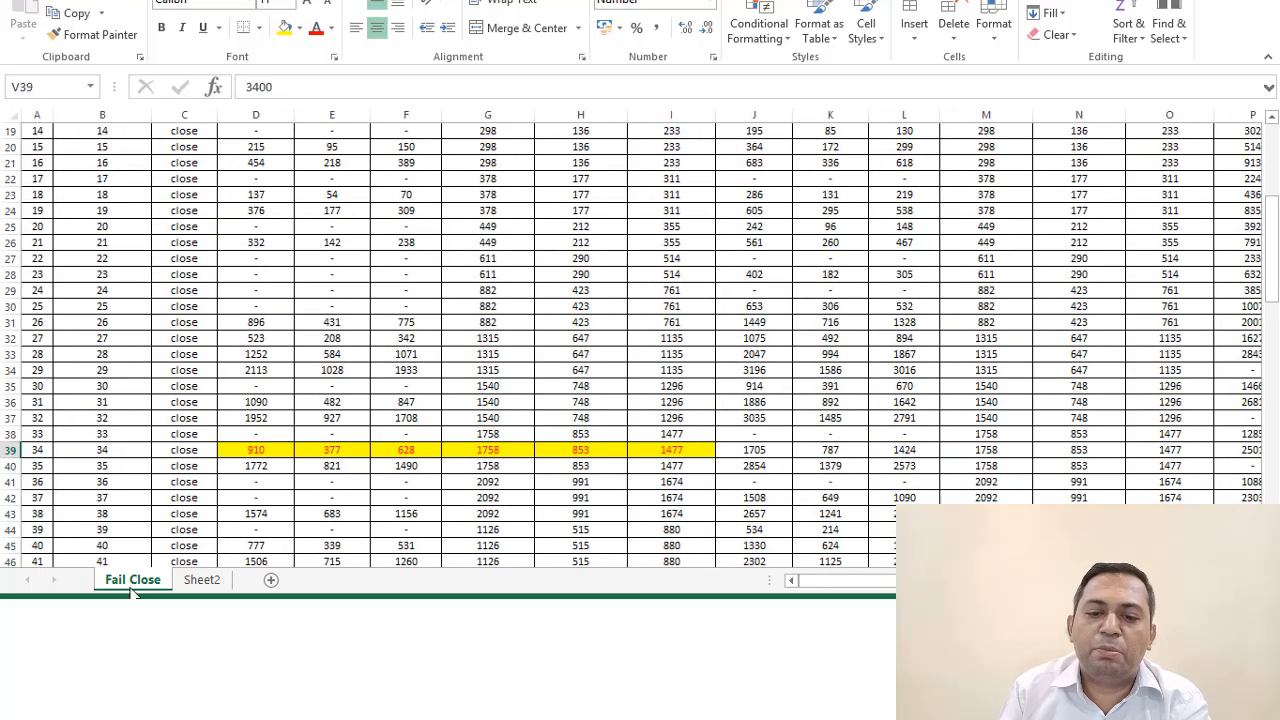
pyautogui.click(201, 580)
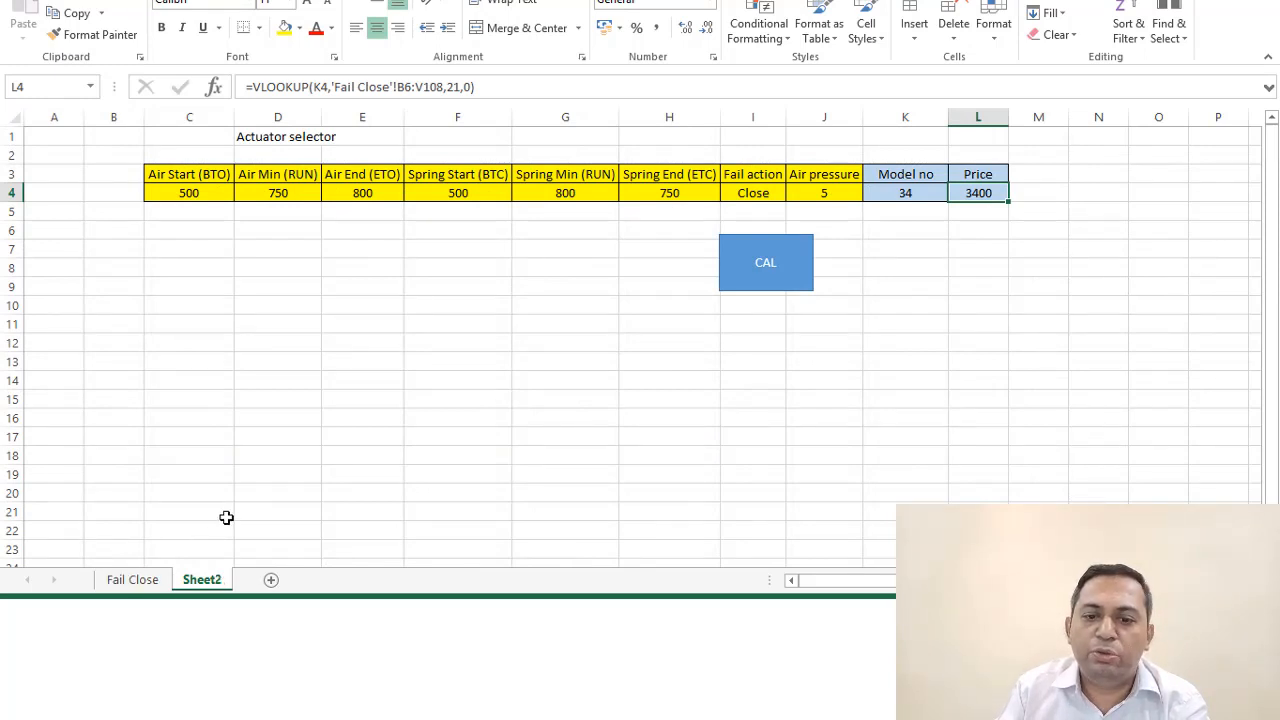
pyautogui.moveTo(499, 318)
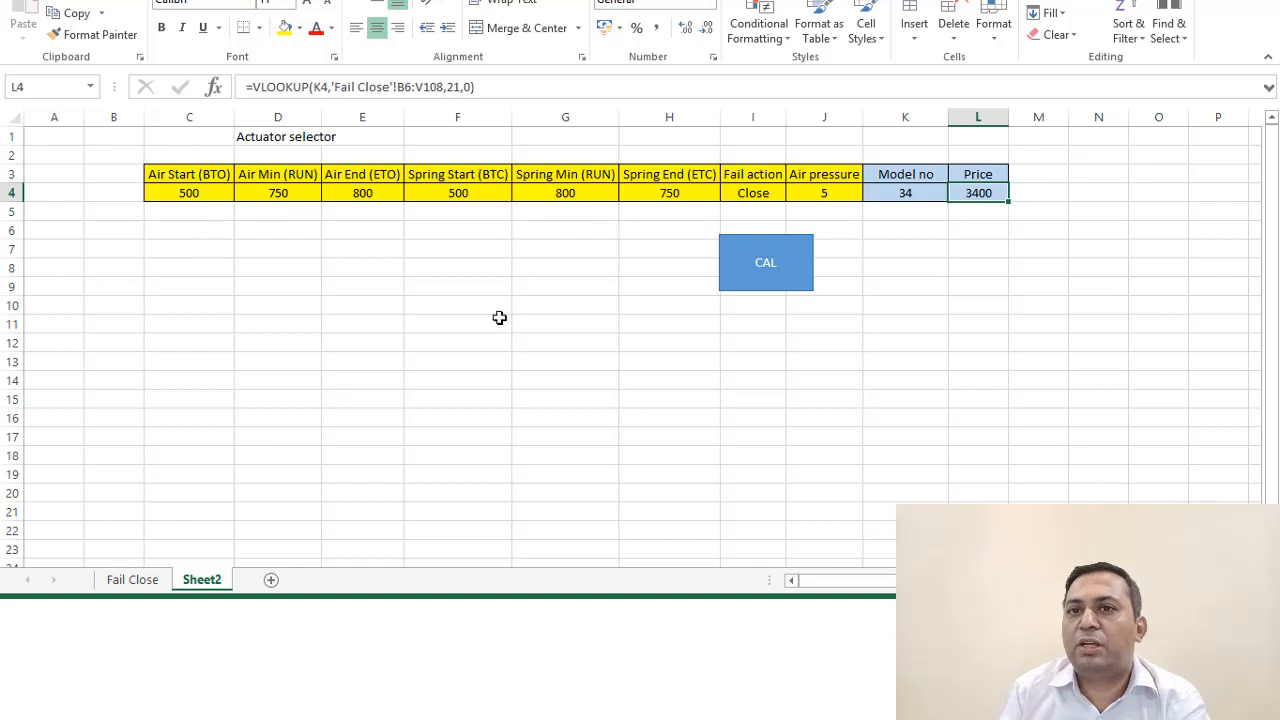
pyautogui.moveTo(467, 414)
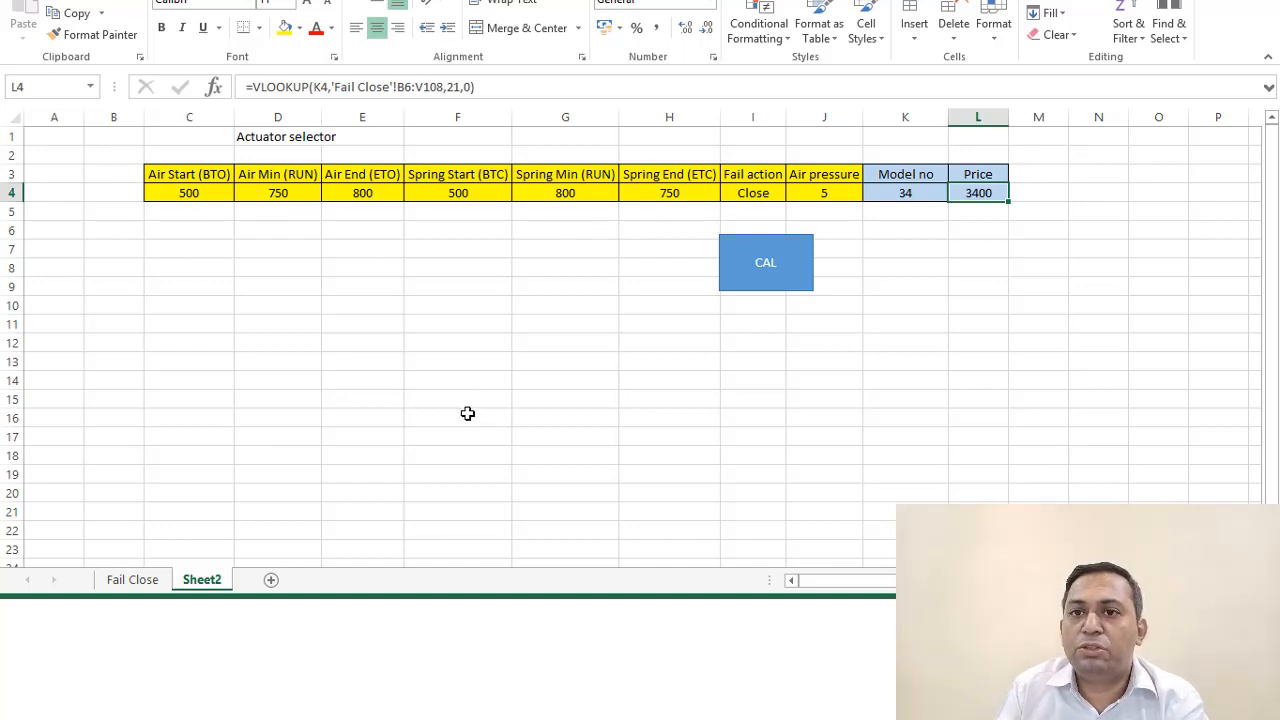
pyautogui.moveTo(683, 279)
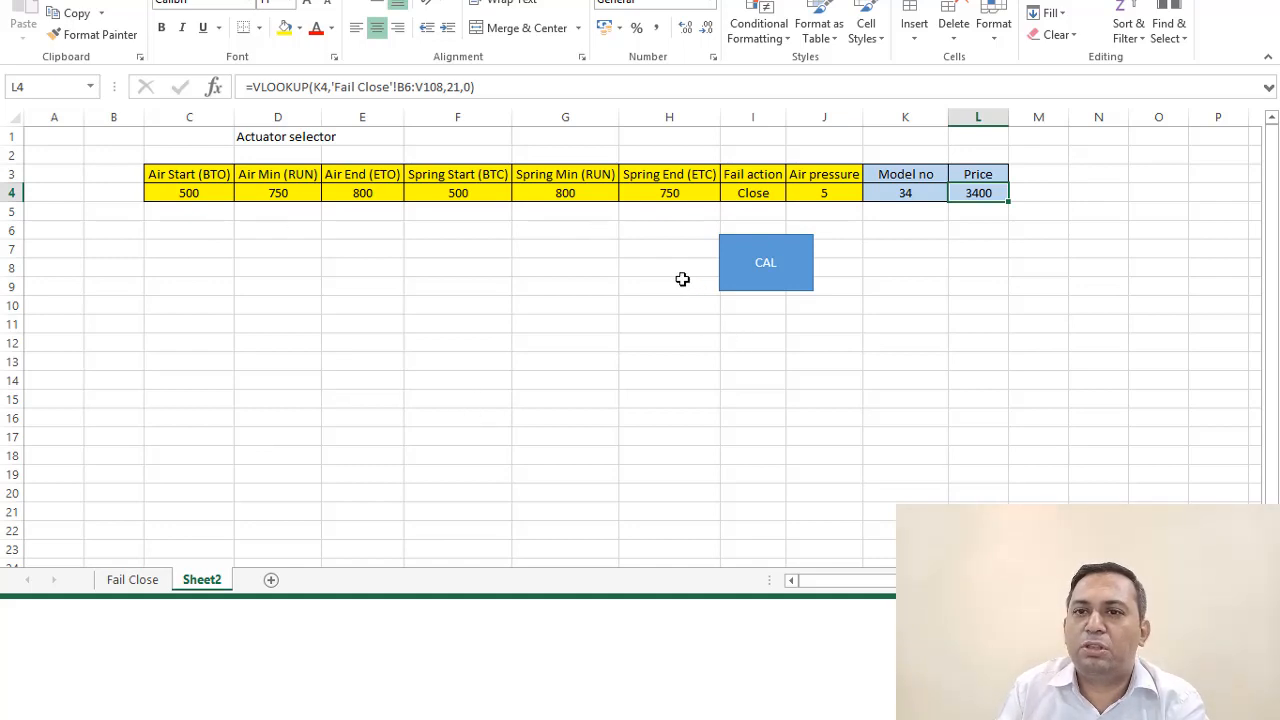
pyautogui.moveTo(636, 265)
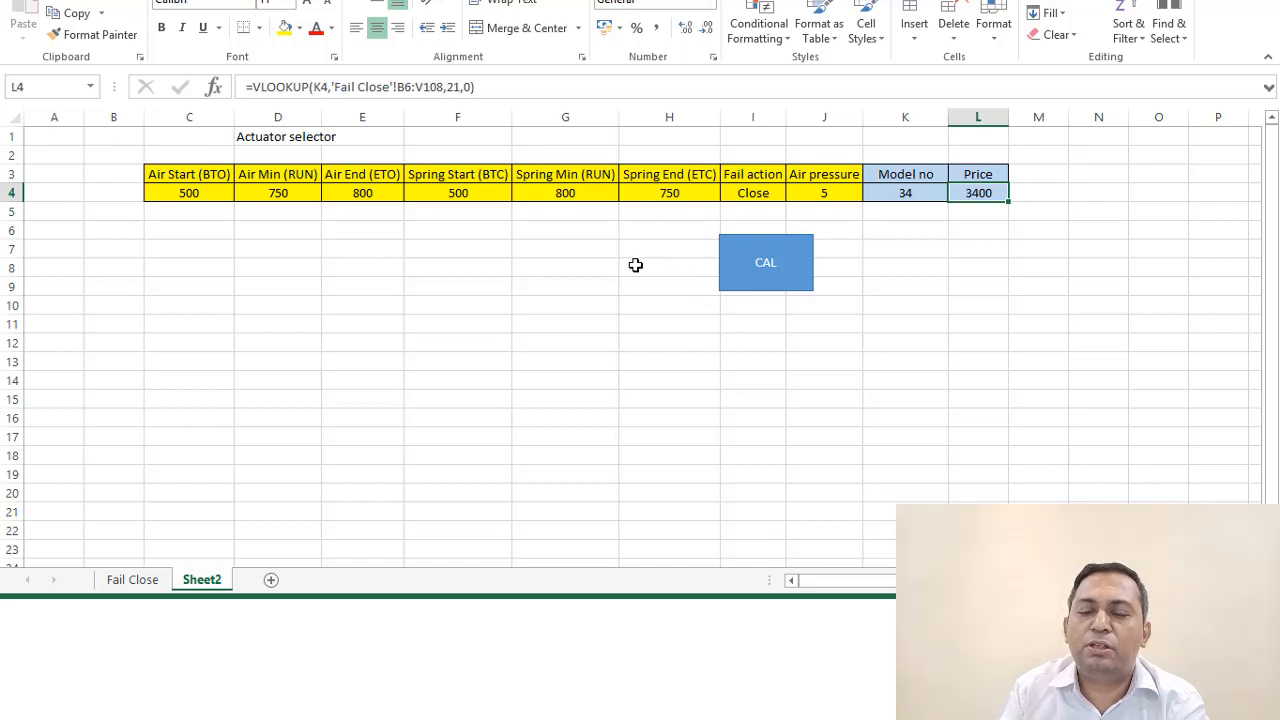
pyautogui.moveTo(820, 211)
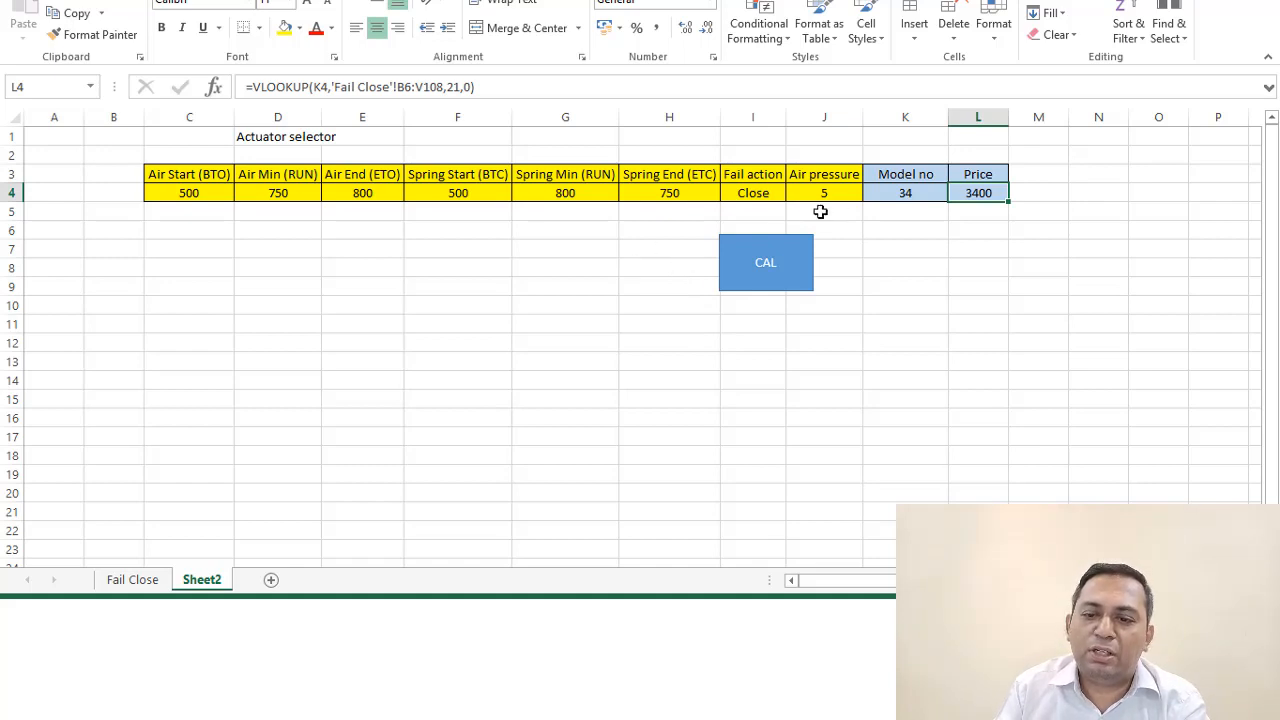
pyautogui.moveTo(950, 206)
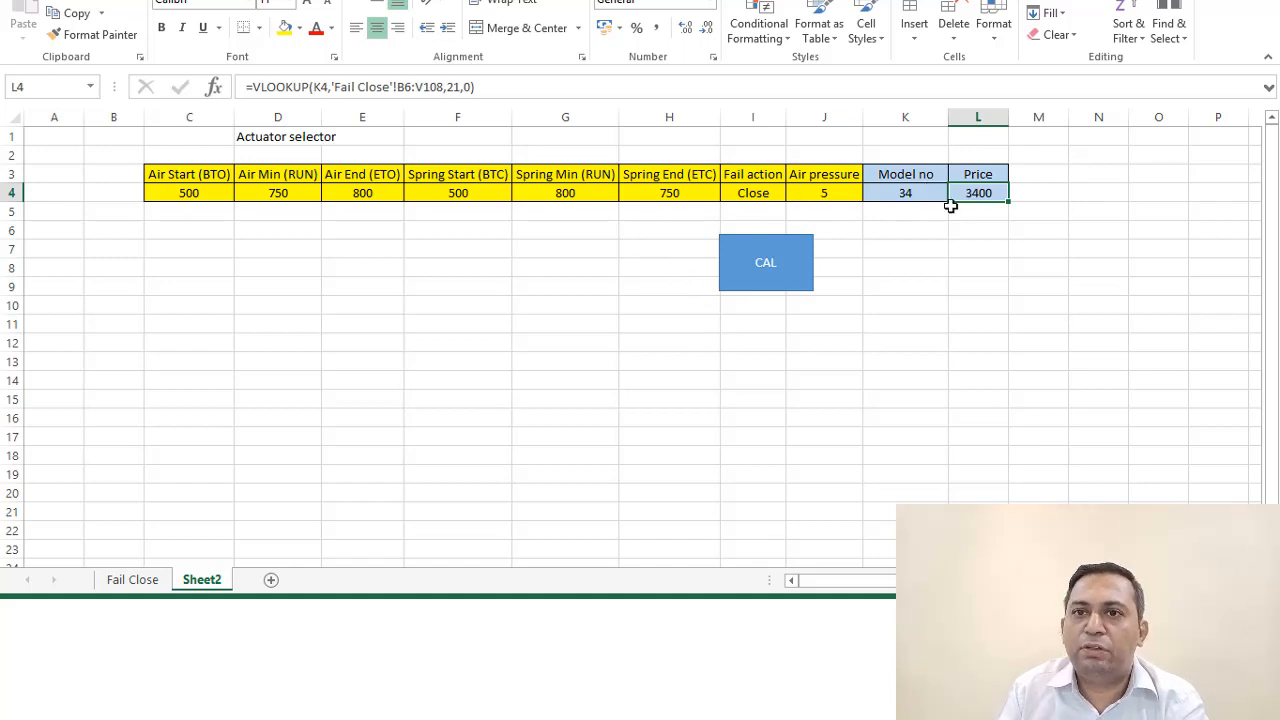
pyautogui.moveTo(949, 219)
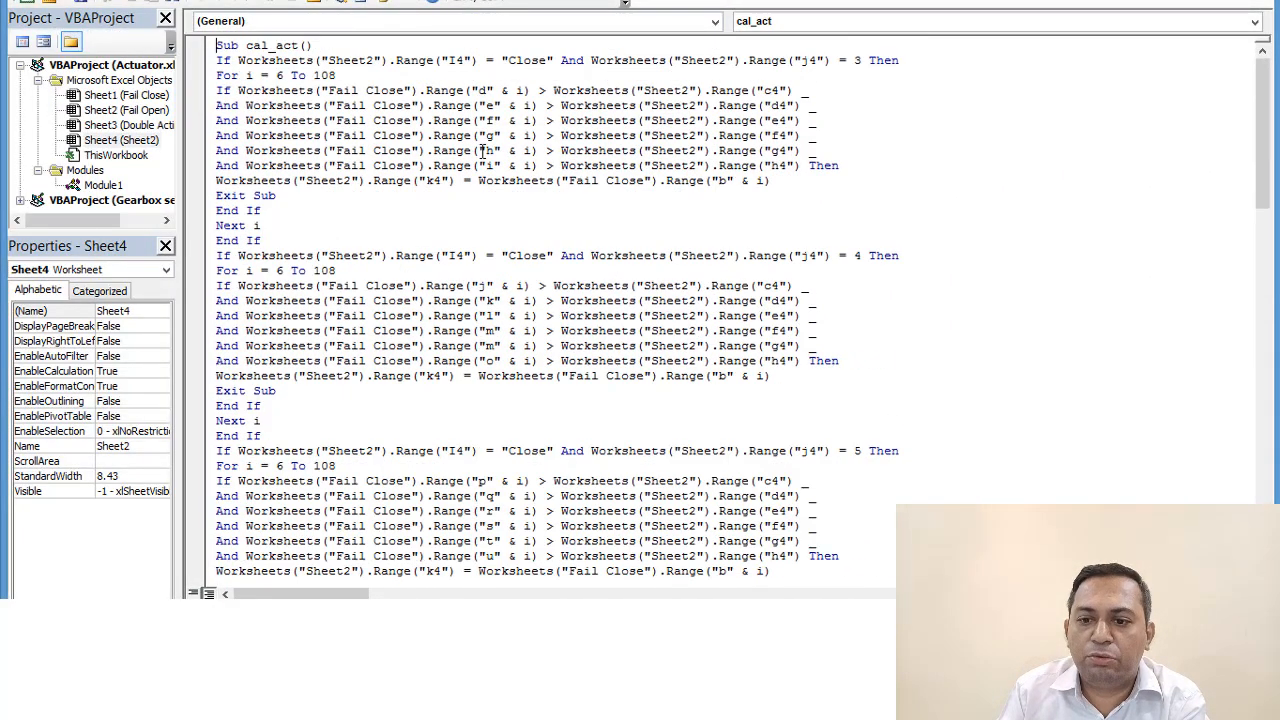
pyautogui.moveTo(867, 118)
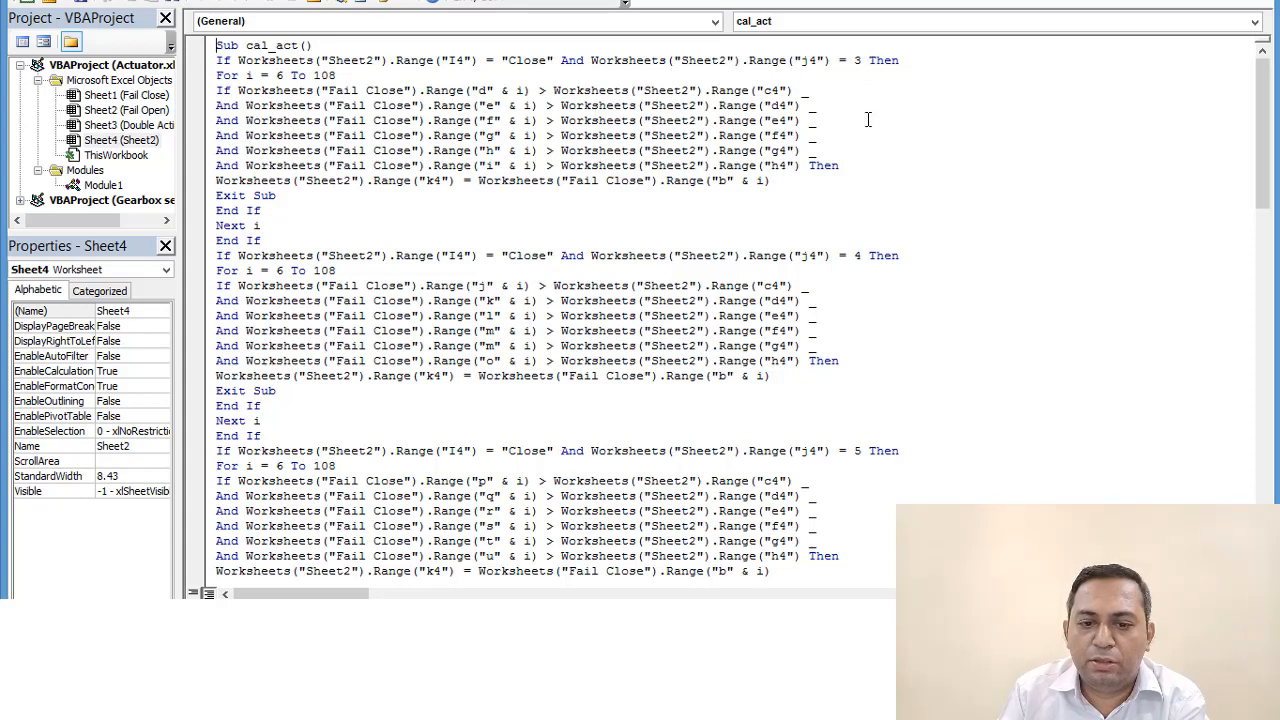
pyautogui.moveTo(524, 90)
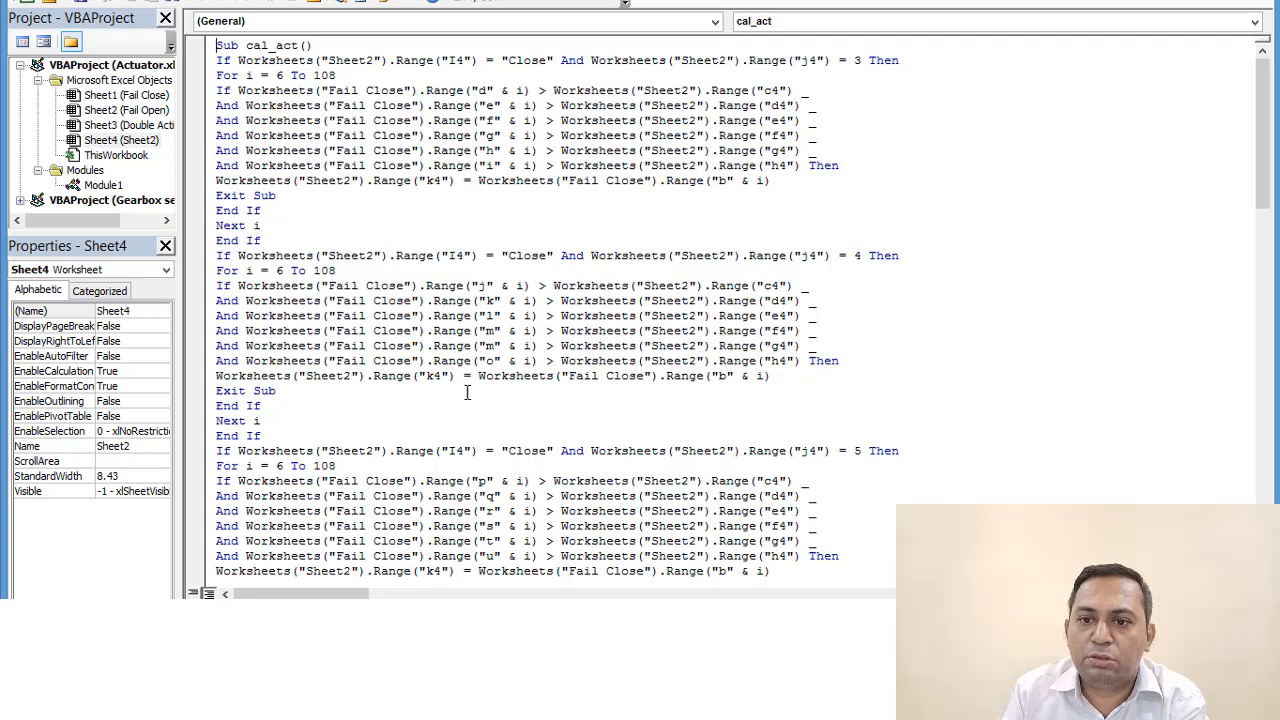
# Scroll down through cal_act's Close and Open condition blocks in the VBA editor
pyautogui.scroll(-3)
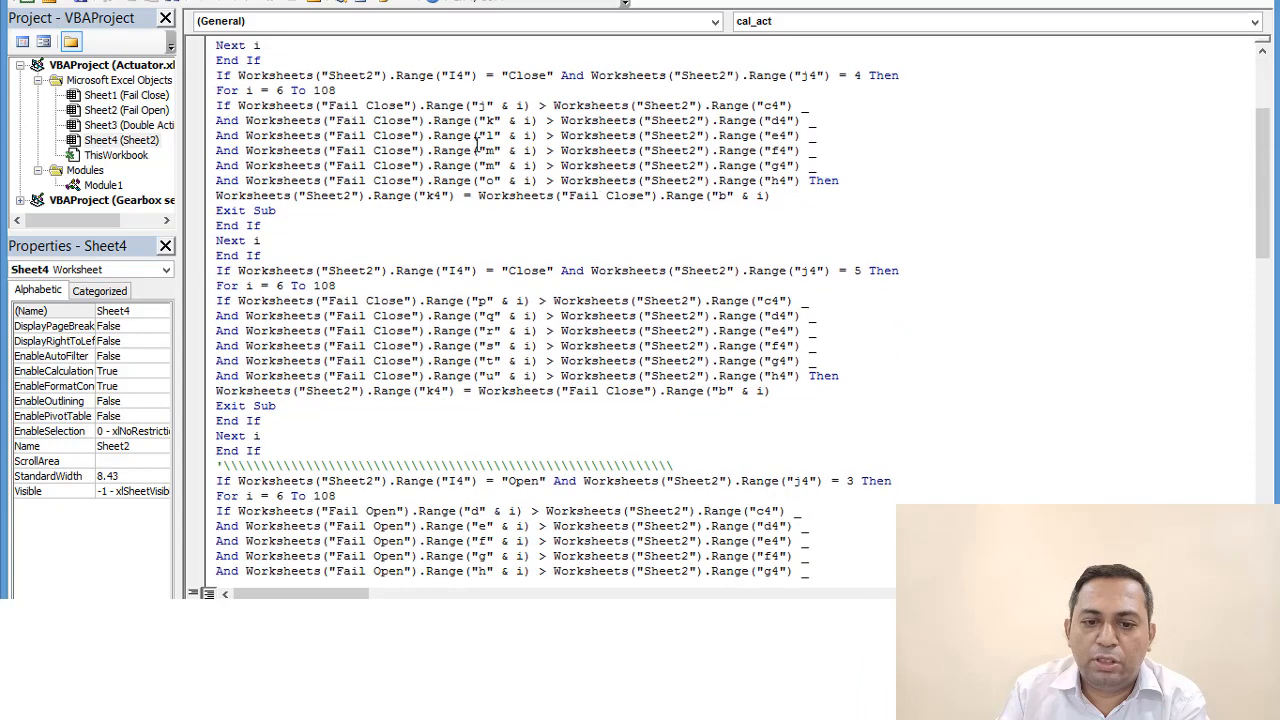
pyautogui.scroll(-3)
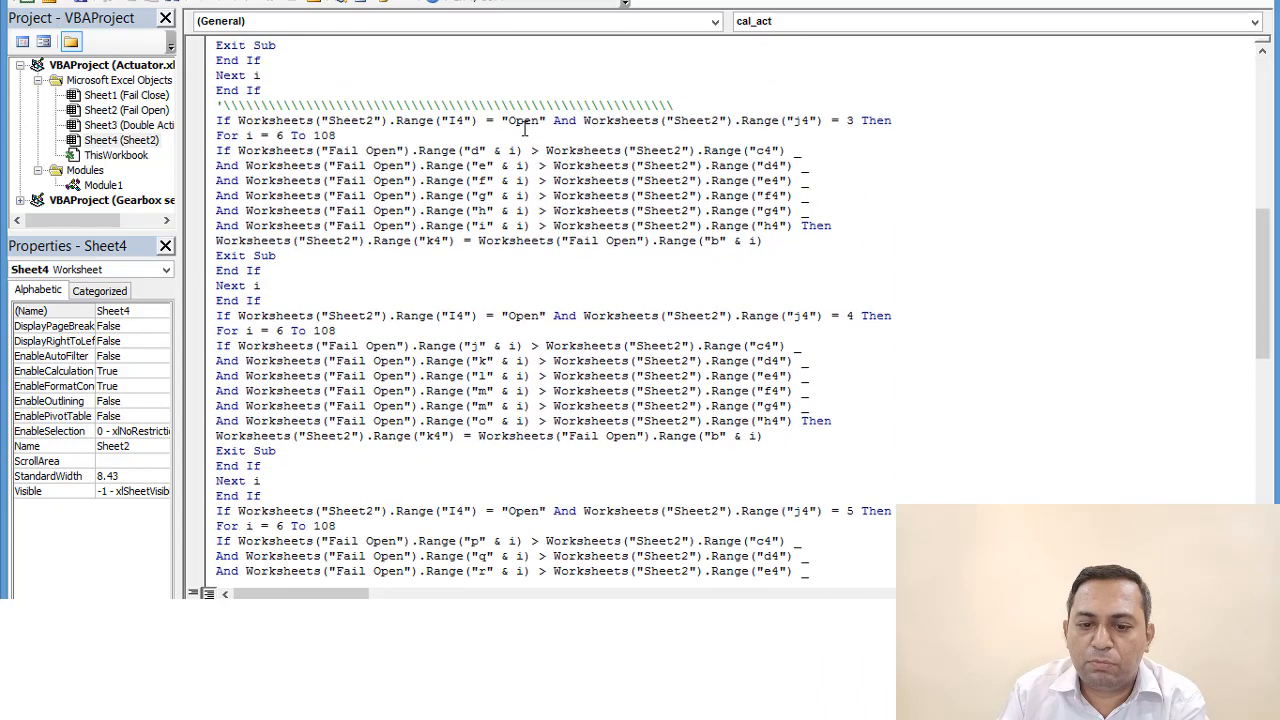
pyautogui.scroll(-3)
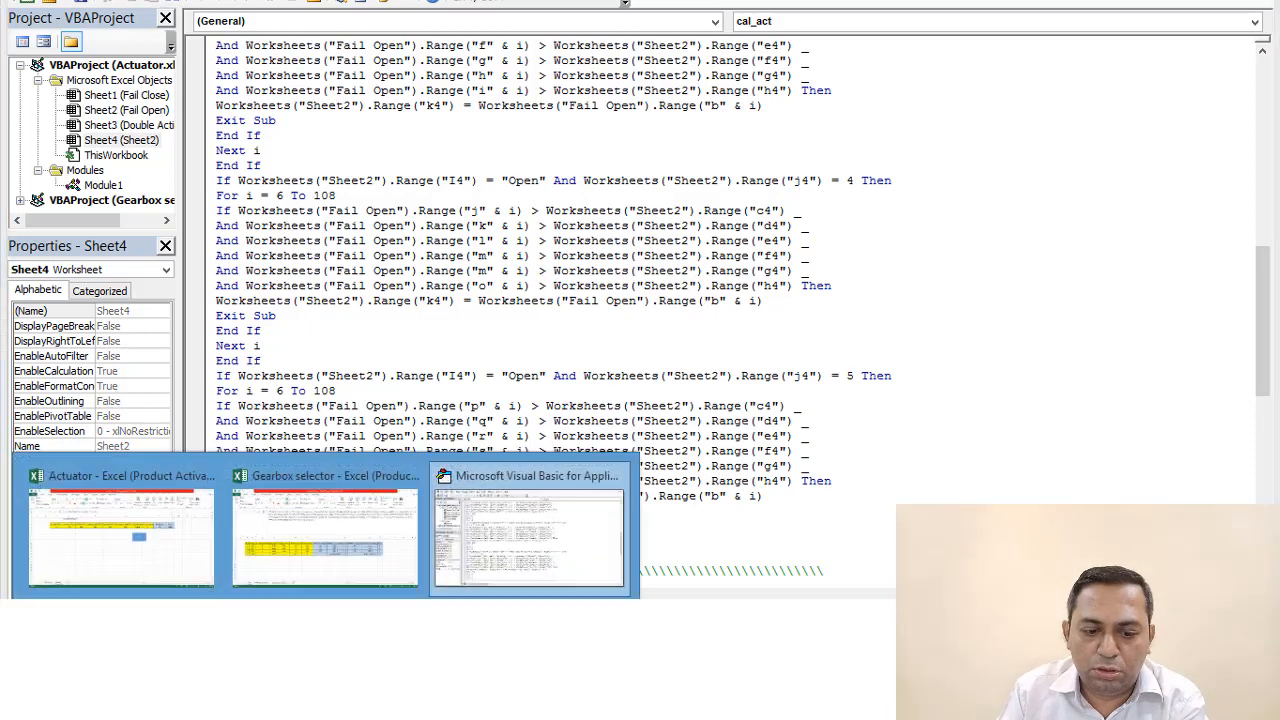
pyautogui.click(120, 475)
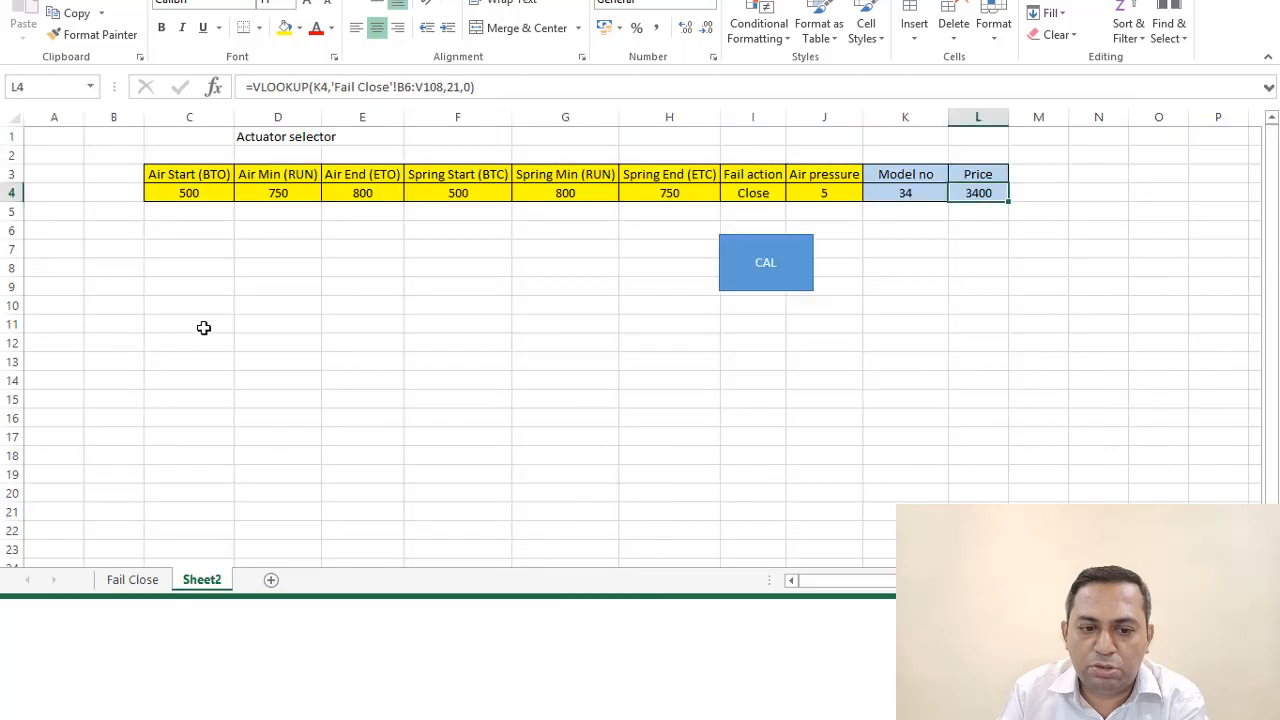
pyautogui.moveTo(189, 192); pyautogui.dragTo(277, 211)
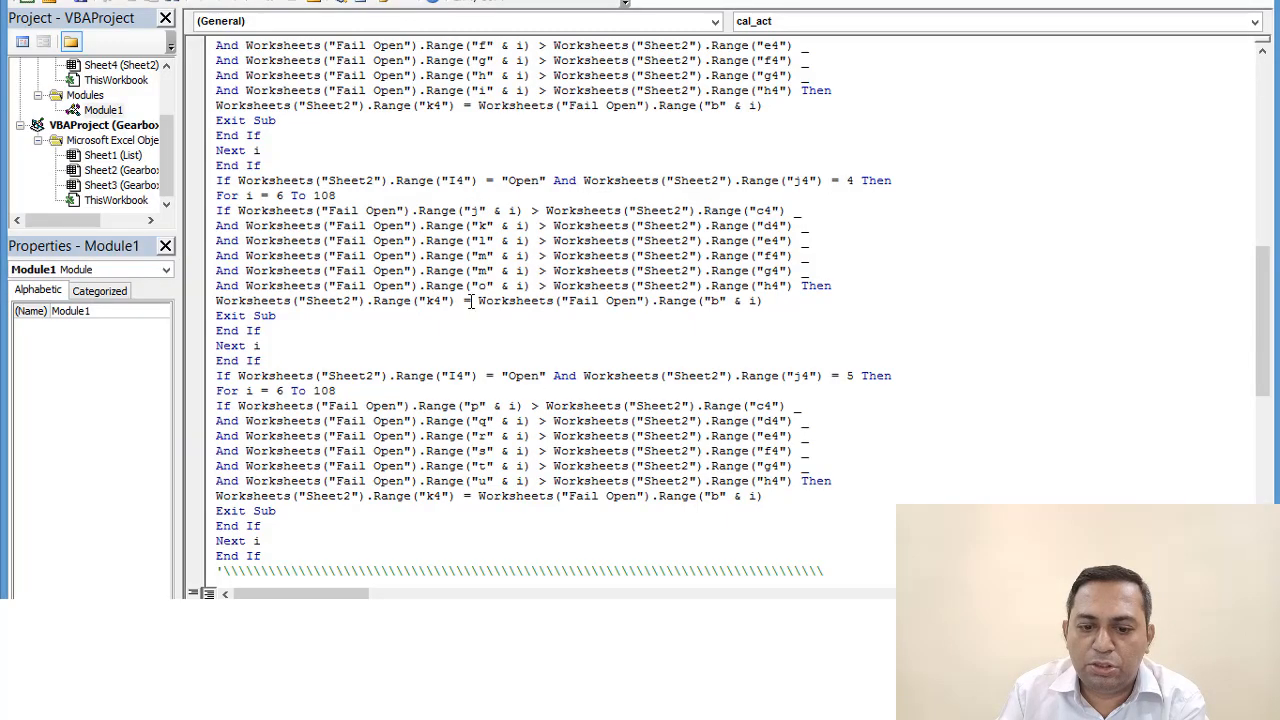
pyautogui.scroll(-3)
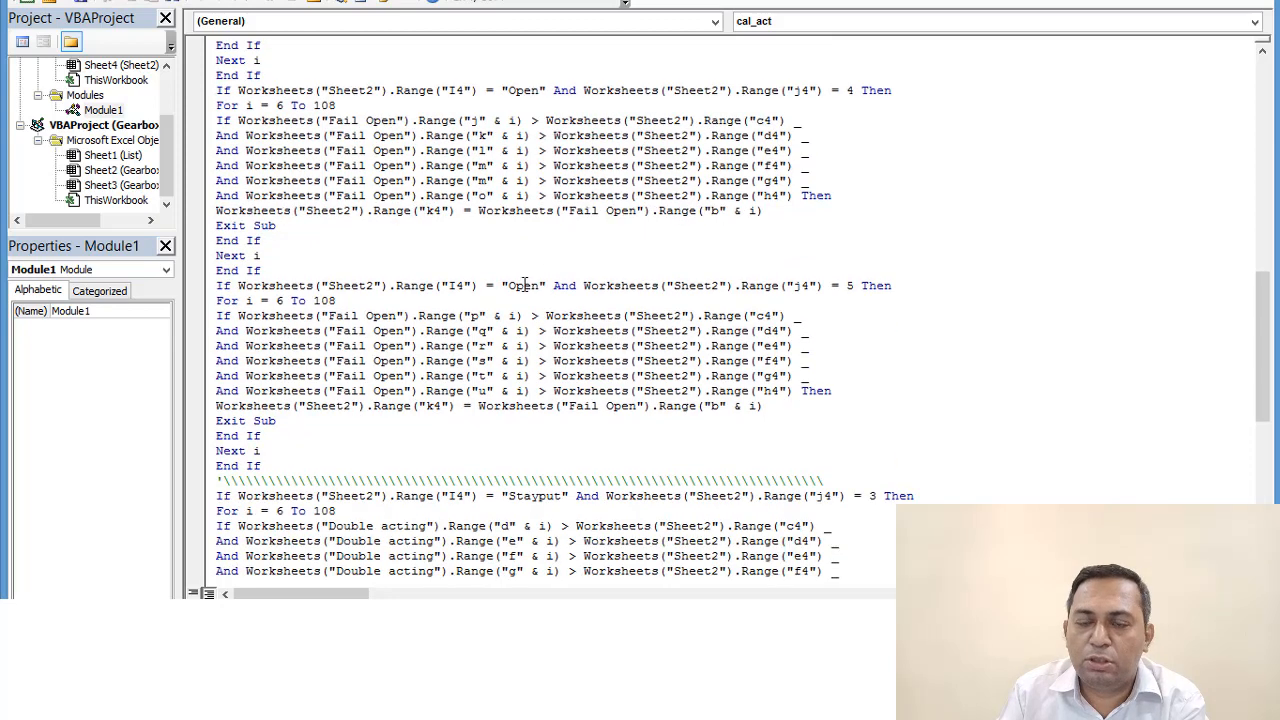
pyautogui.scroll(-3)
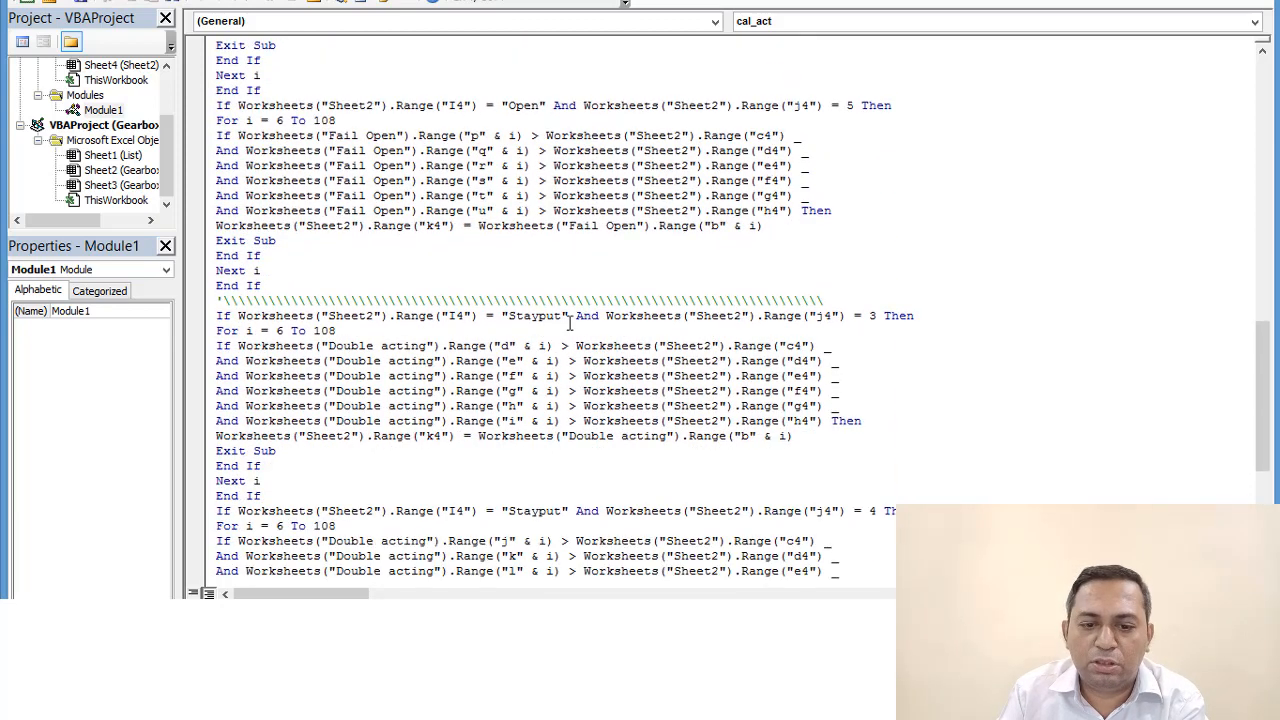
pyautogui.scroll(-3)
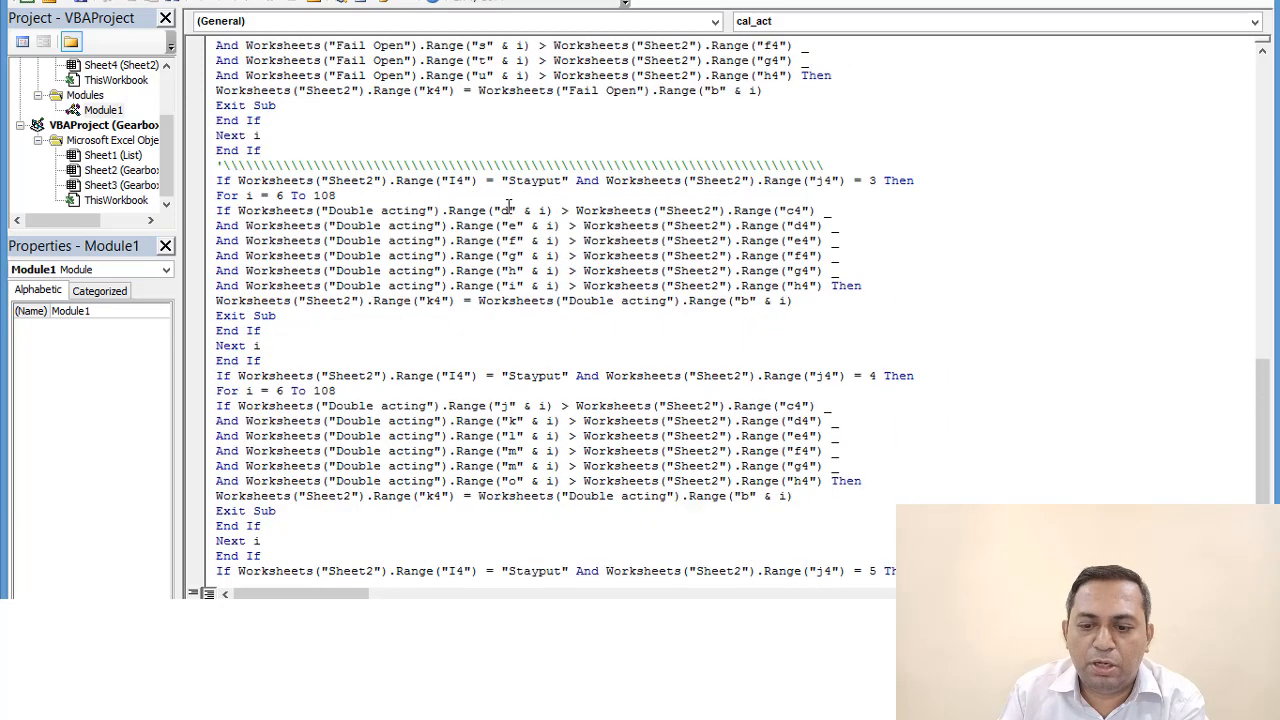
pyautogui.scroll(-3)
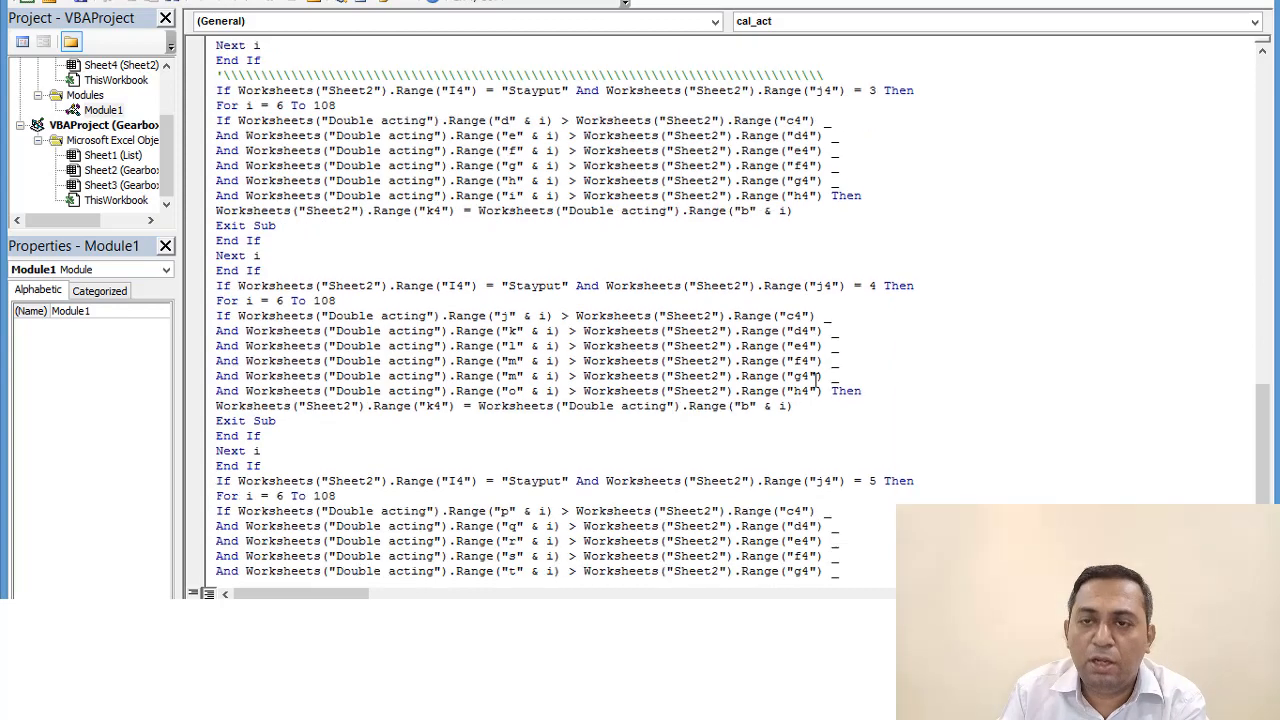